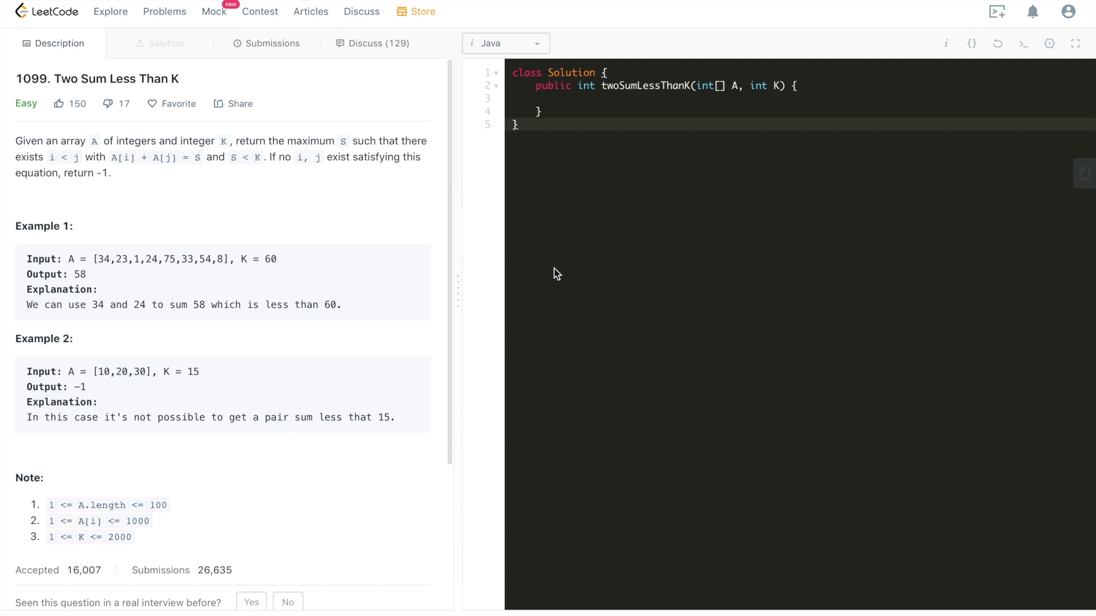
- Review the problem statement, highlighting Example 2's K value 15 and its input array
click(517, 124)
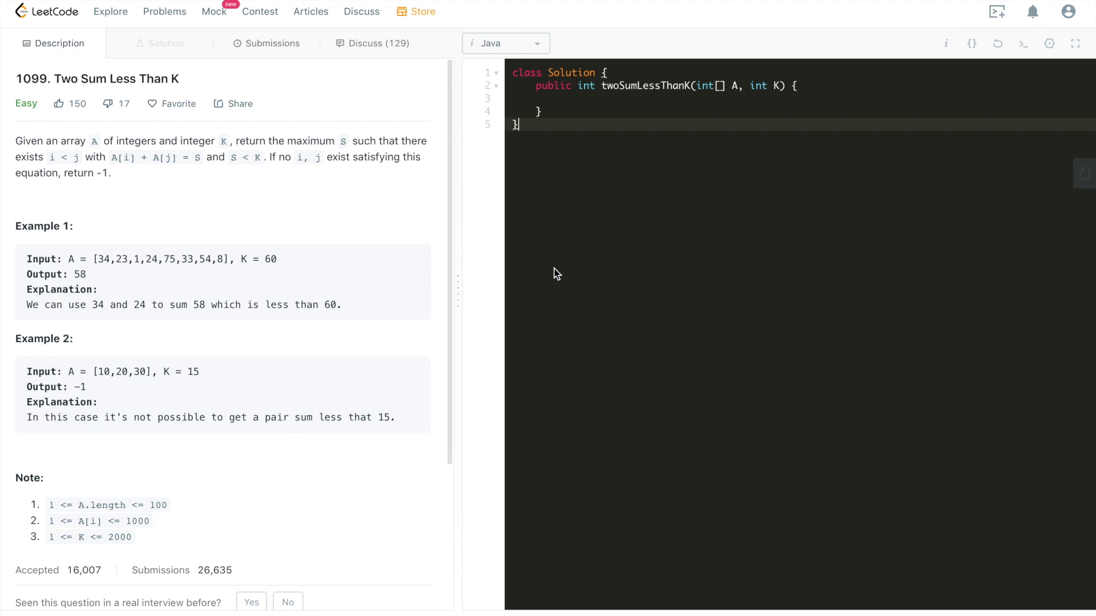
mouse_move(428, 261)
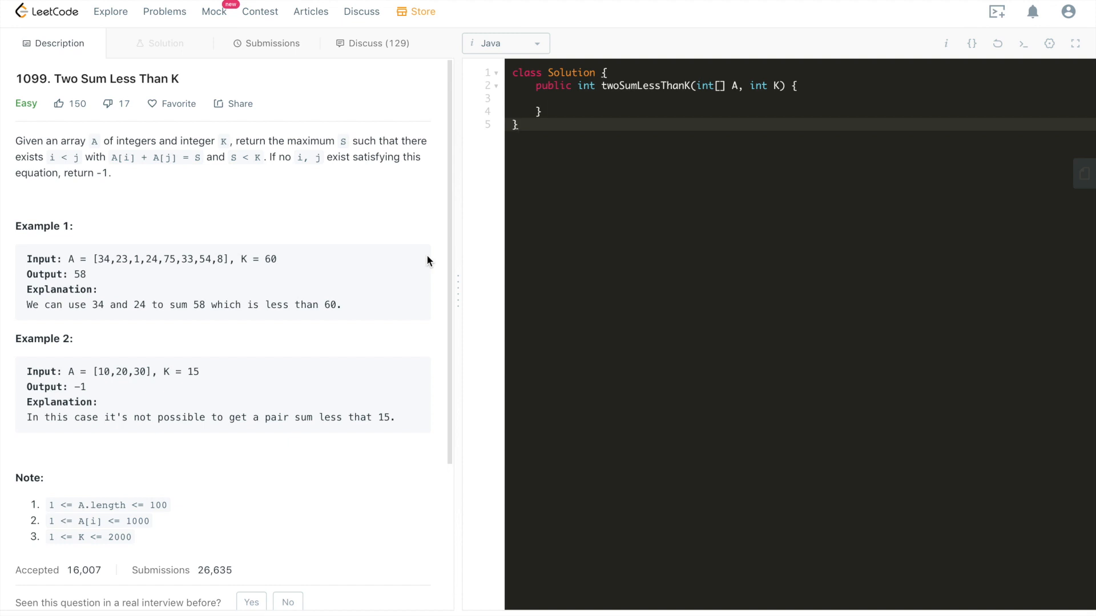
click(517, 125)
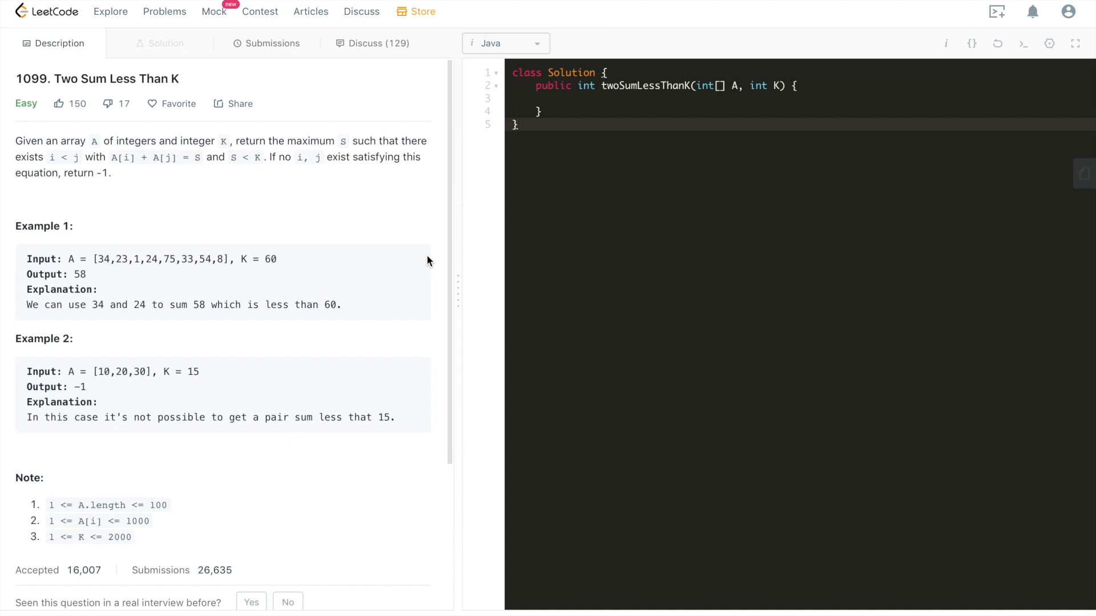
click(517, 124)
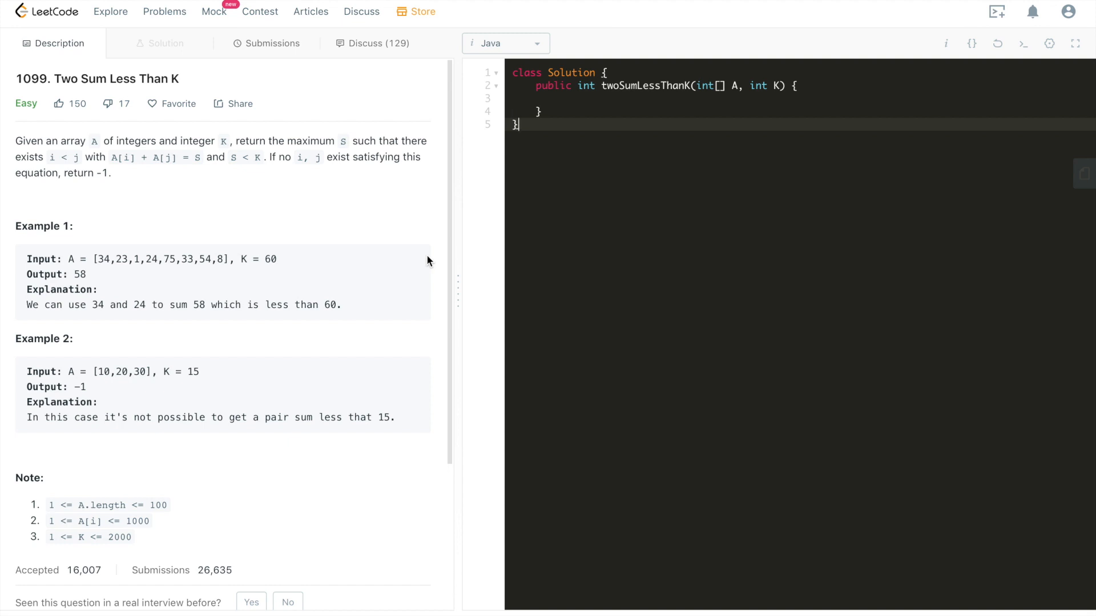
mouse_move(108, 175)
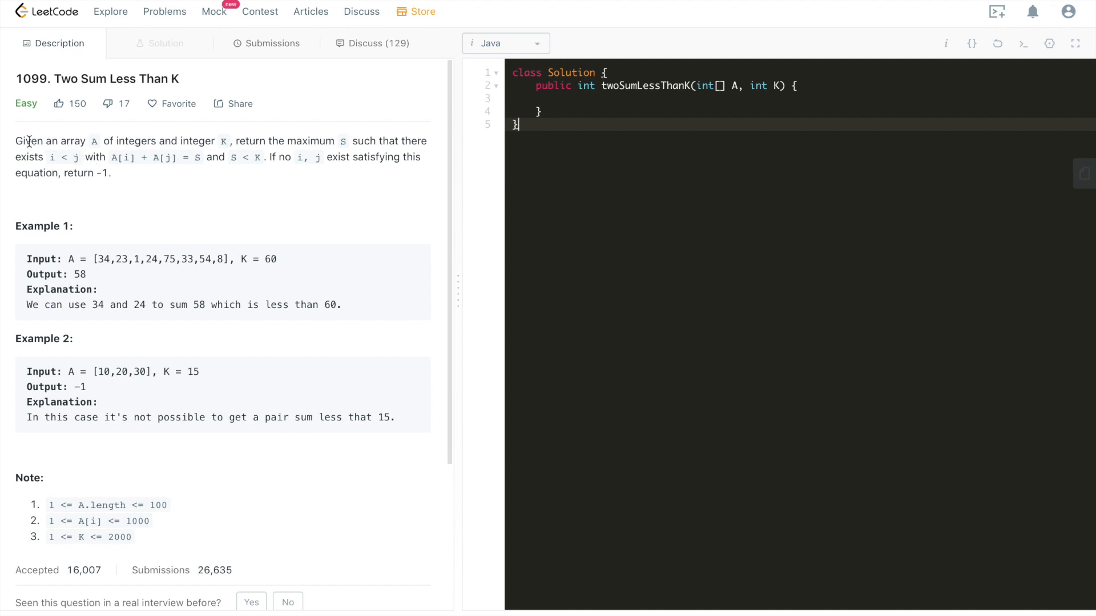
drag(24, 140, 115, 141)
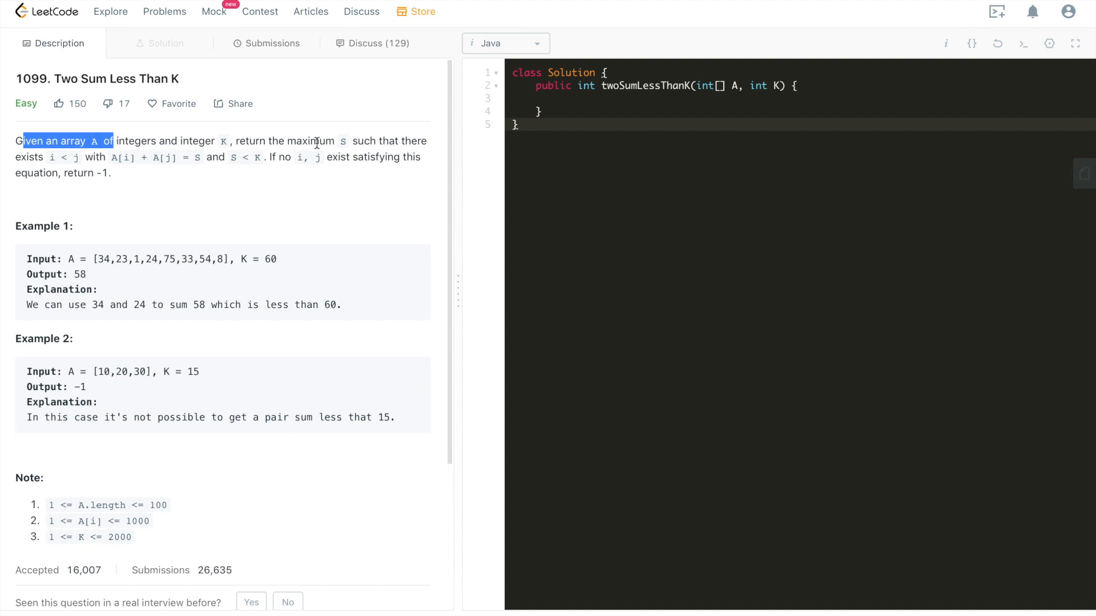
mouse_move(54, 159)
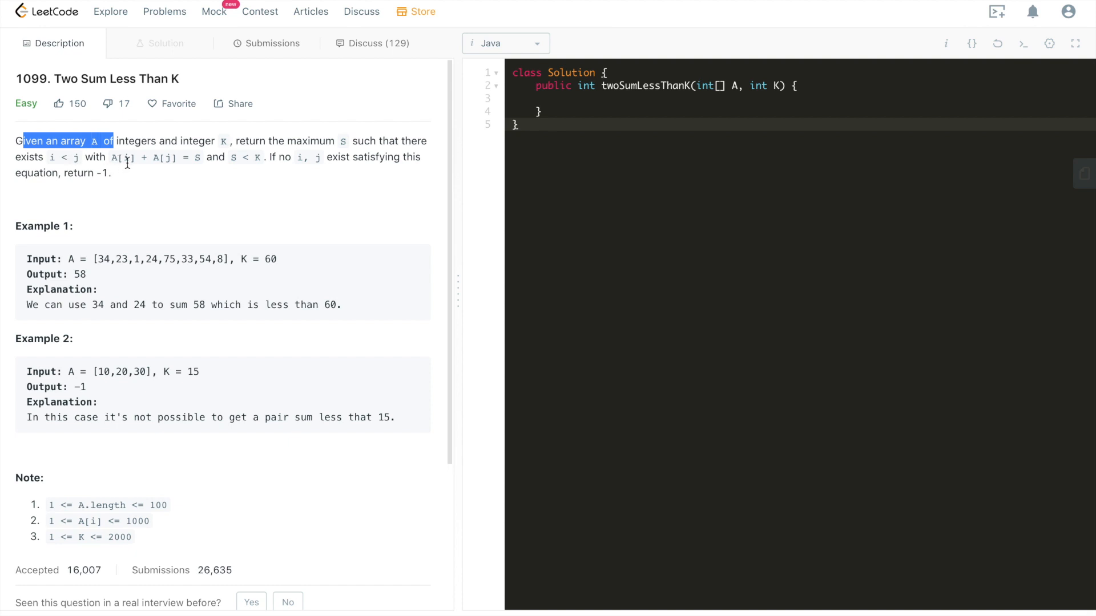
mouse_move(177, 183)
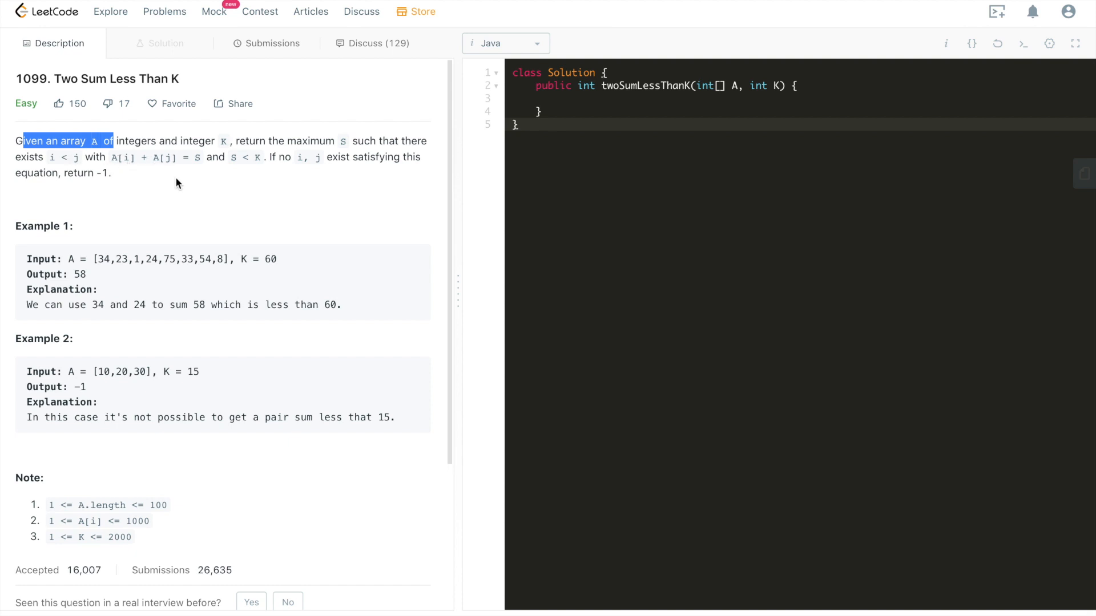
mouse_move(241, 184)
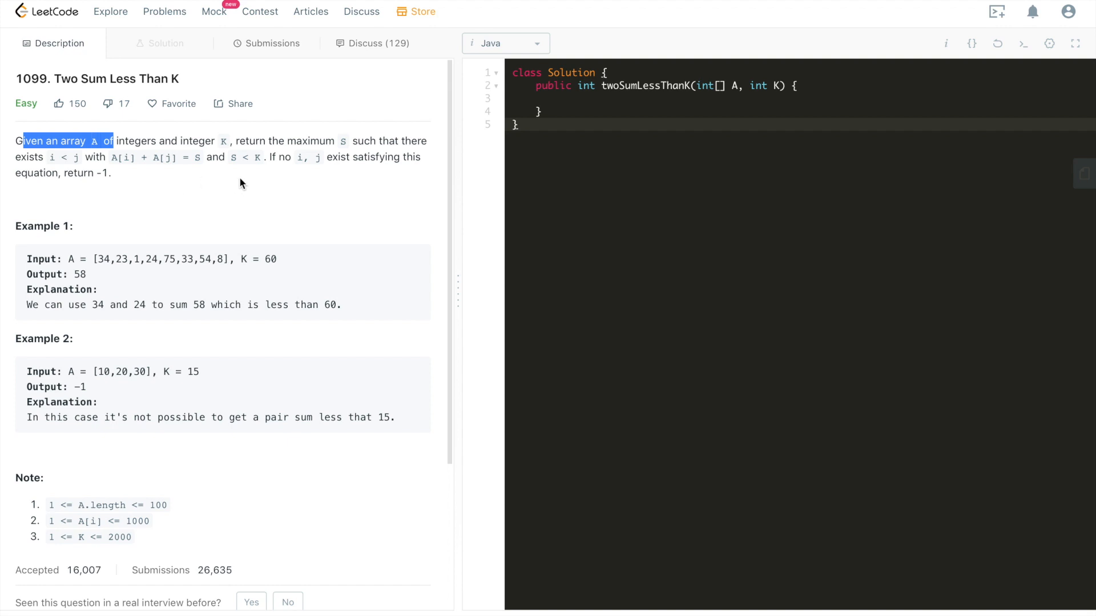
mouse_move(287, 175)
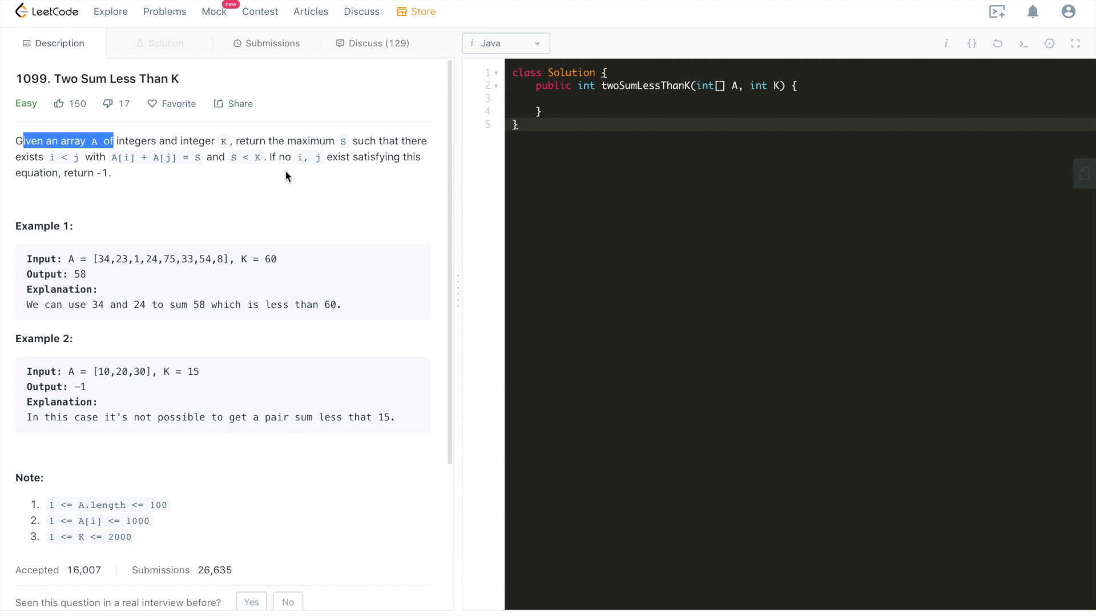
mouse_move(304, 179)
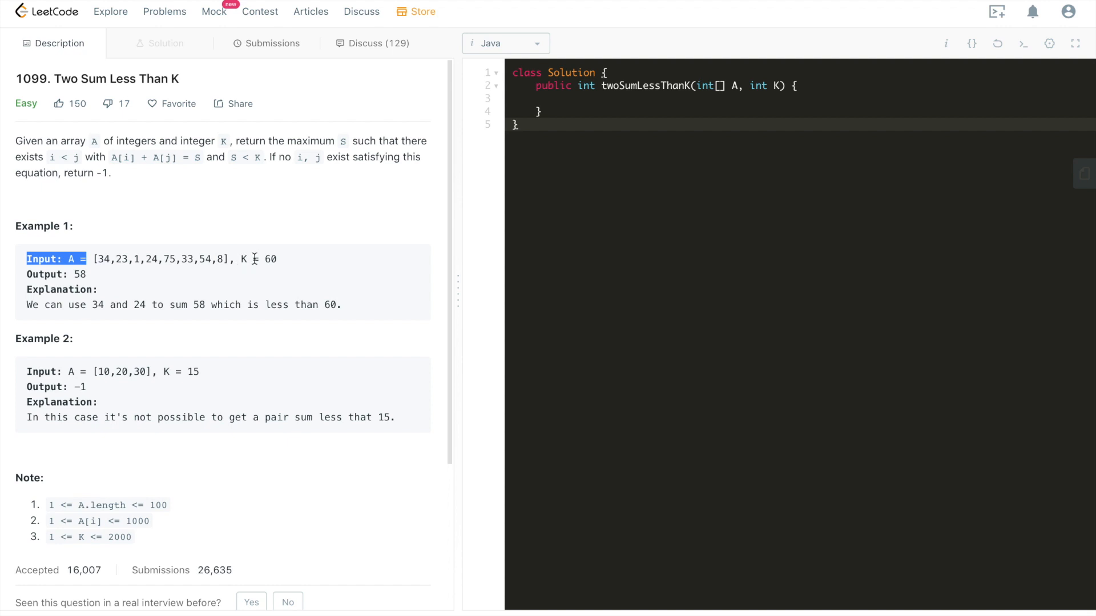
mouse_move(105, 289)
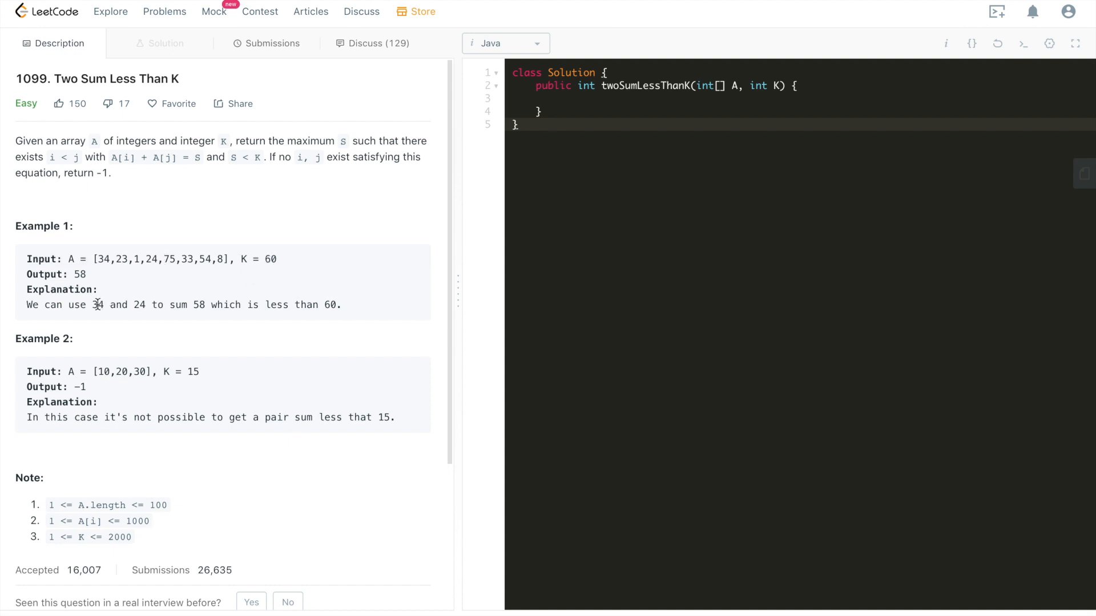
mouse_move(156, 305)
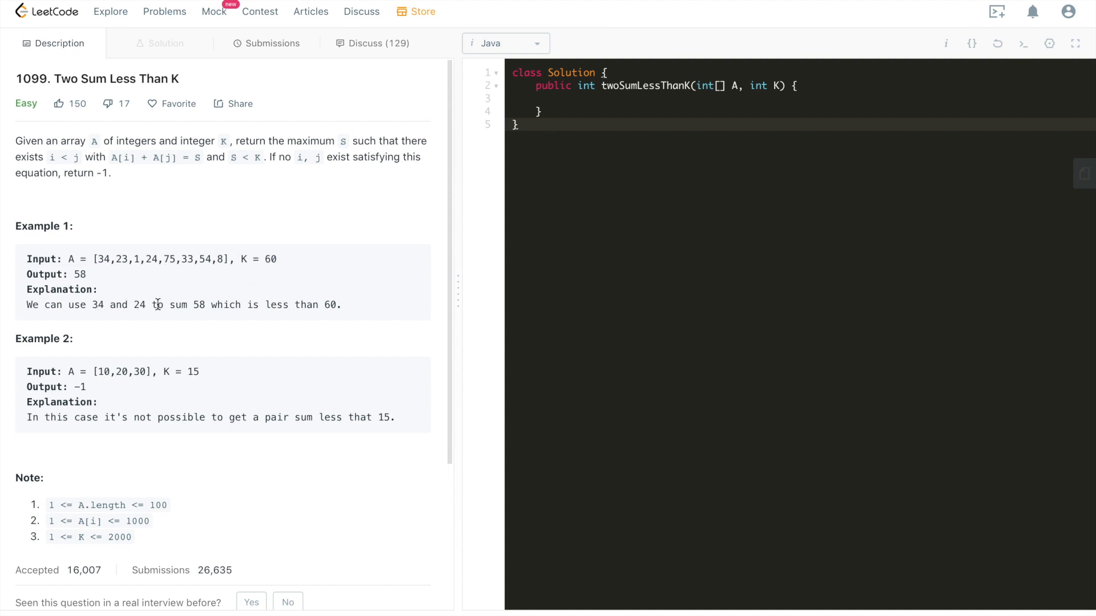
mouse_move(299, 301)
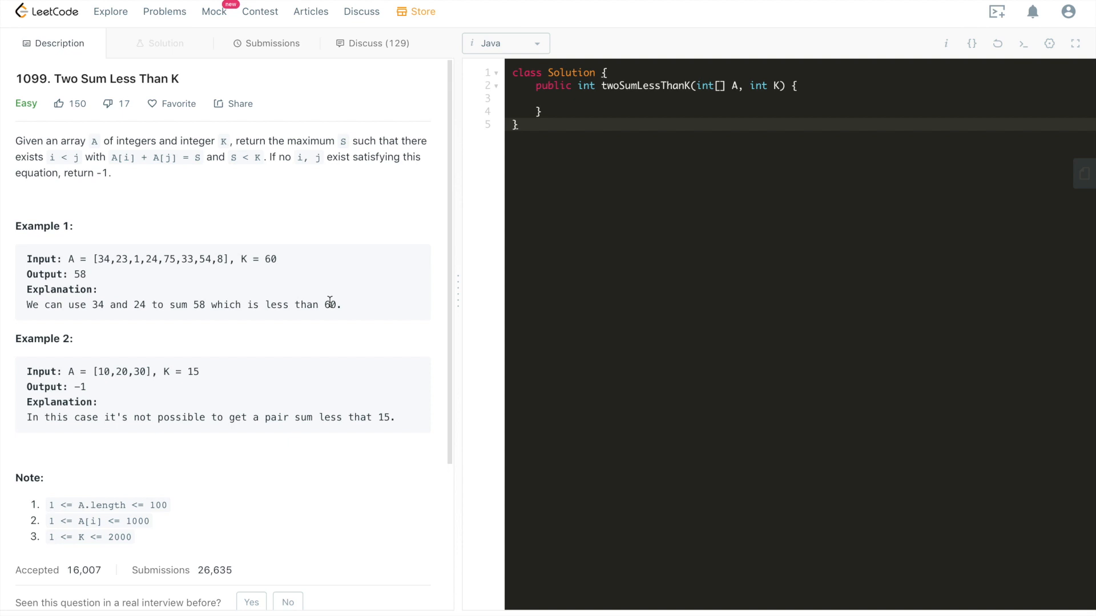
mouse_move(125, 361)
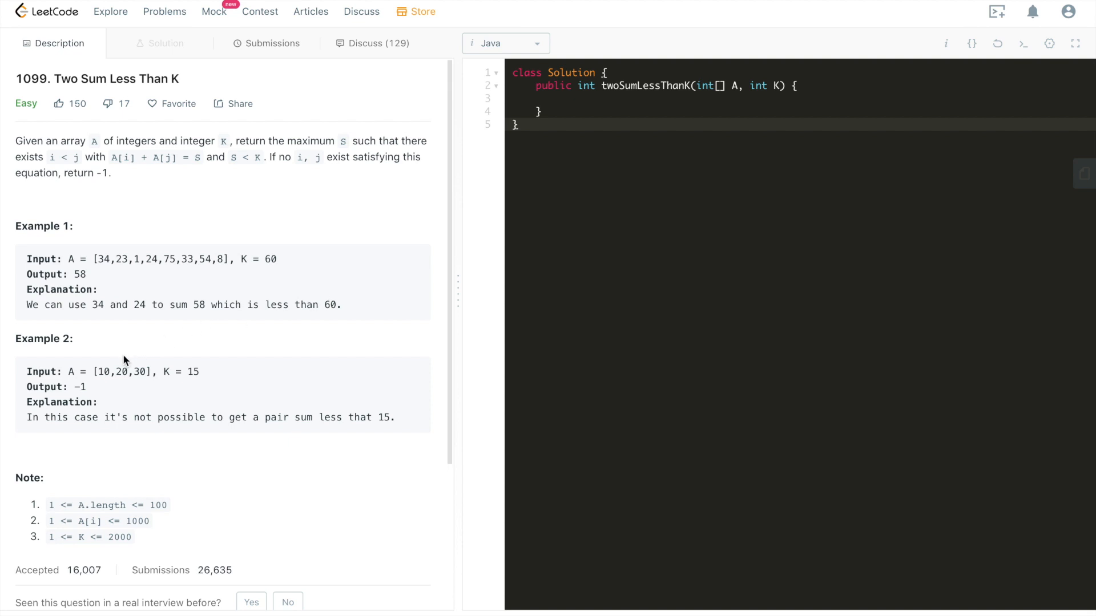
mouse_move(118, 368)
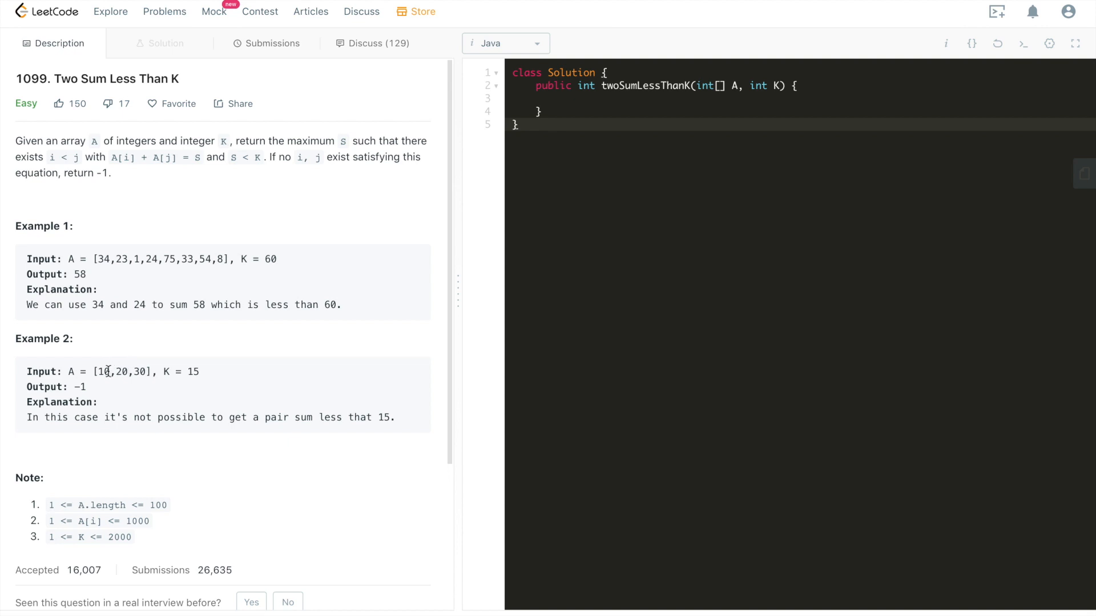
mouse_move(156, 391)
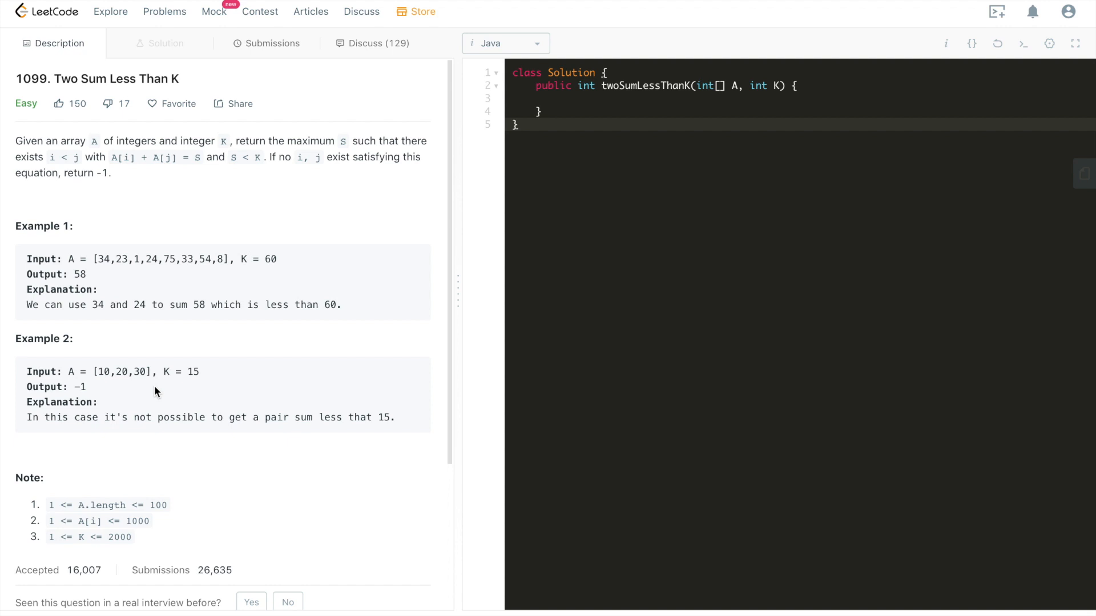
mouse_move(177, 389)
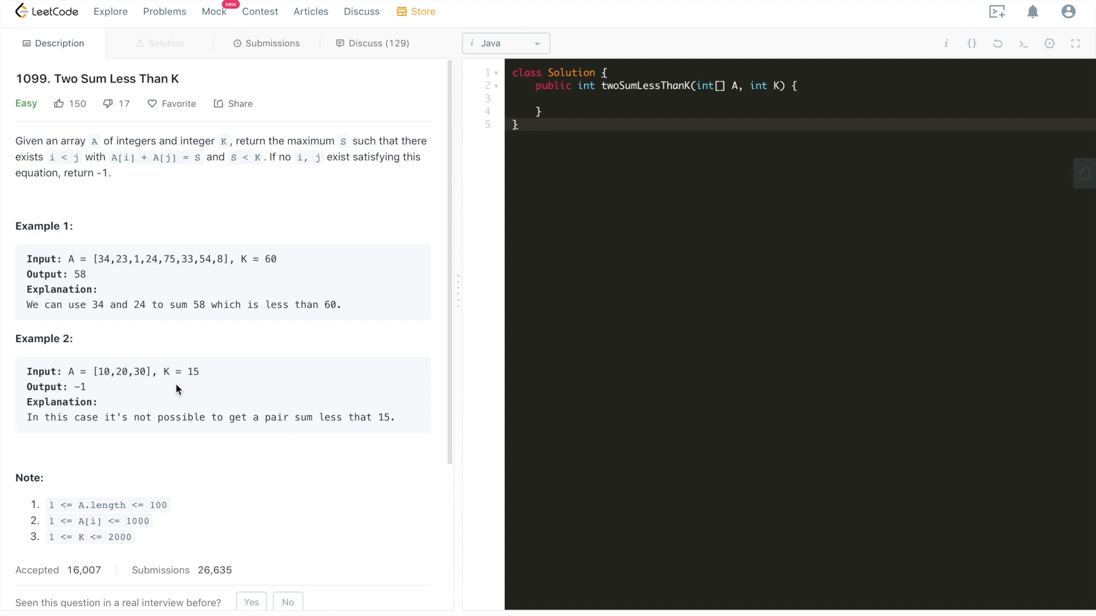
mouse_move(185, 373)
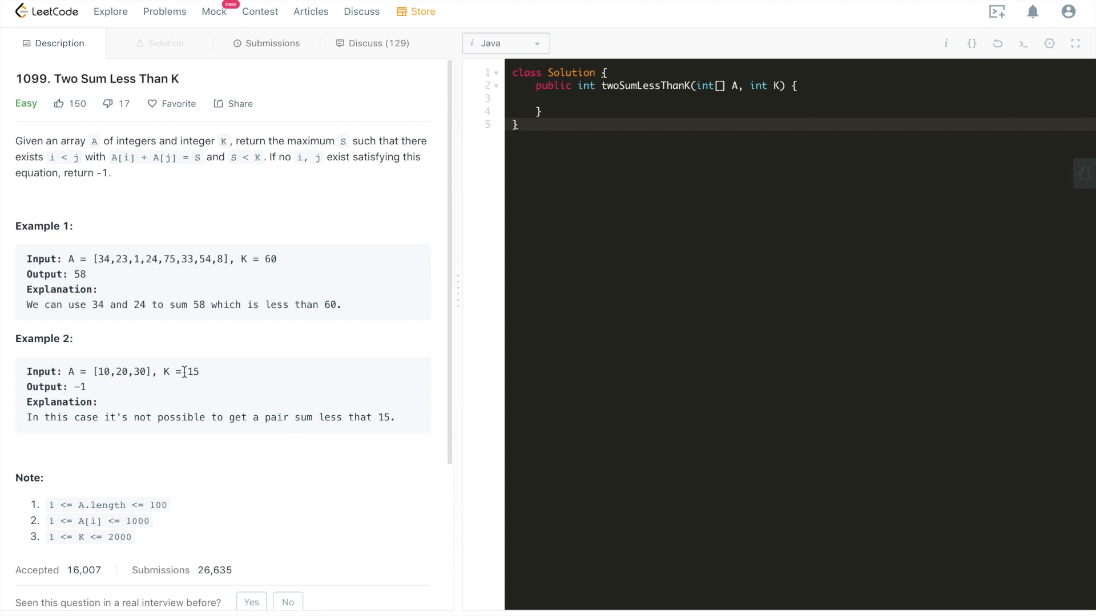
double_click(192, 371)
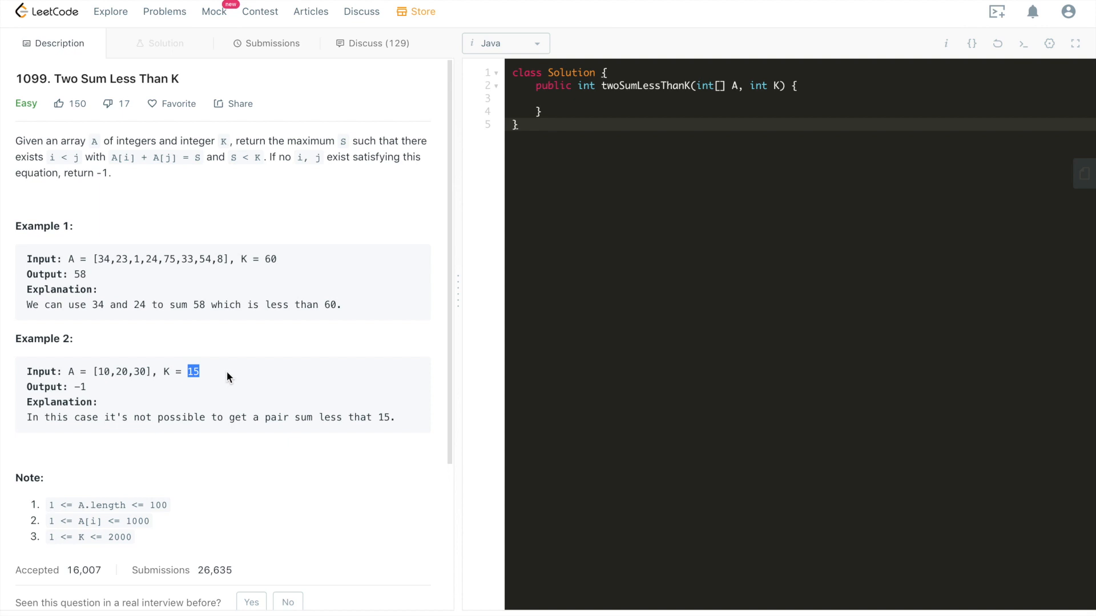
mouse_move(292, 348)
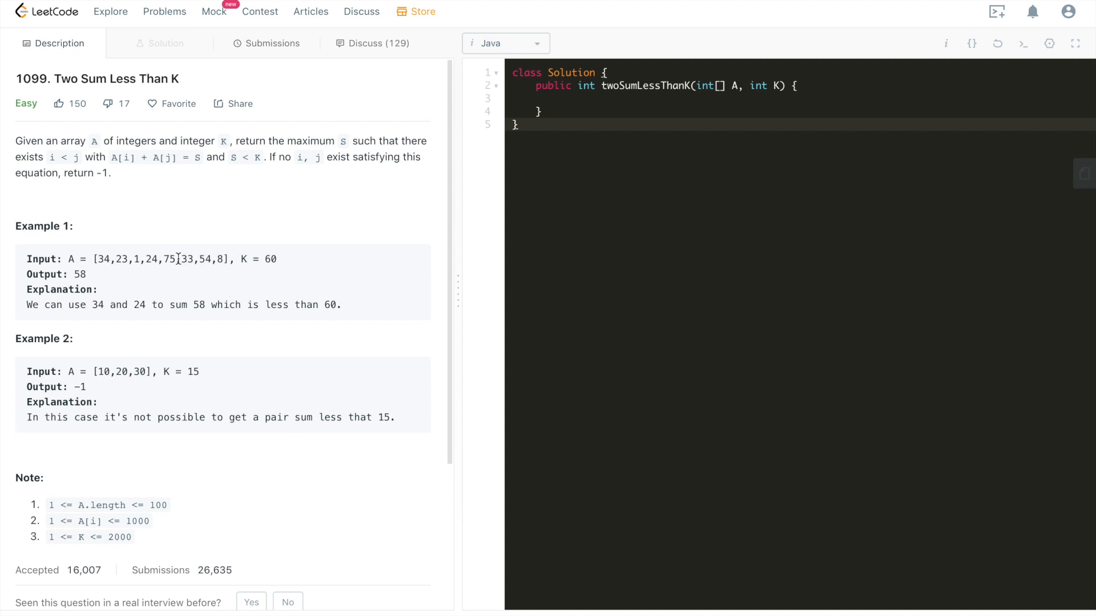
mouse_move(167, 259)
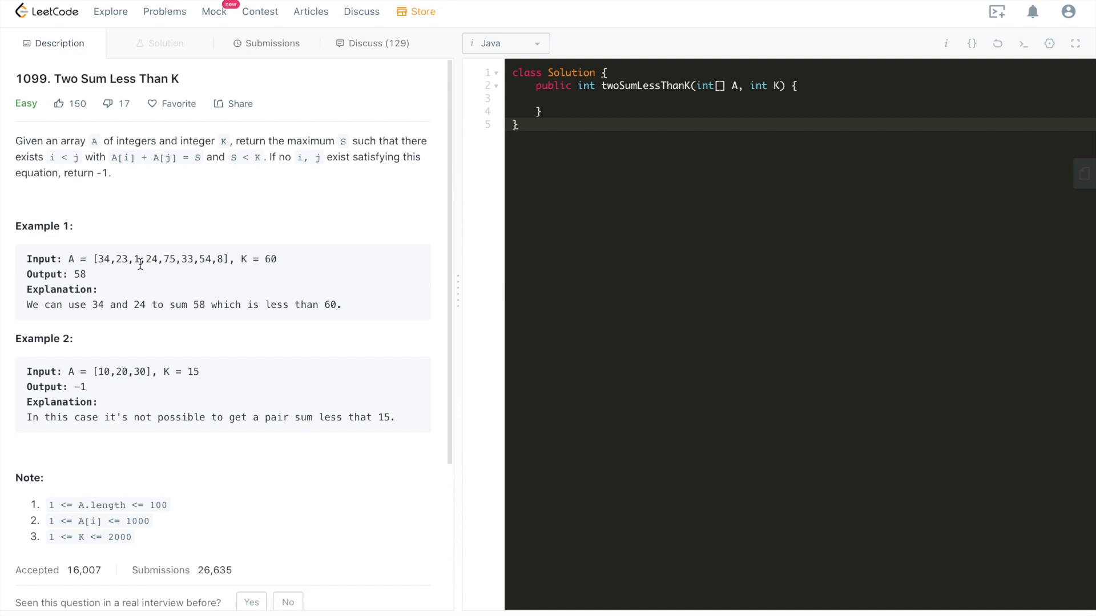
mouse_move(139, 271)
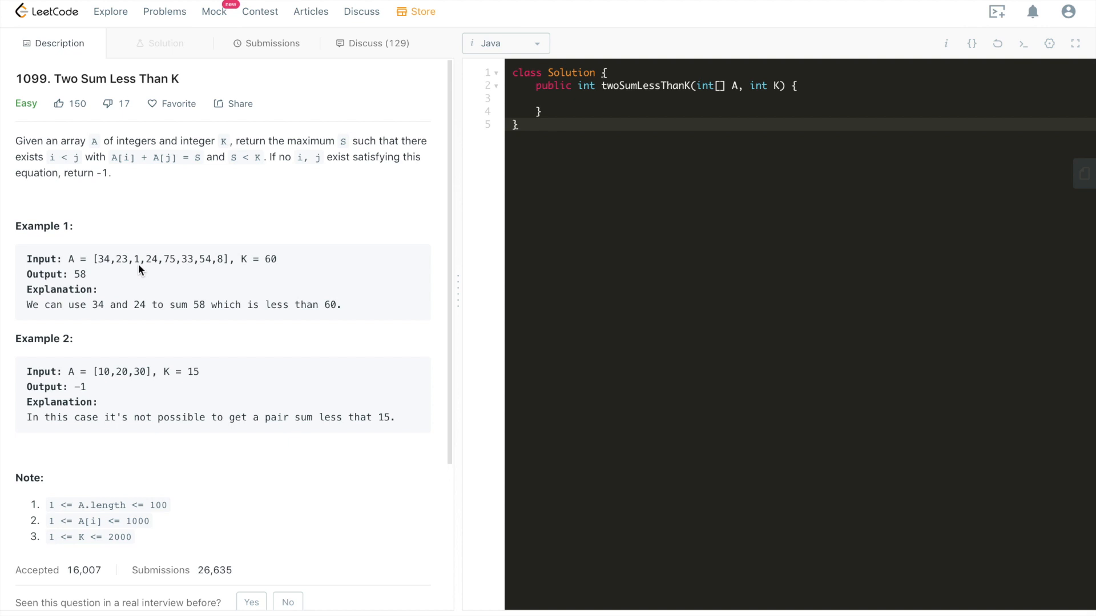
mouse_move(153, 273)
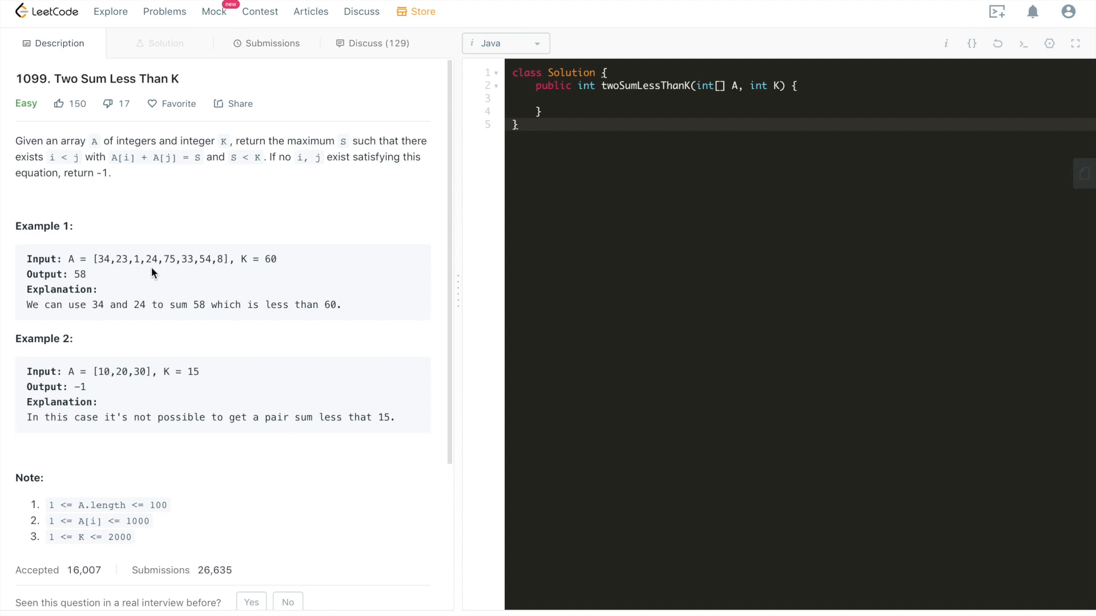
mouse_move(118, 259)
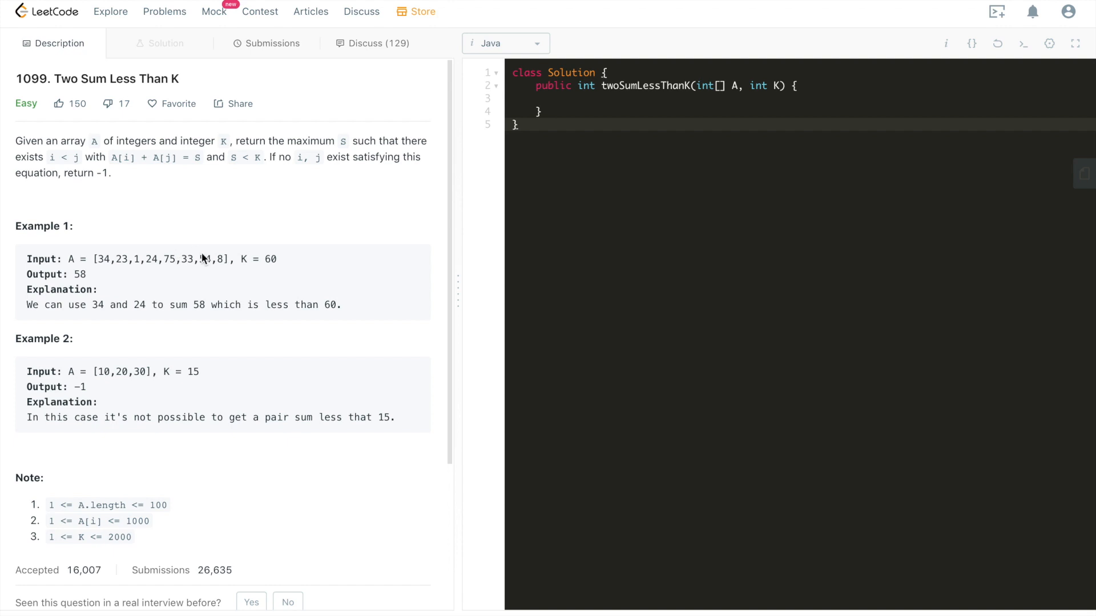
mouse_move(225, 257)
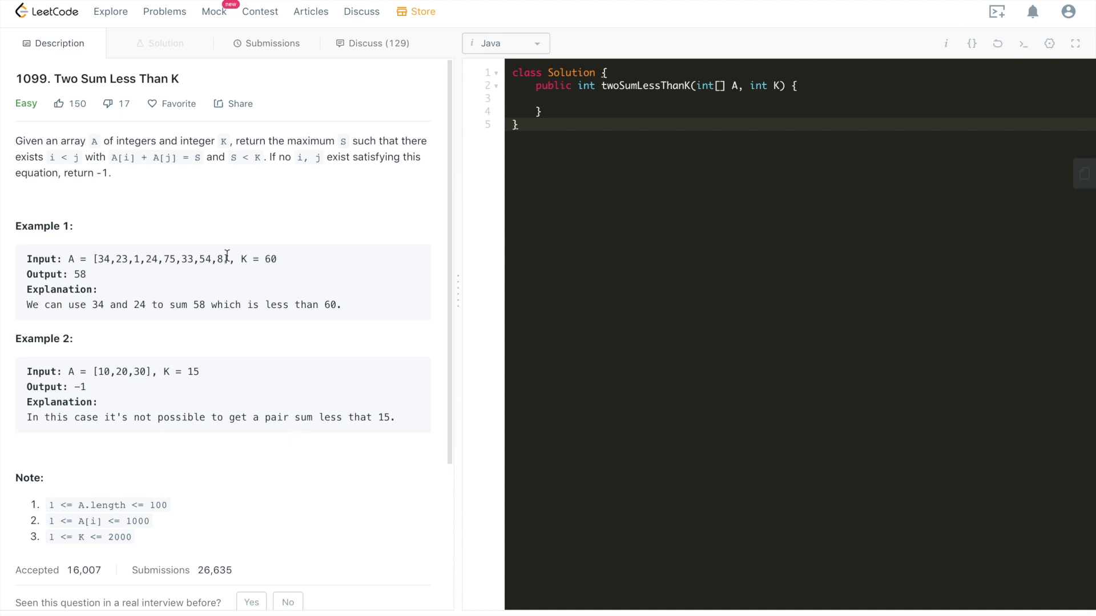
mouse_move(122, 256)
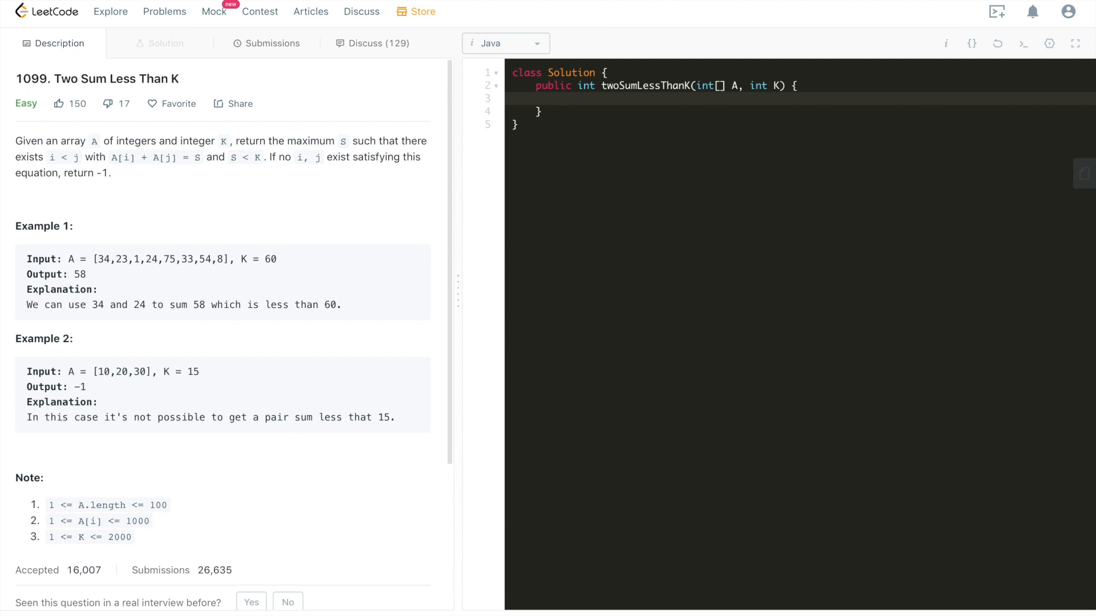
click(559, 98)
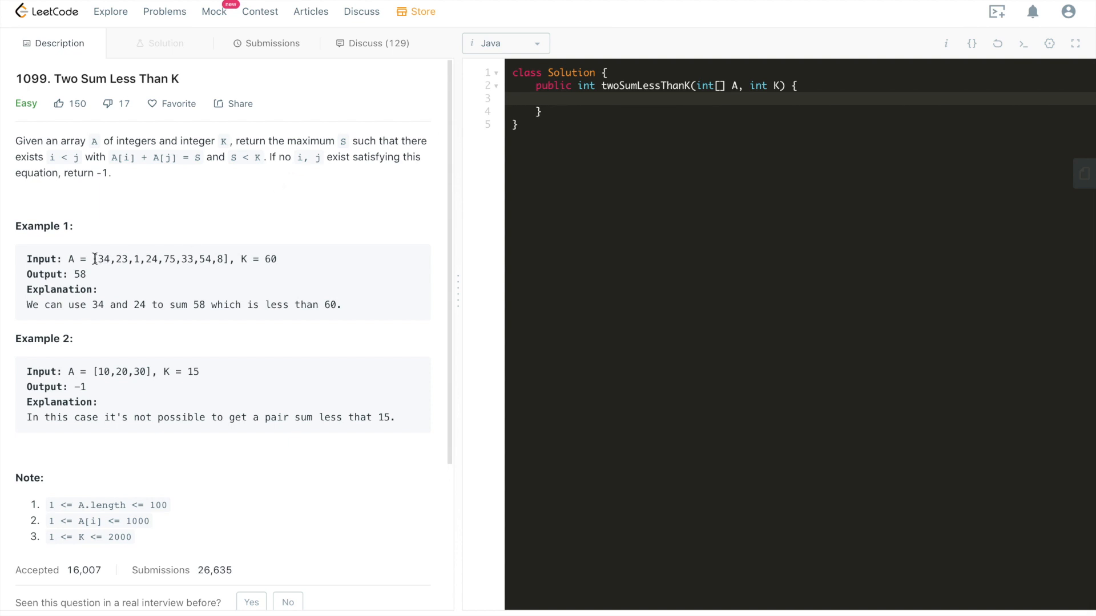
drag(93, 258, 226, 259)
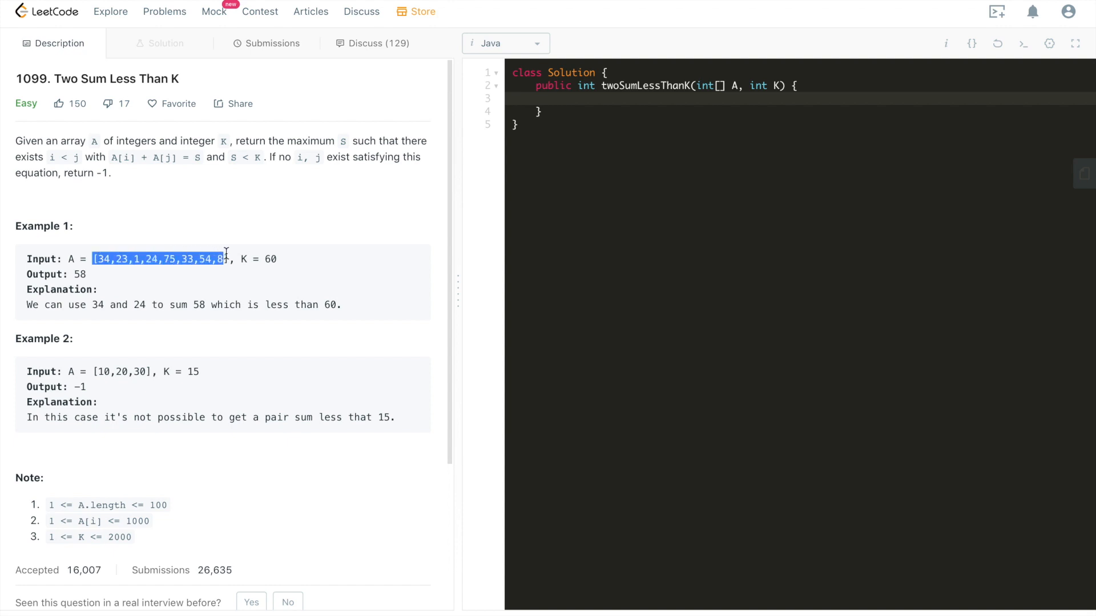
mouse_move(239, 245)
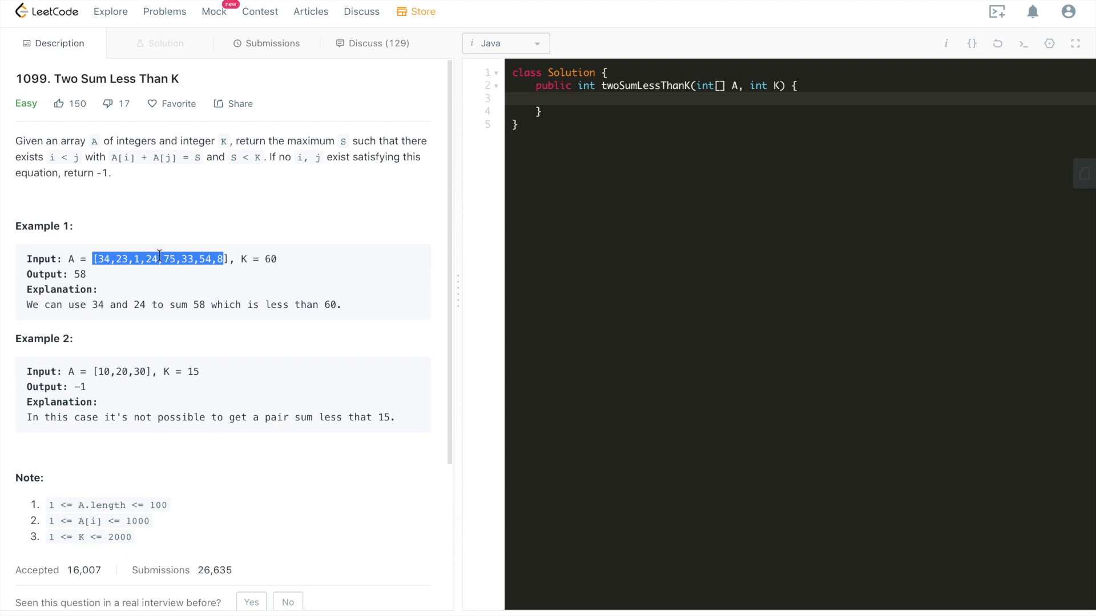
mouse_move(165, 256)
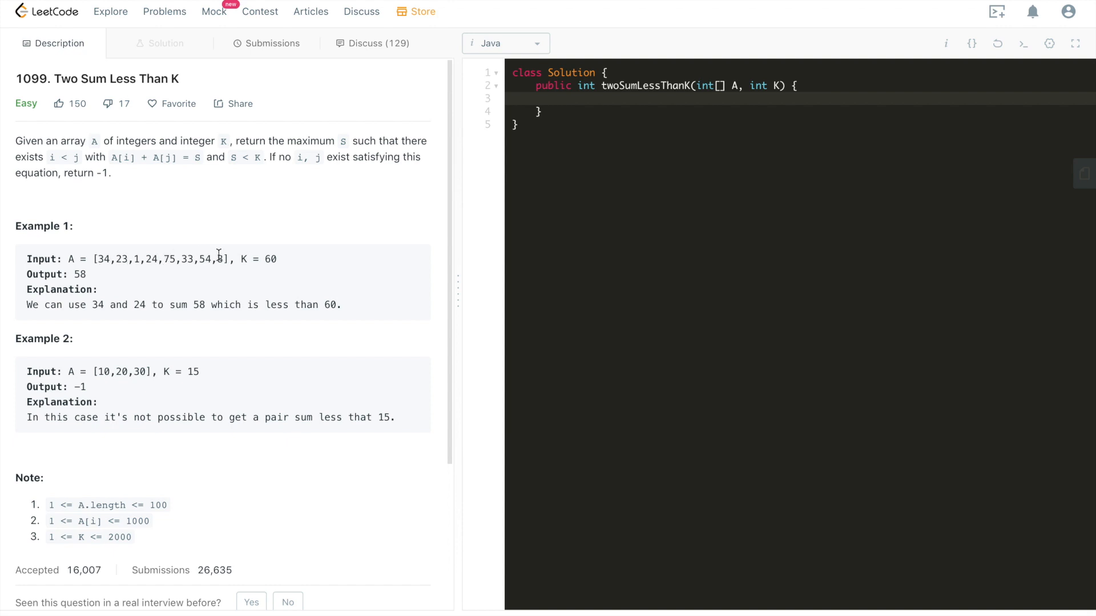
mouse_move(211, 254)
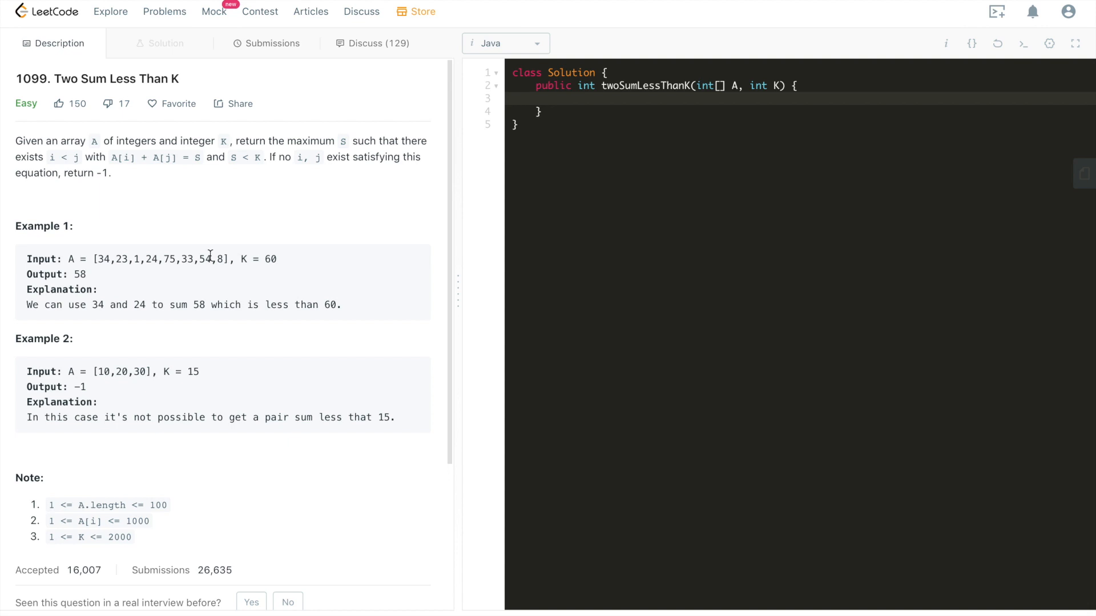
mouse_move(166, 258)
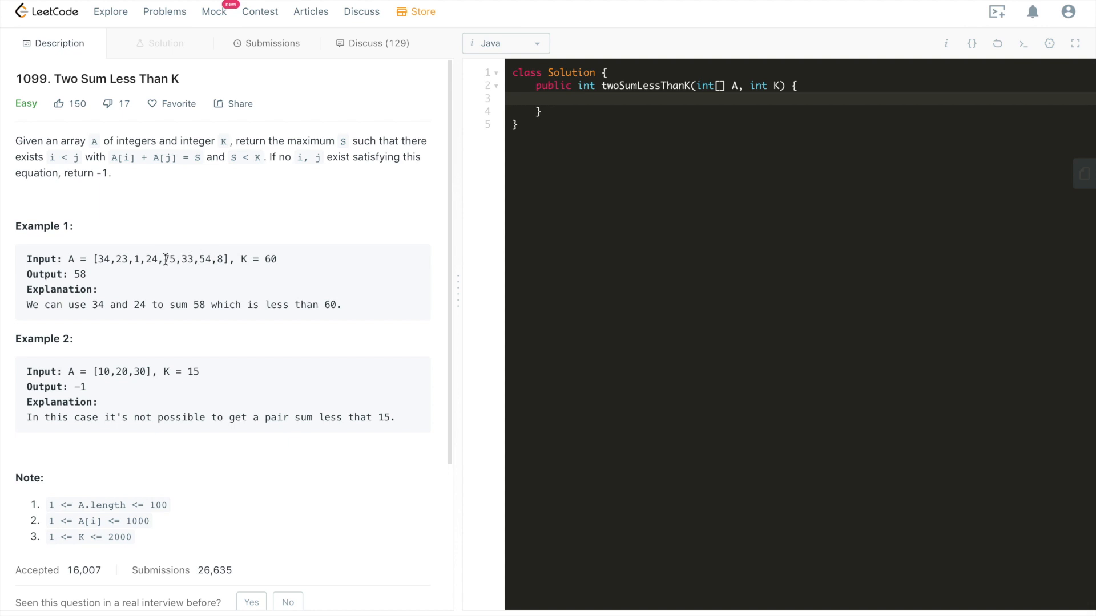
double_click(162, 259)
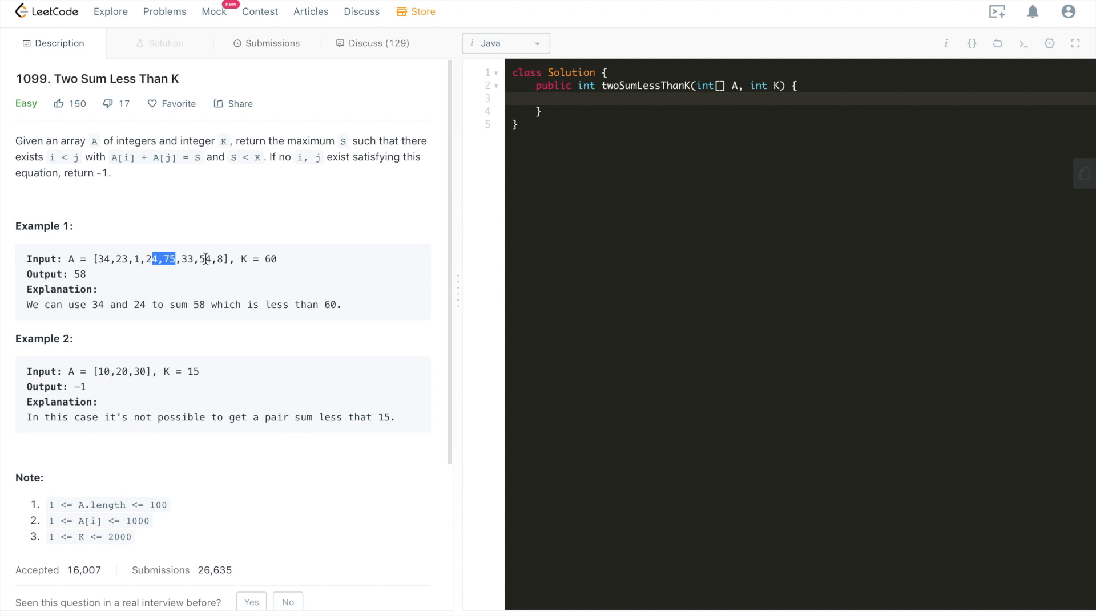
mouse_move(644, 80)
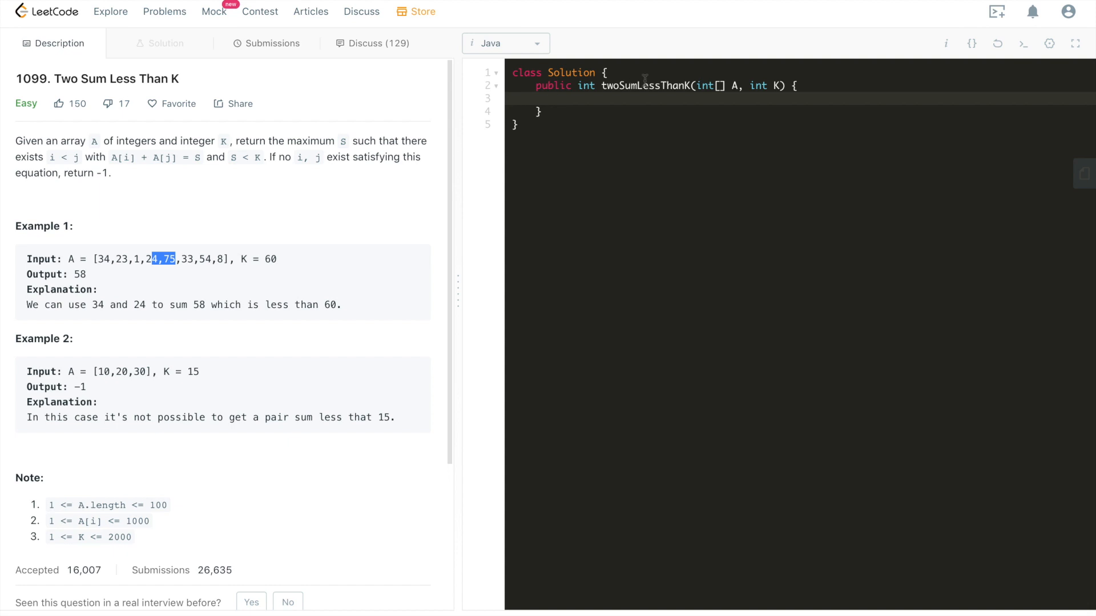
click(559, 97)
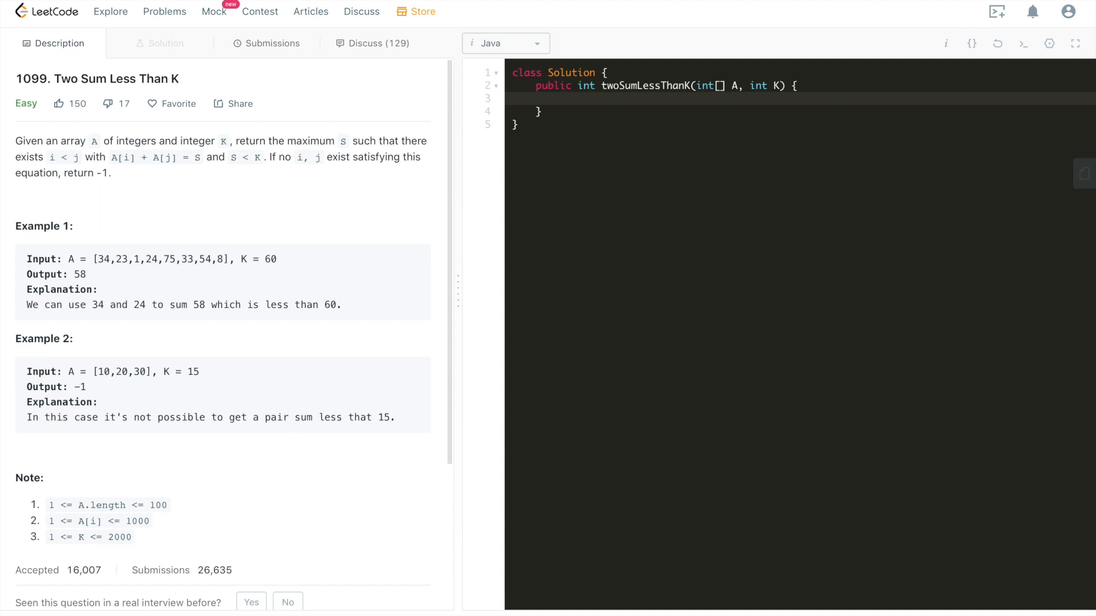
- Declare int maxSum = Integer.MIN_VALUE at the start of the method body
click(559, 98)
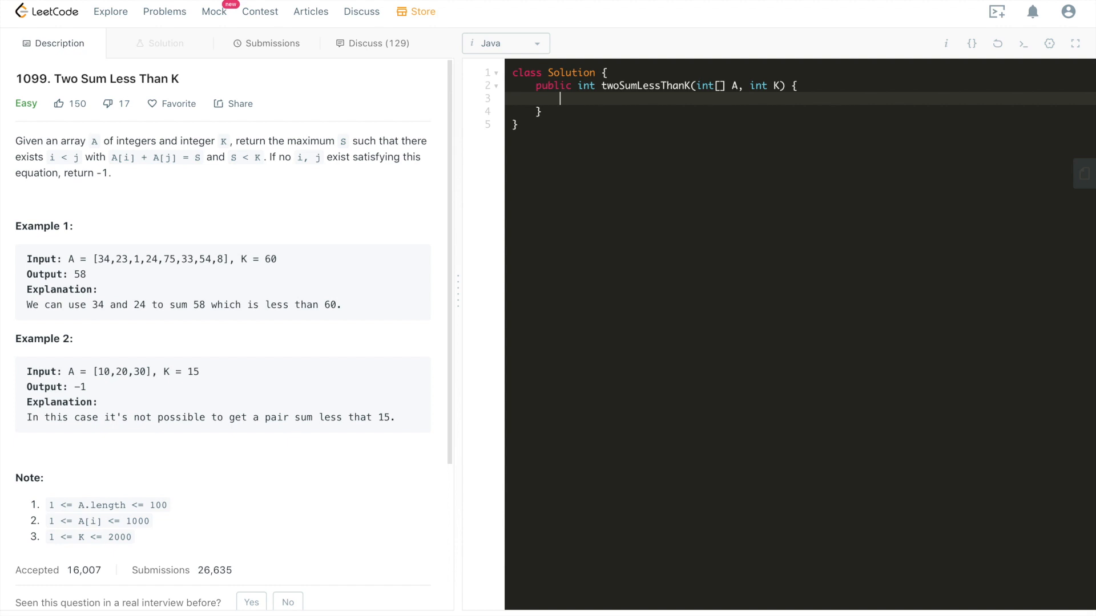
text(int ka)
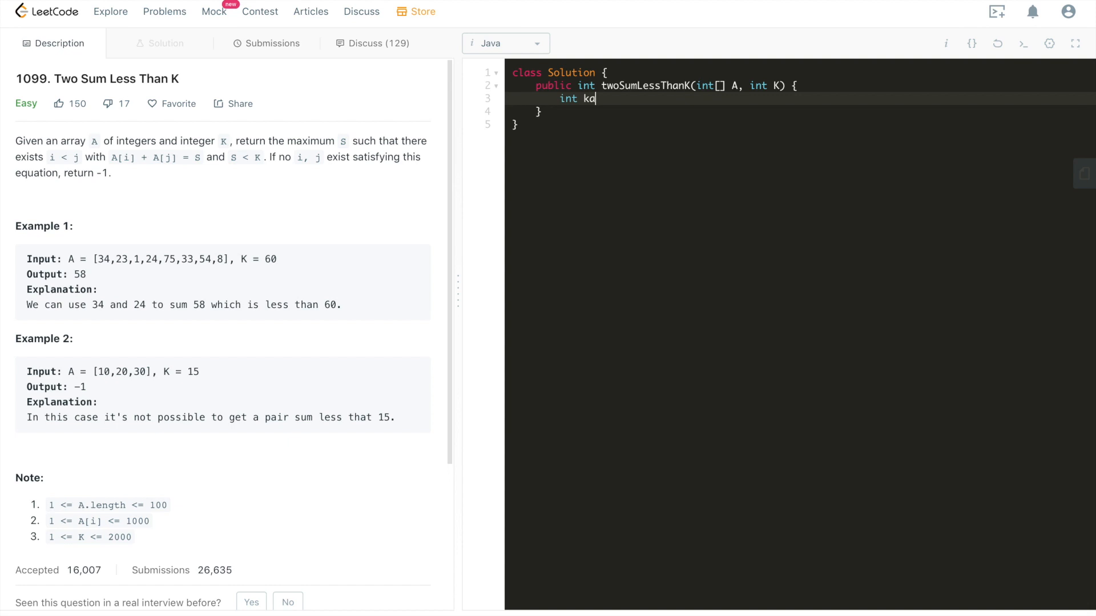
text(axSum =)
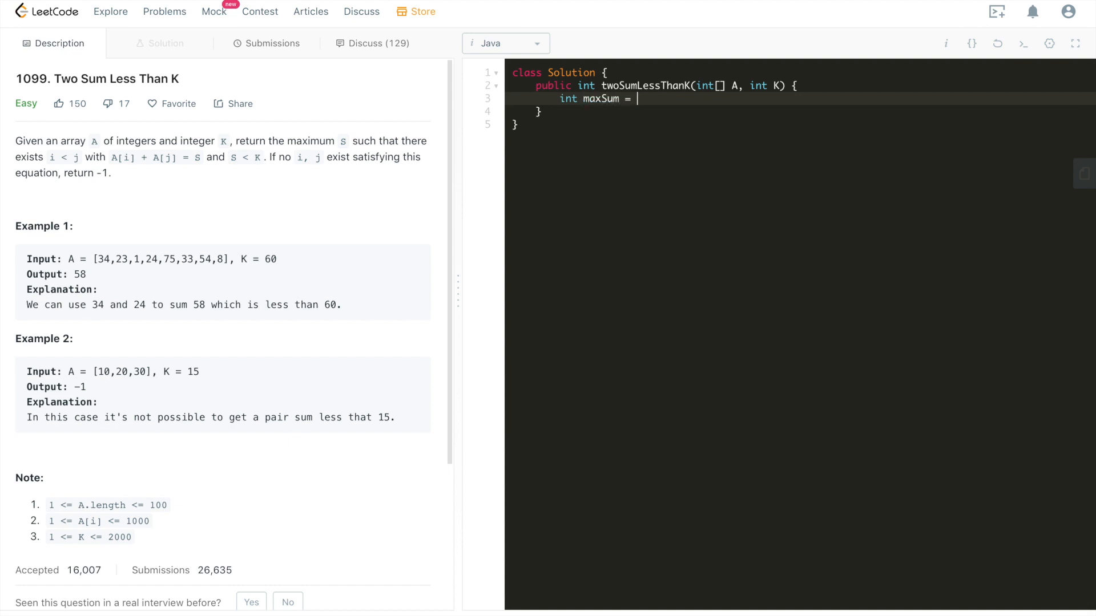
text(Integer.)
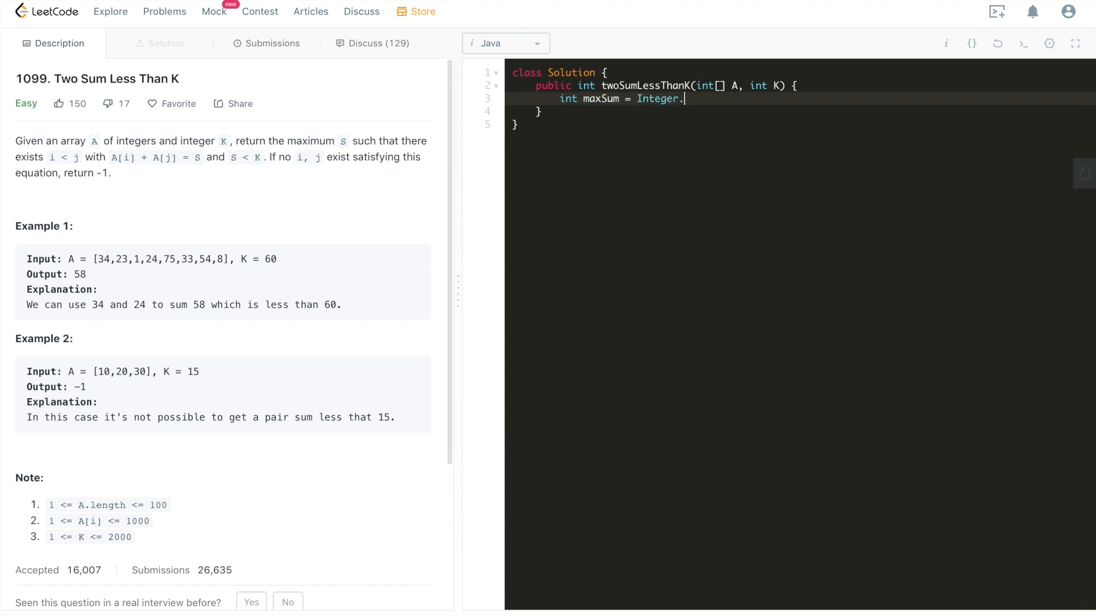
text(MIN_V)
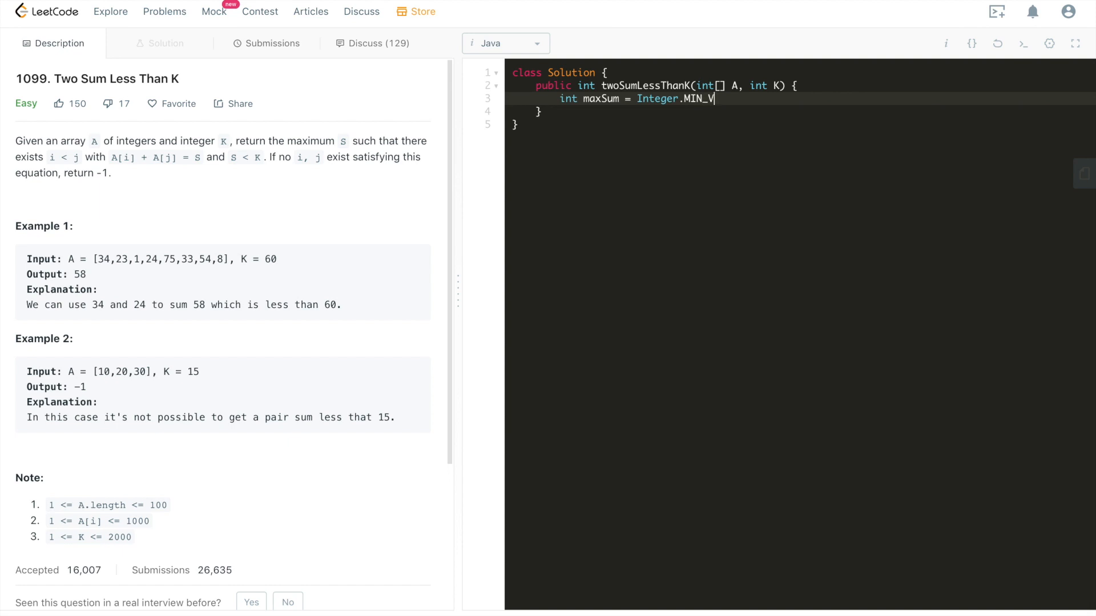
text(ALUE;)
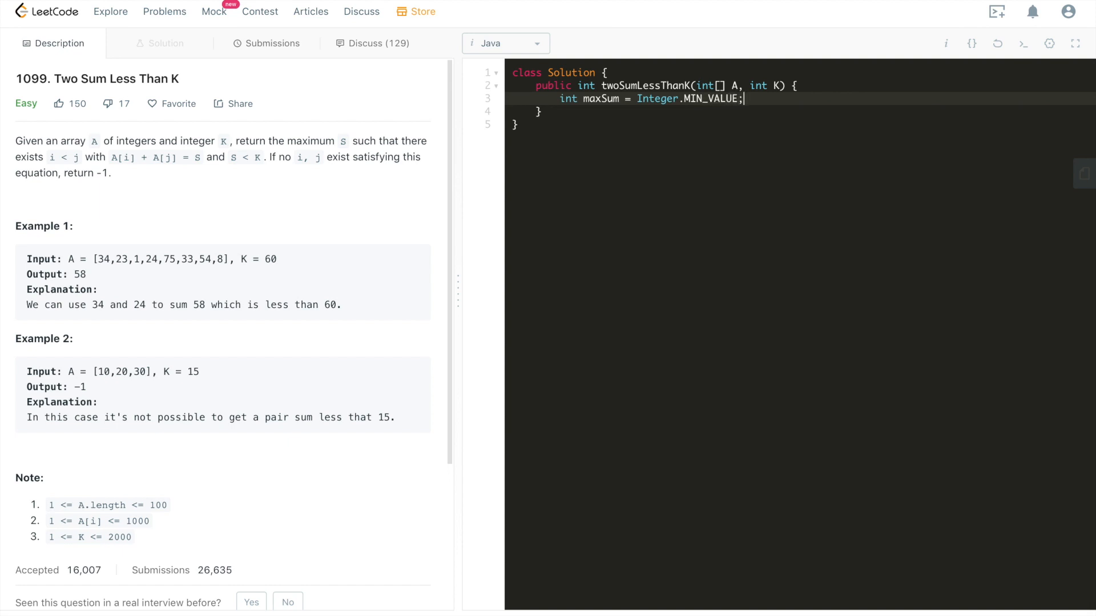
key(Return)
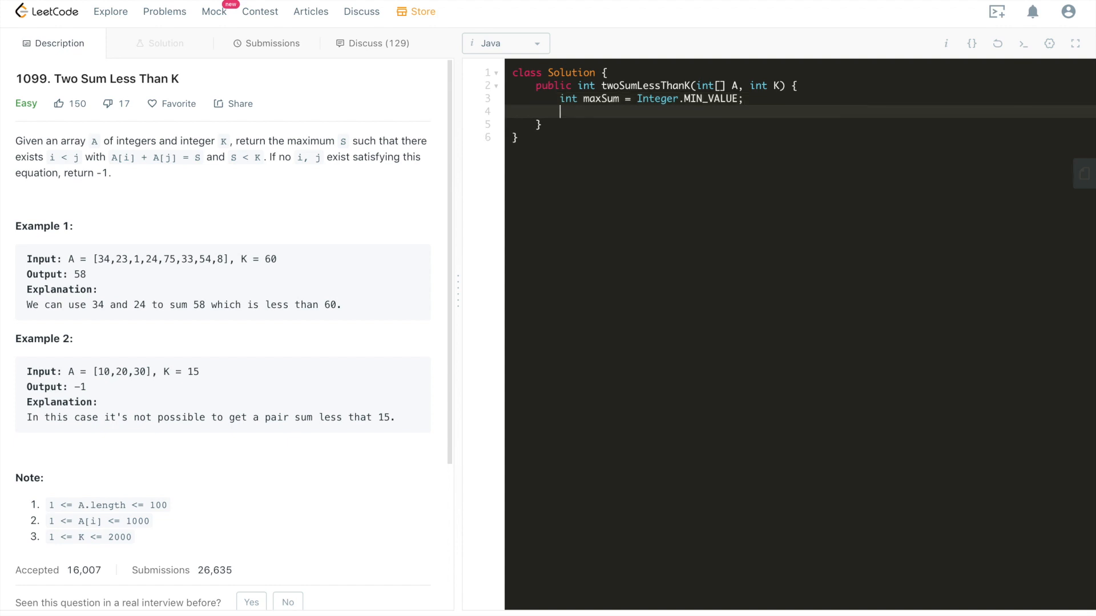
- Add nested for loops: i up to A.length - 1, and j from i + 1
text(for (int i = 0;)
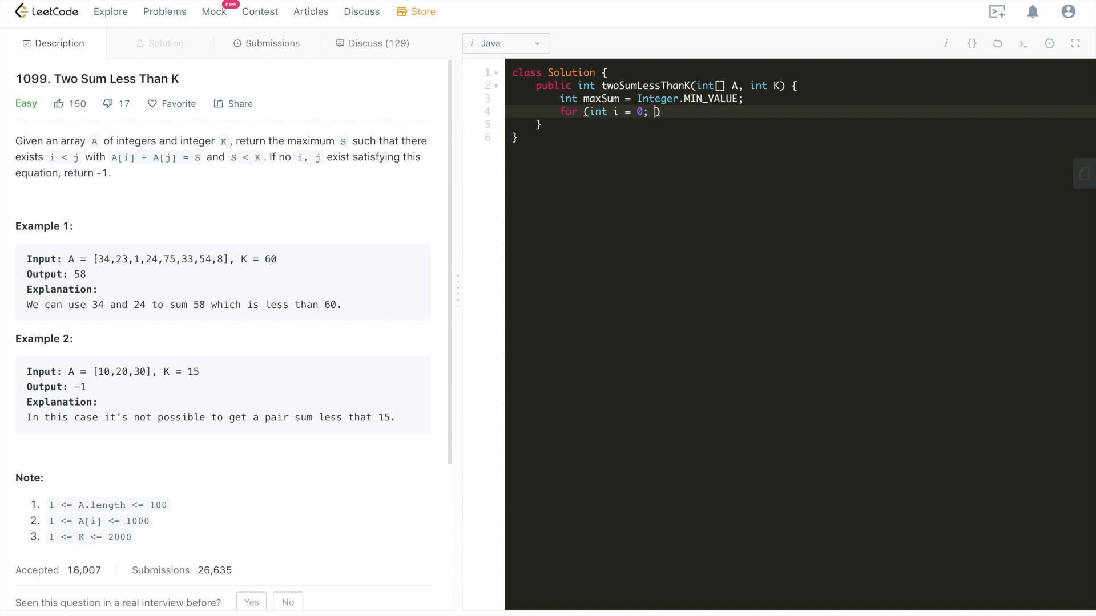
text(i < A.len)
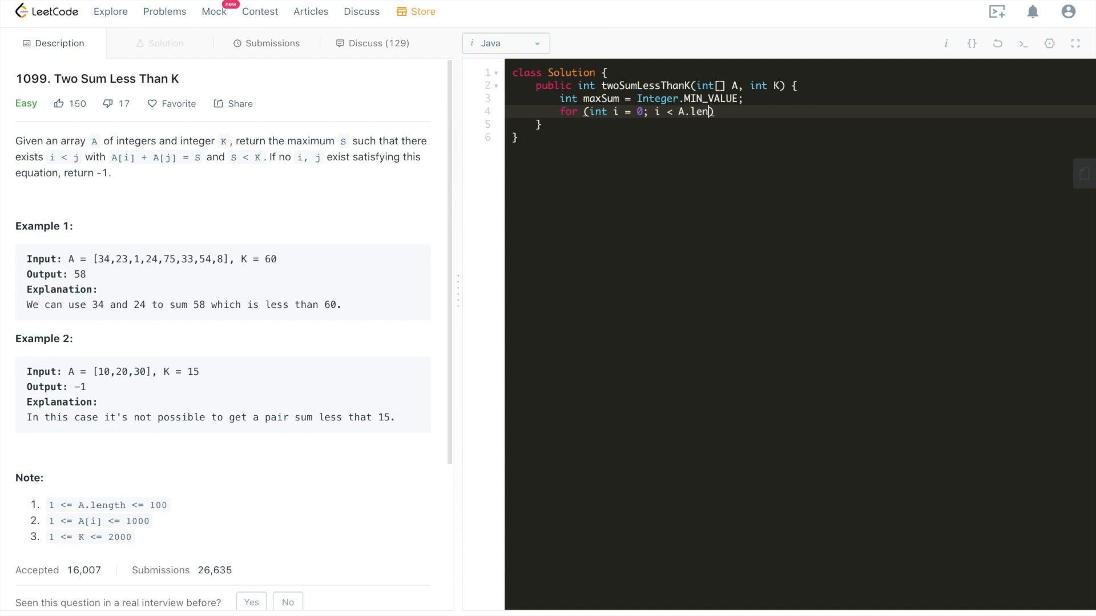
text(gth - 1;))
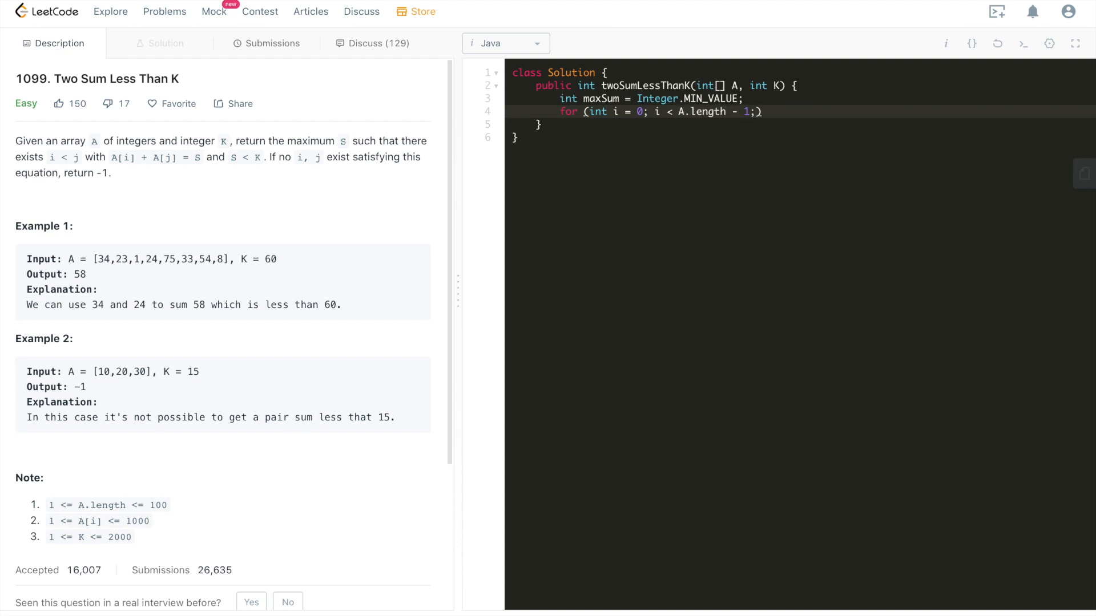
text(i++))
text(for (int j = i )
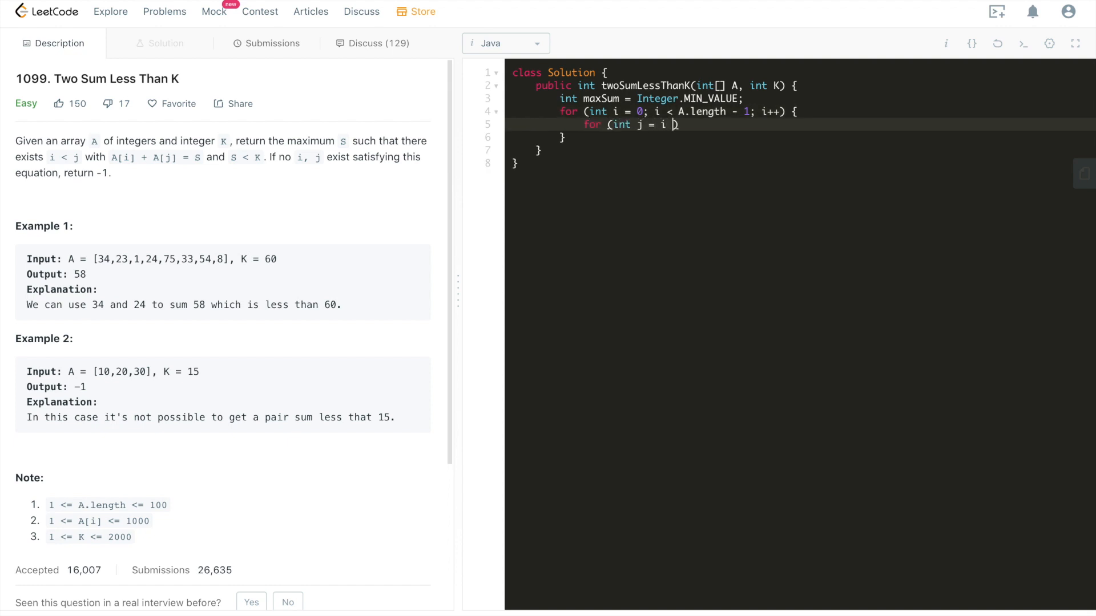
text(+ 1;)
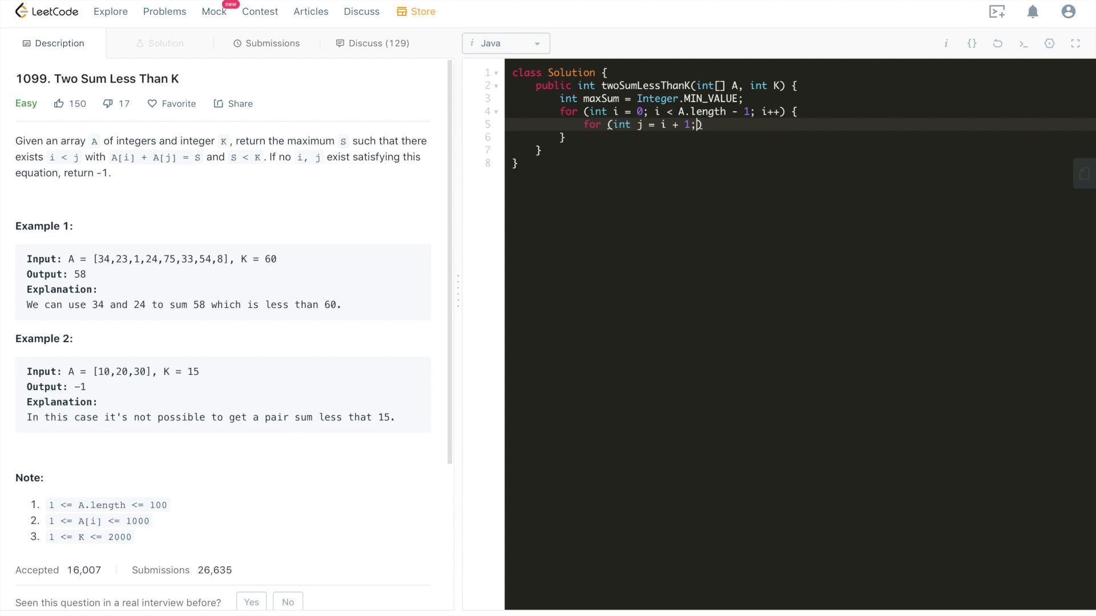
text(I)
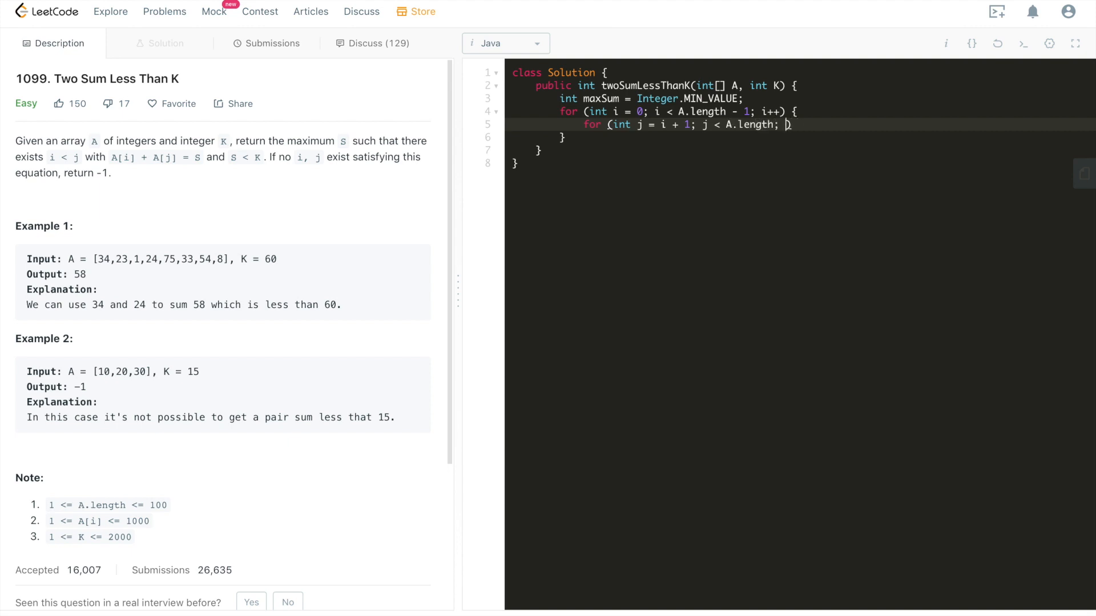
text(j++) {)
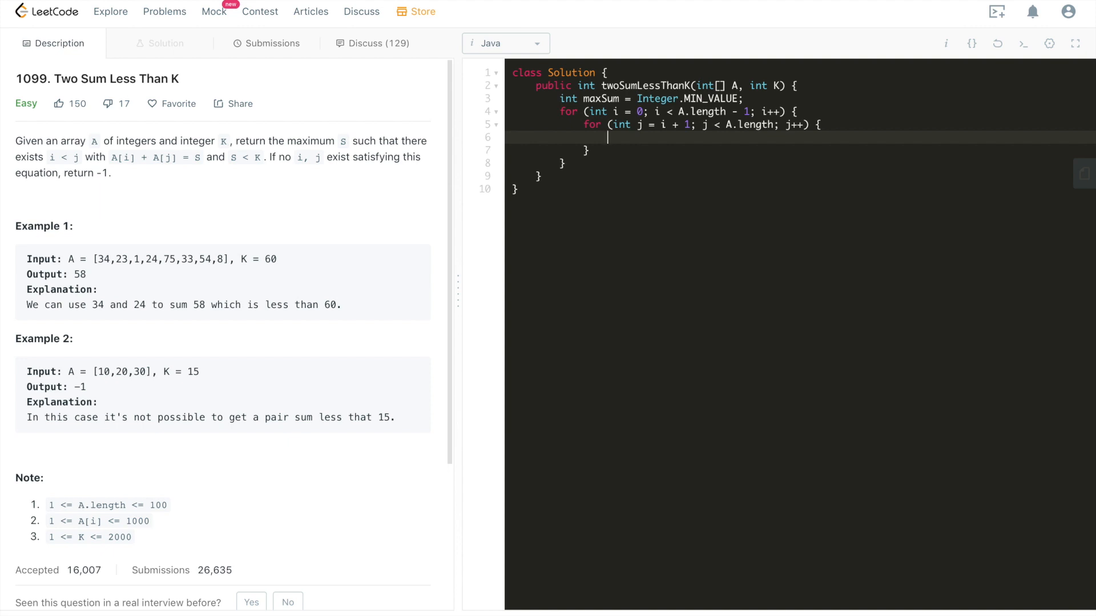
- Compute int newSum = A[i] + A[j] inside the inner loop
text(int new)
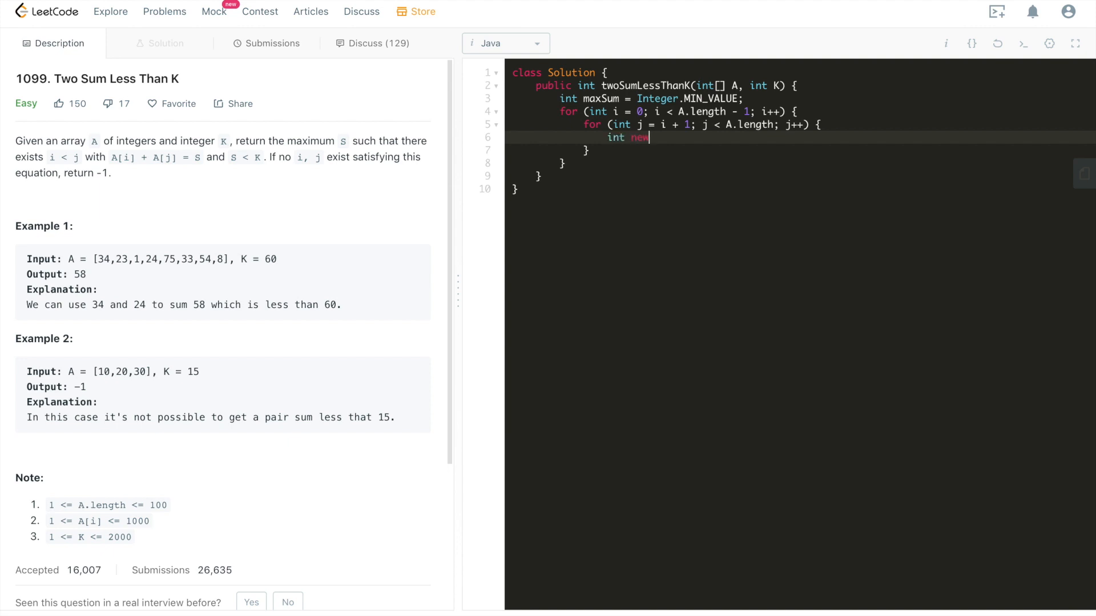
text(Sum =)
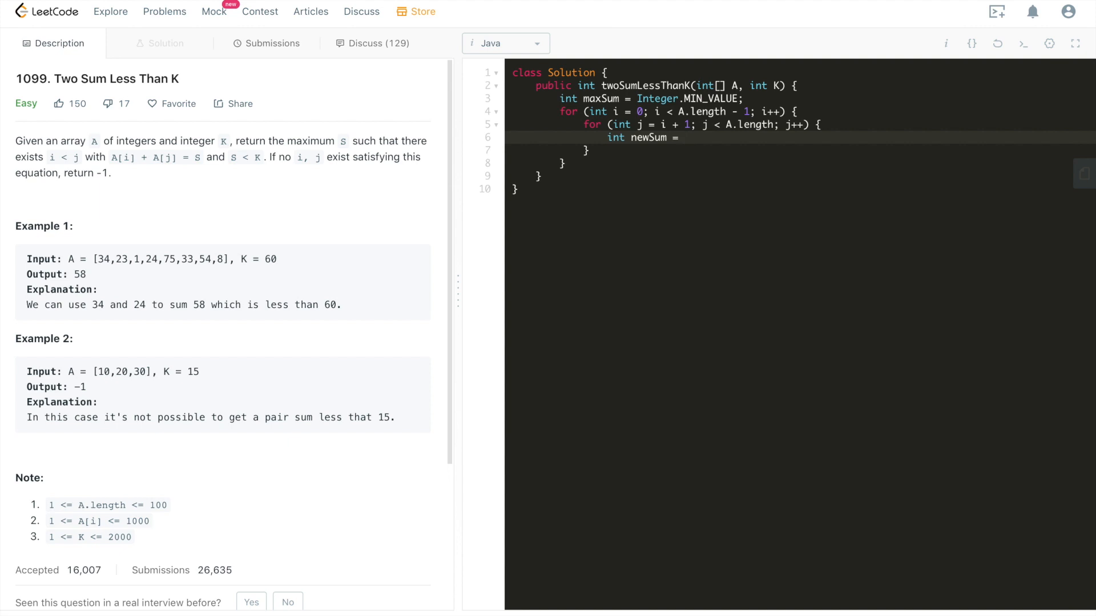
text(A[i] = A)
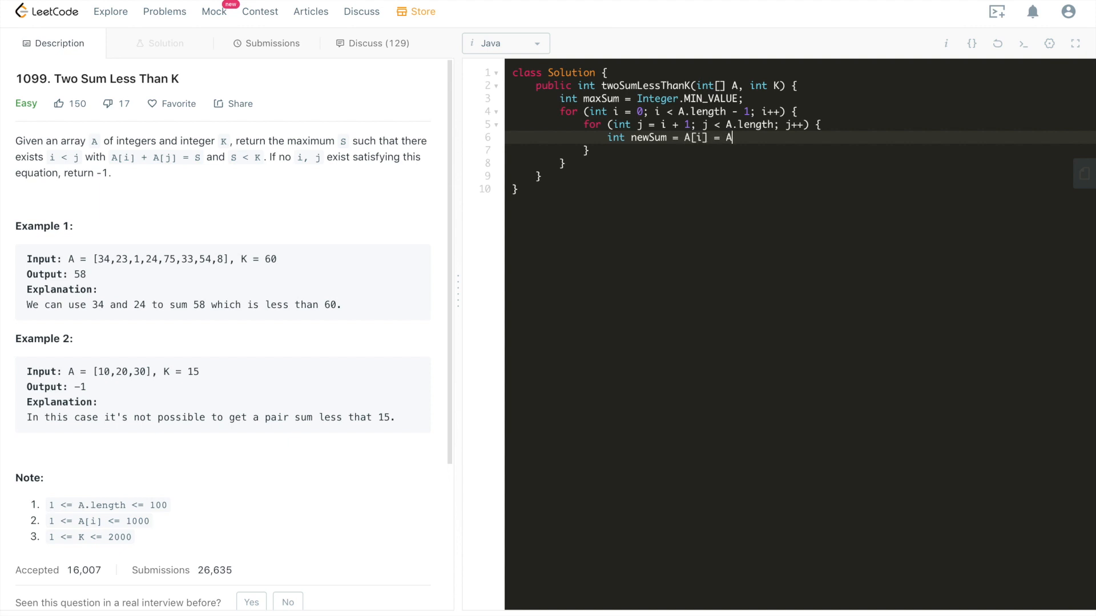
text([j];)
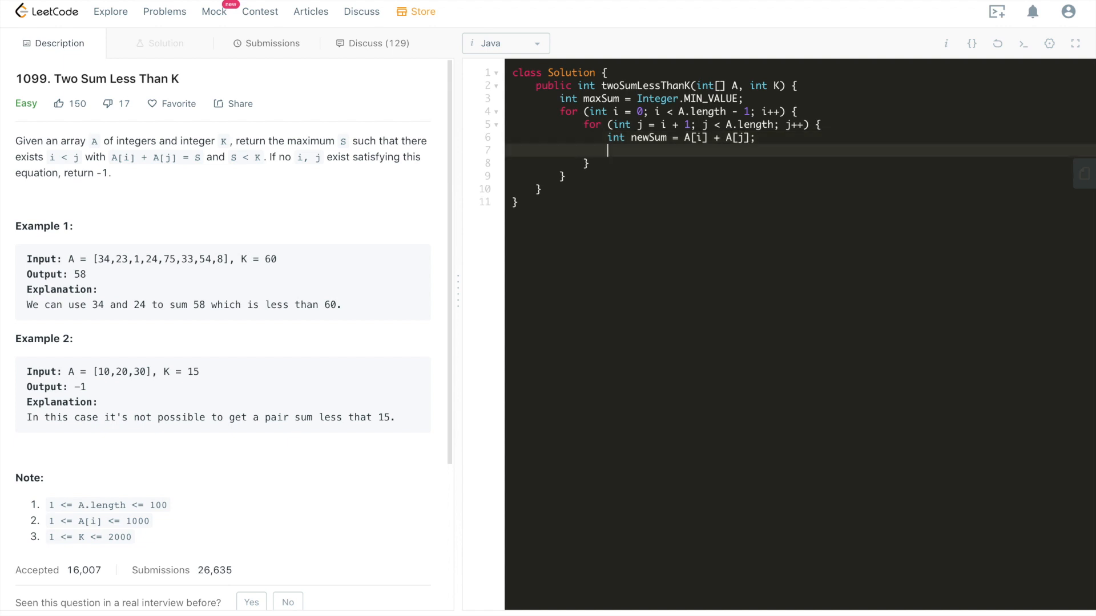
- Add if (newSum < K && newSum > maxSum) assigning maxSum = newSum
text(if ())
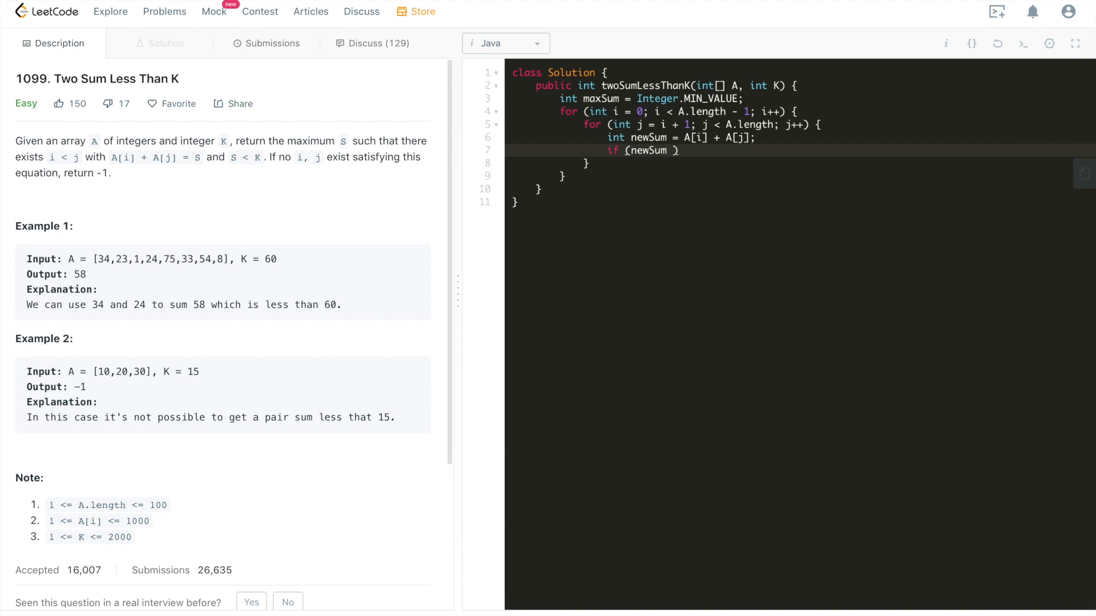
text(< K)
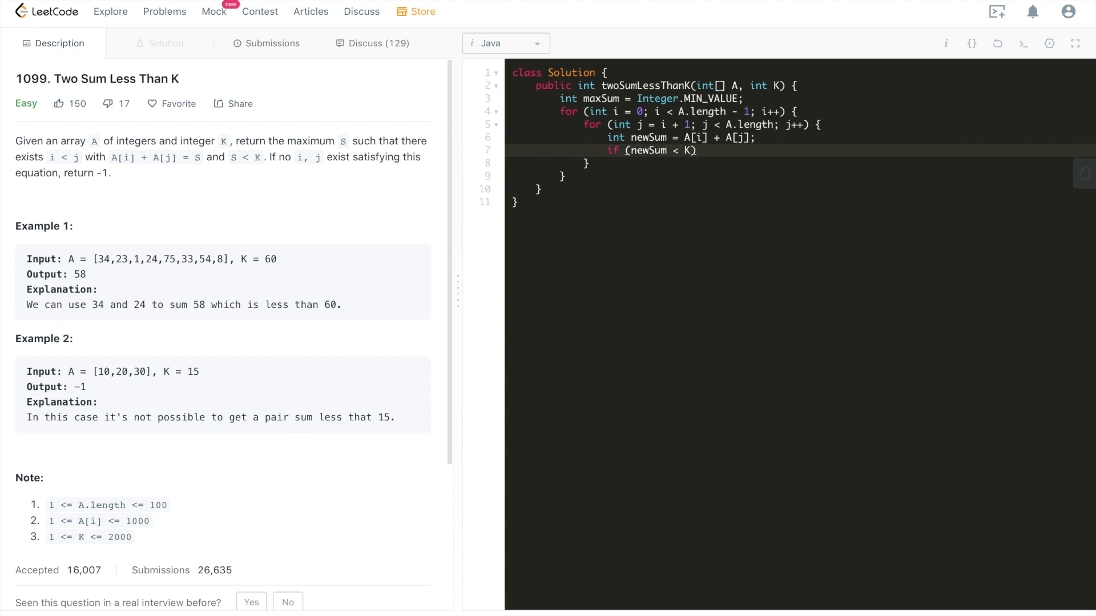
text(&& newSum)
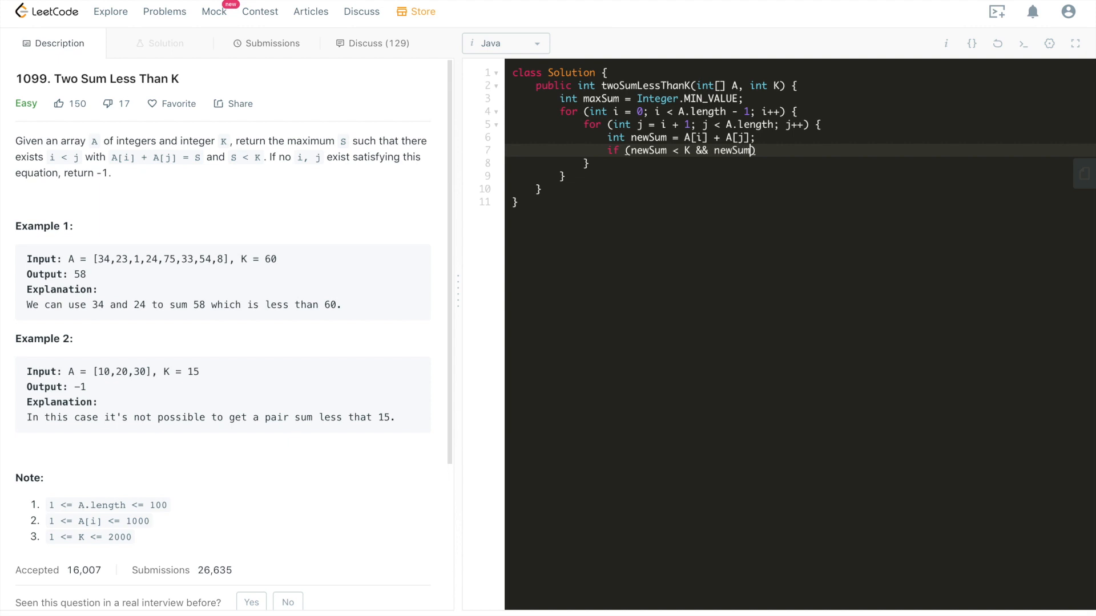
text(> maxSu)
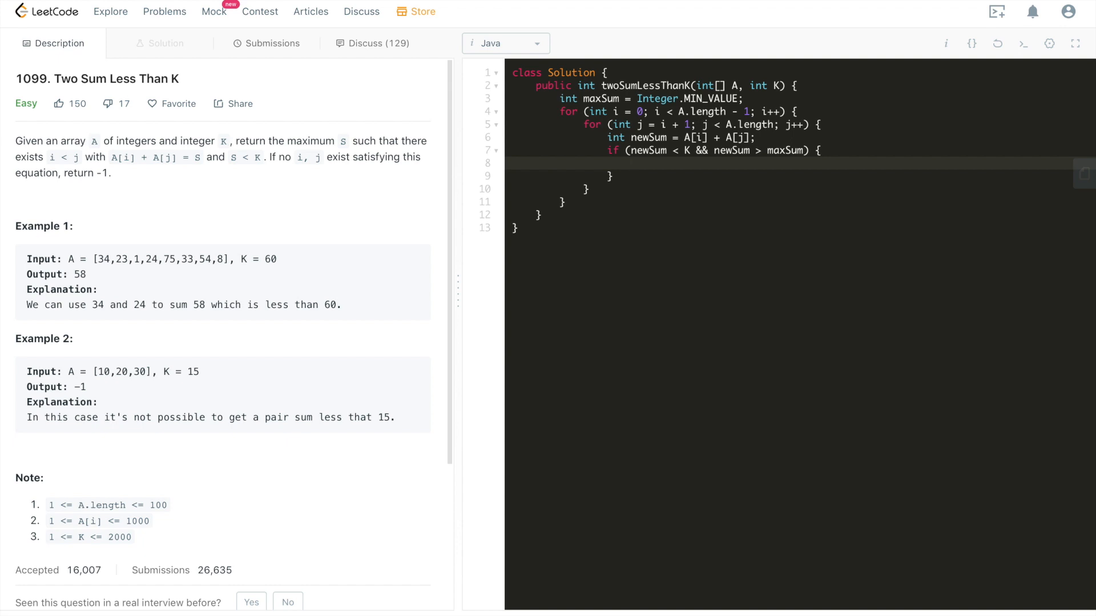
text(maxSum =)
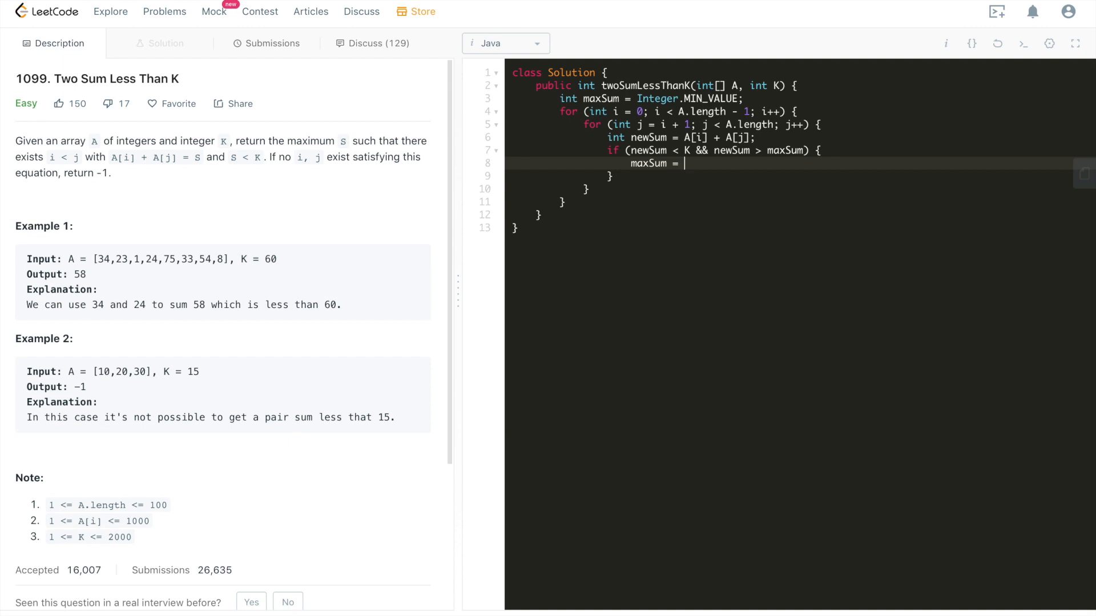
text(newSum;)
click(788, 176)
text( else if ()
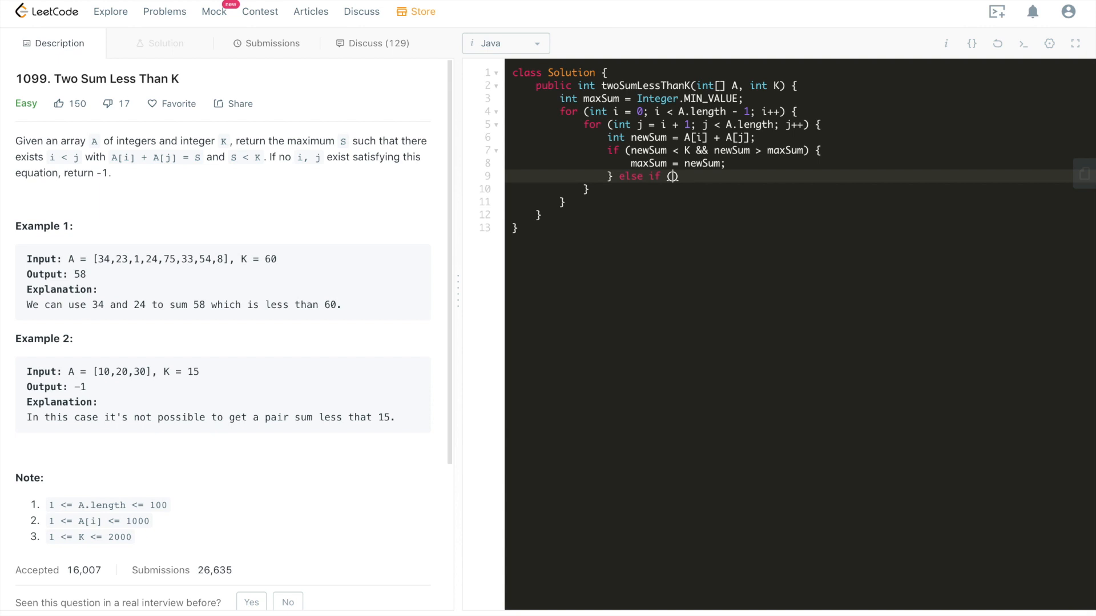
- Type an extra newSum > K branch, then delete it
text(newSum >)
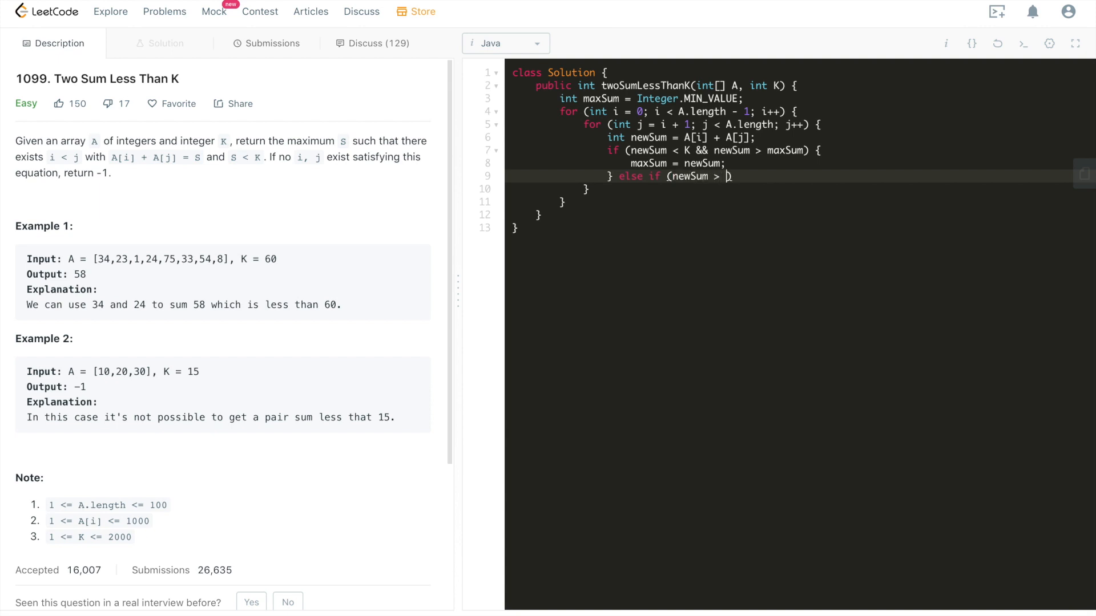
text(K) {)
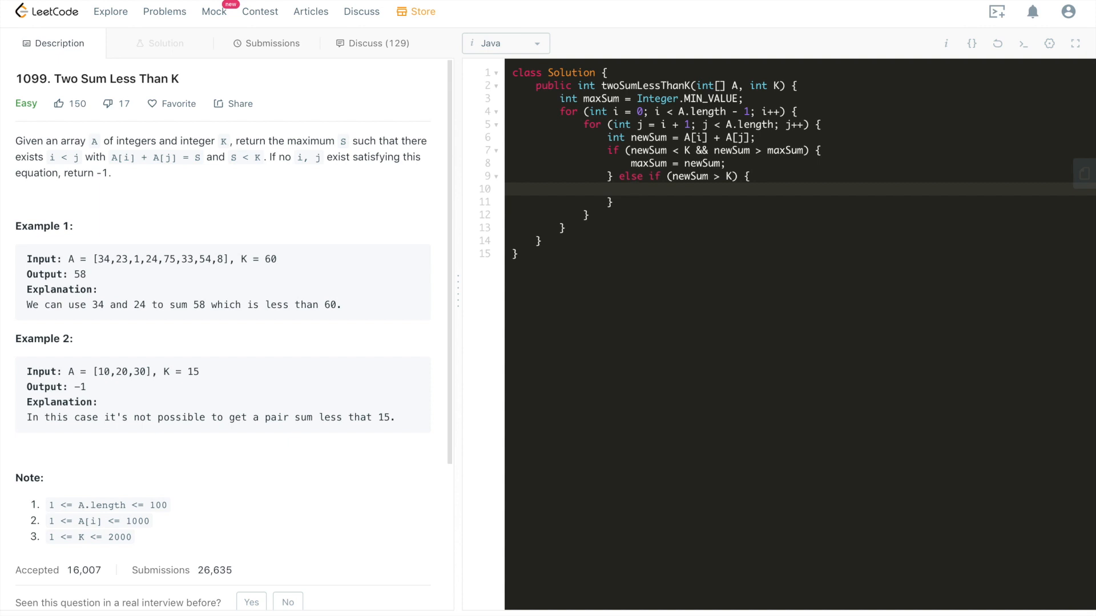
click(630, 189)
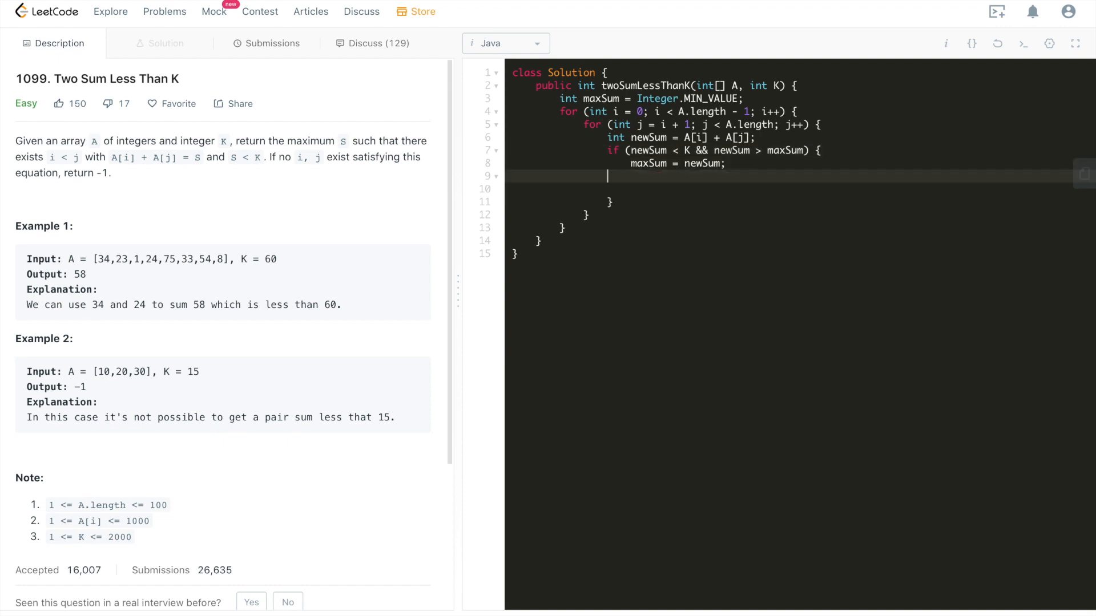
key(Backspace)
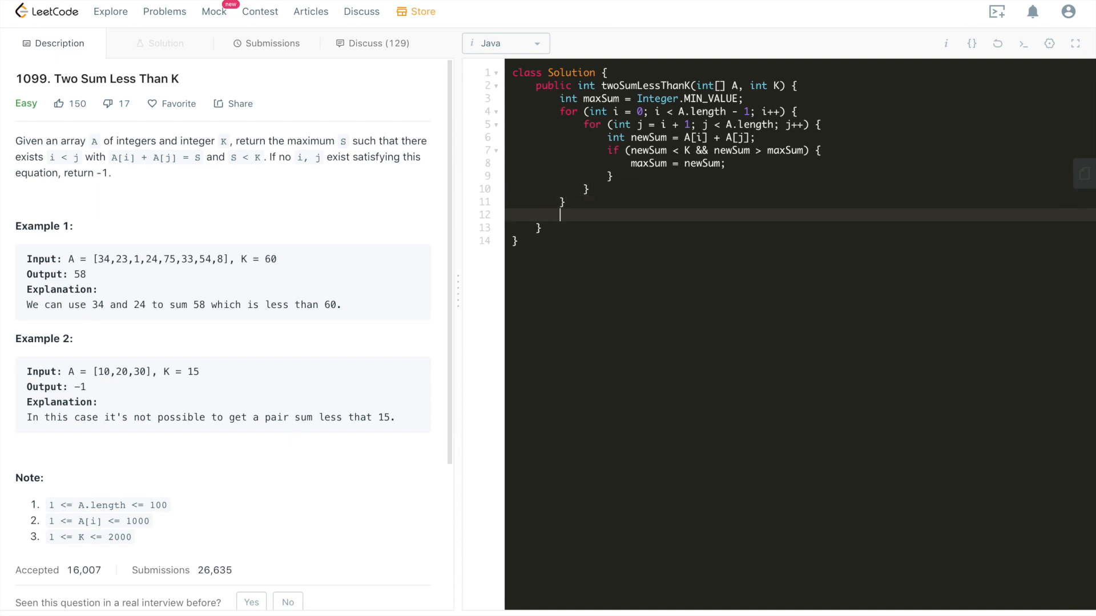
- Return maxSum == Integer.MIN_VALUE ? -1 : maxSum, then submit the brute-force solution
text(return)
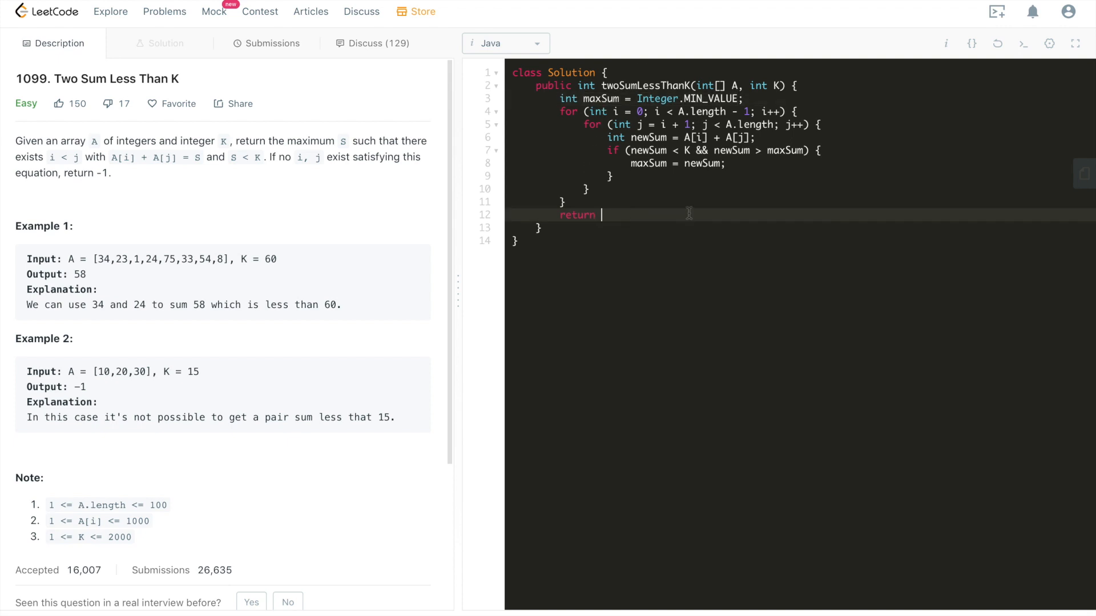
text(maxSum == Integer.MIN_VALUE)
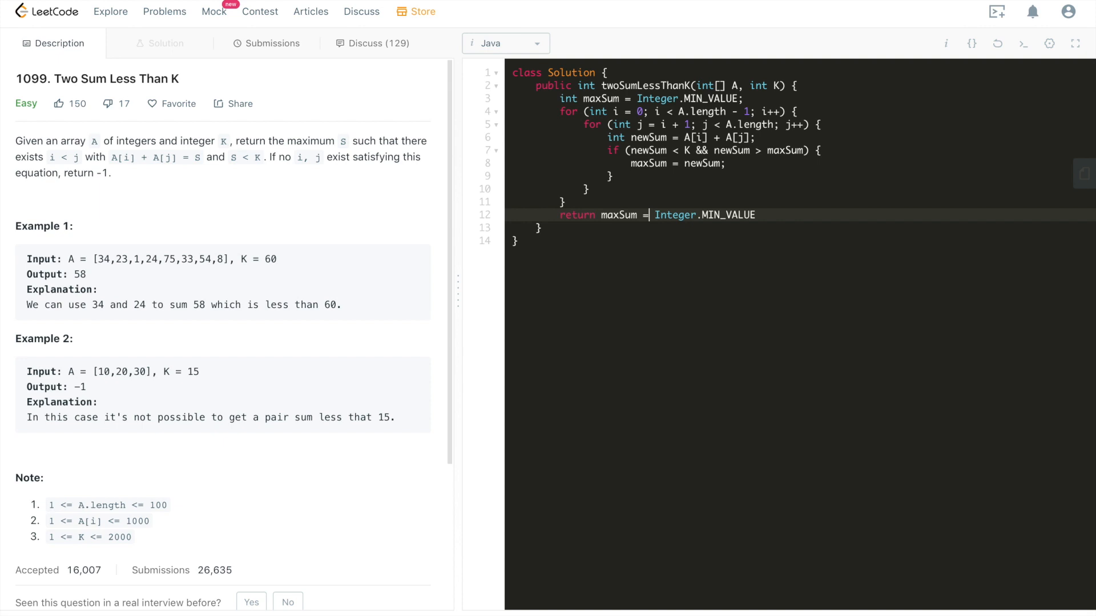
text(= Integer.MIN_VALUE ?)
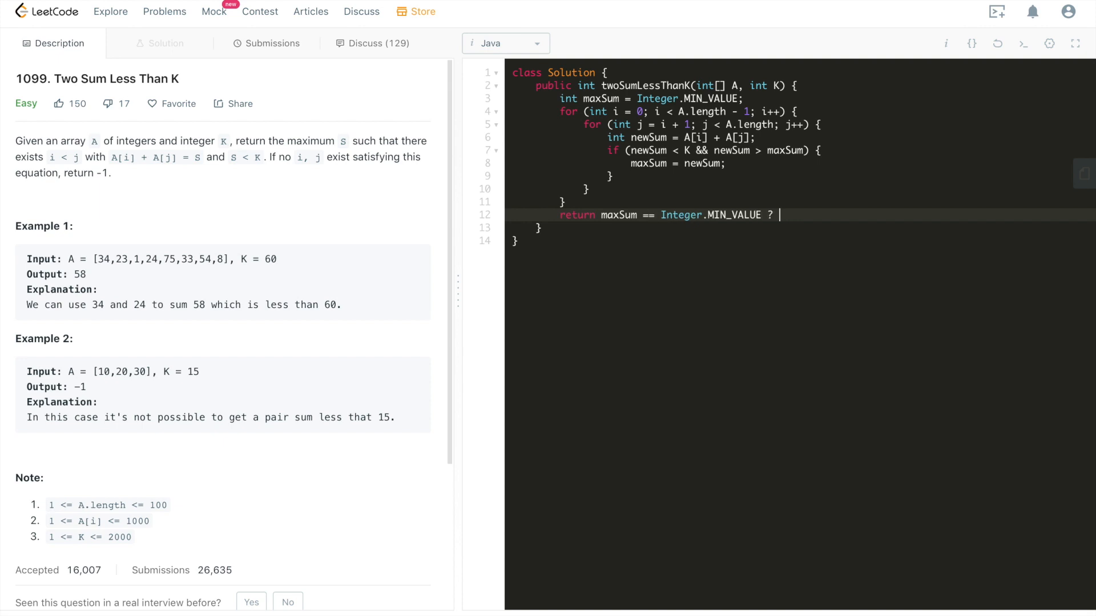
text(-1 :)
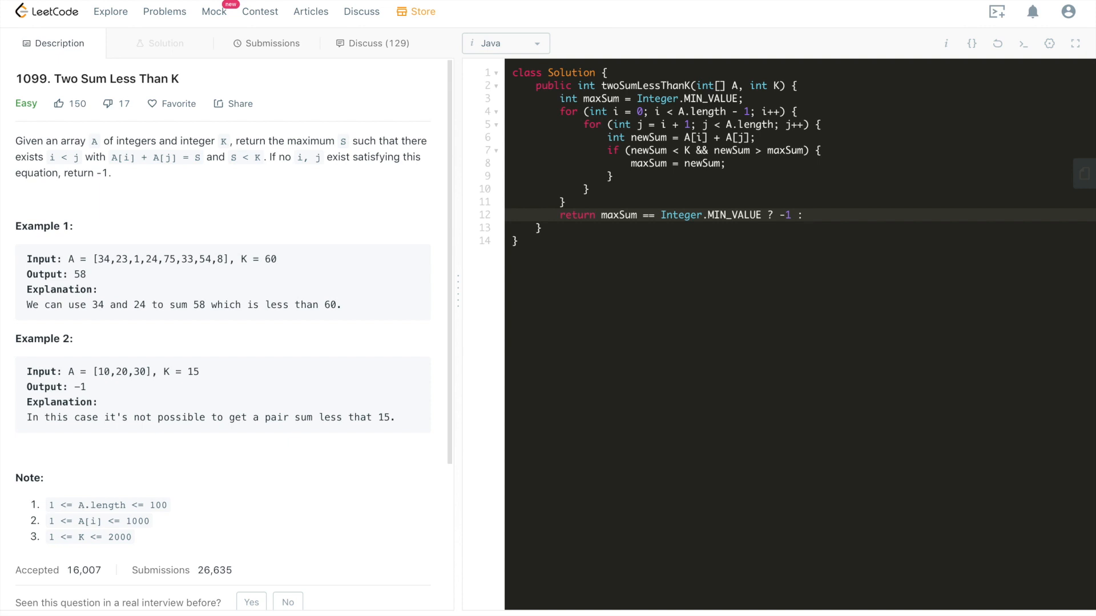
text(max)
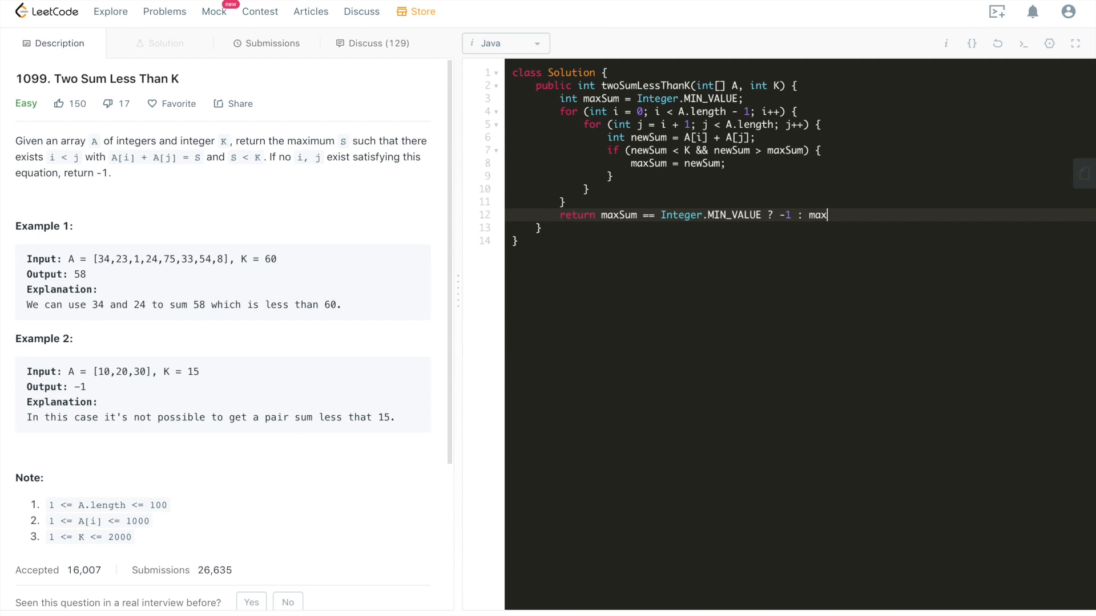
text(Sum;)
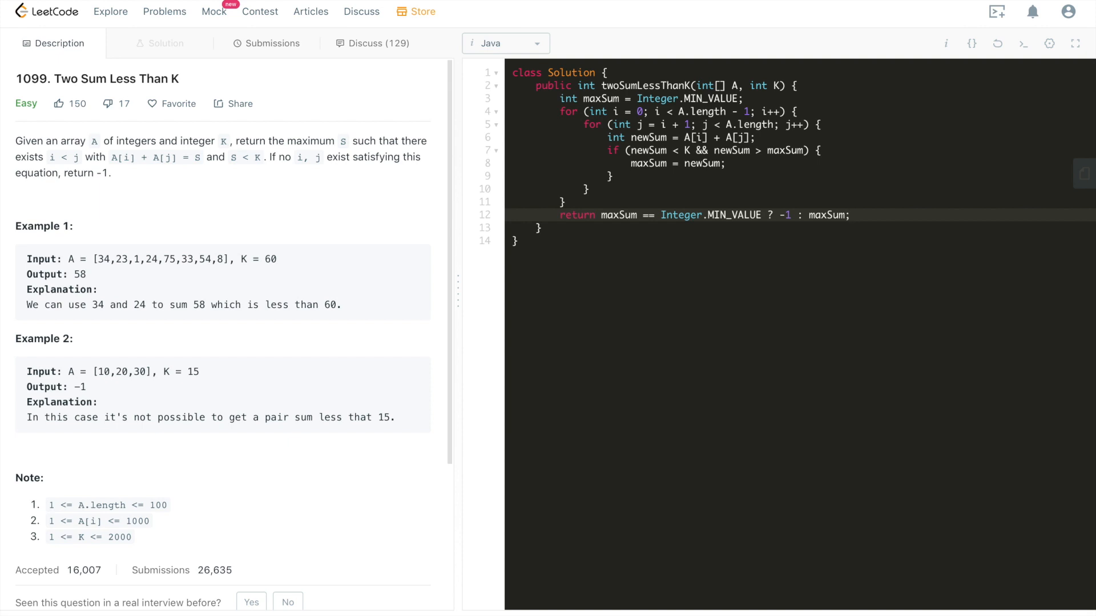
click(850, 214)
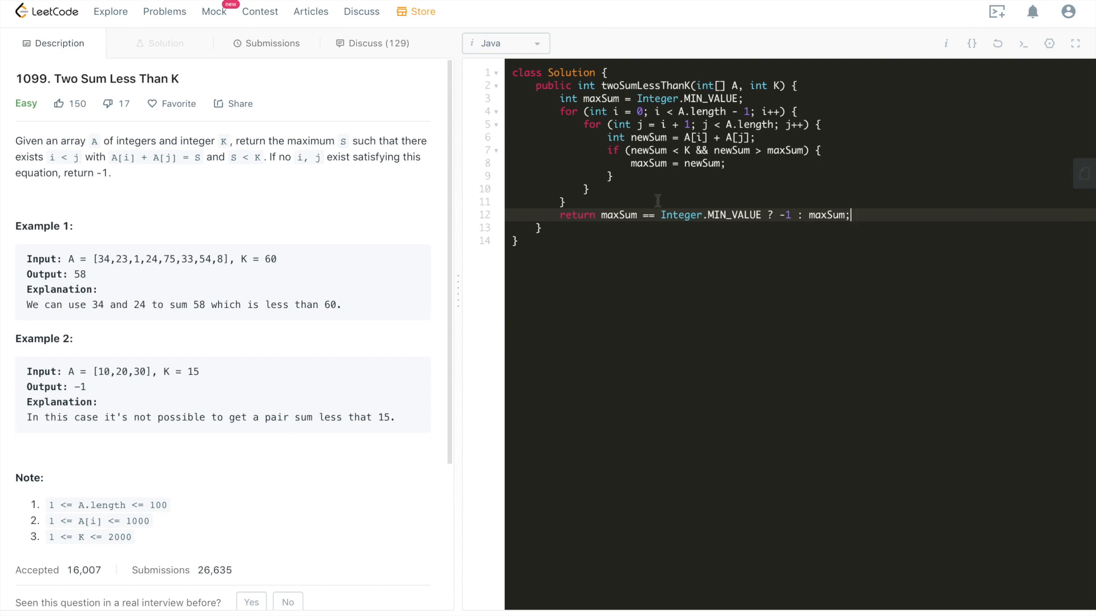
click(271, 43)
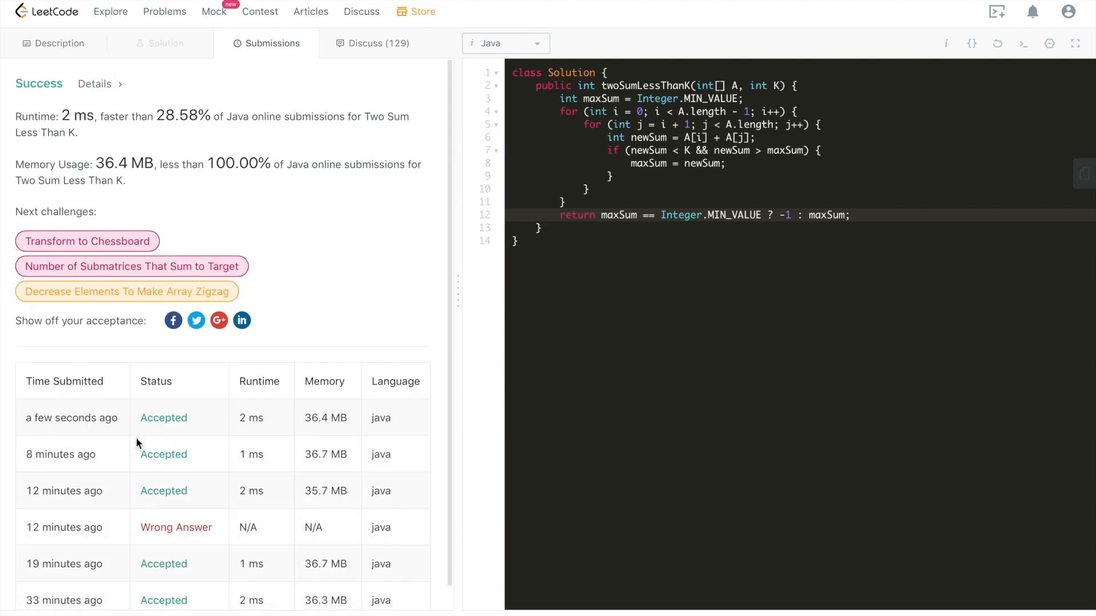
mouse_move(181, 148)
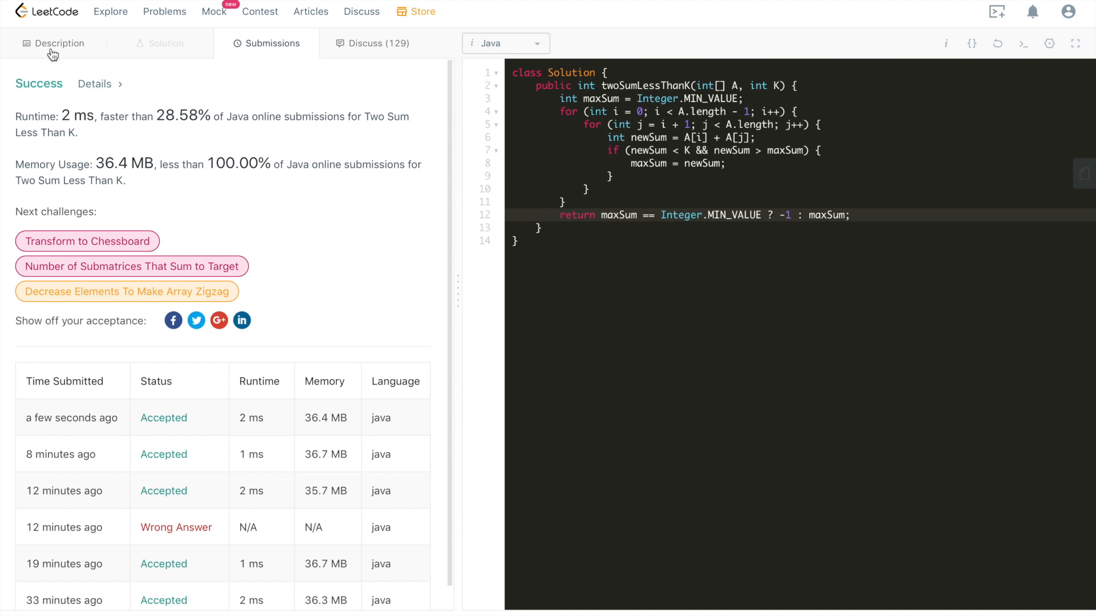
- Switch back to the Description tab after the 2 ms Accepted result
click(59, 43)
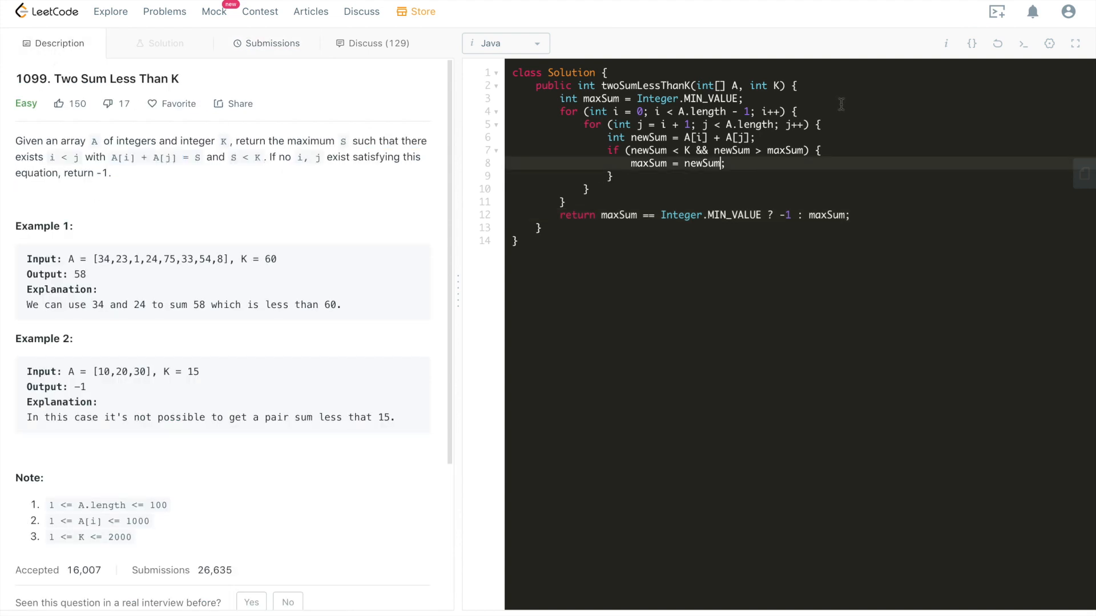
mouse_move(909, 84)
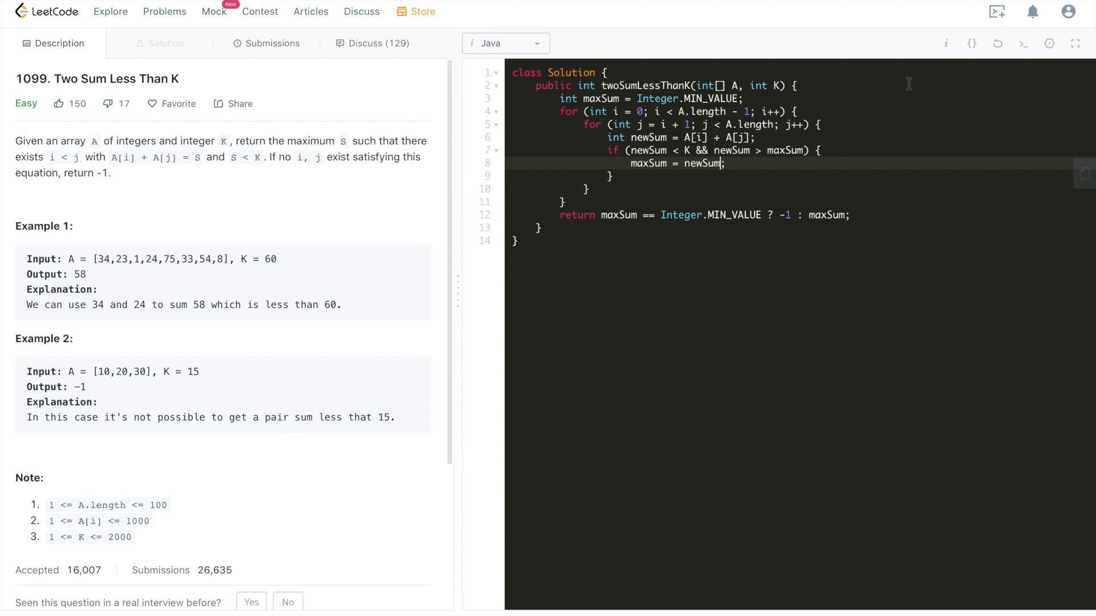
mouse_move(934, 70)
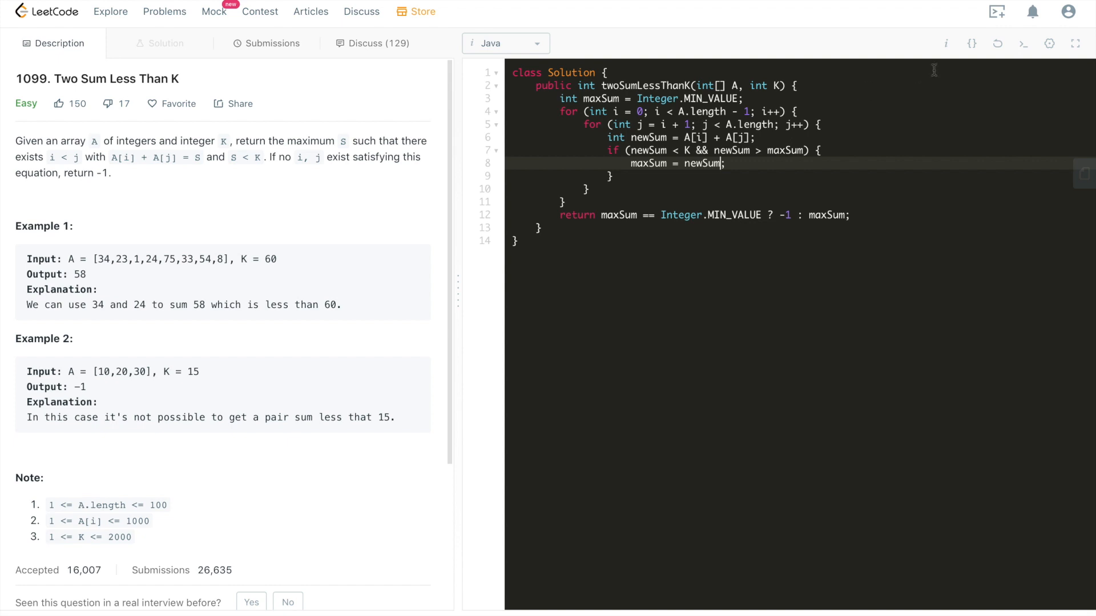
click(796, 85)
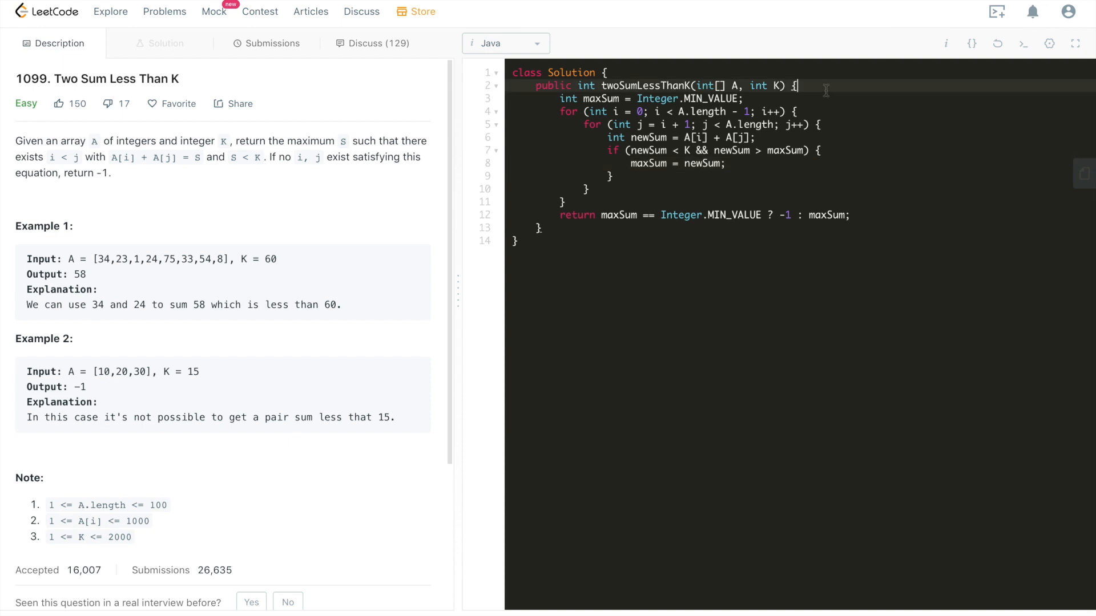
text(/**/)
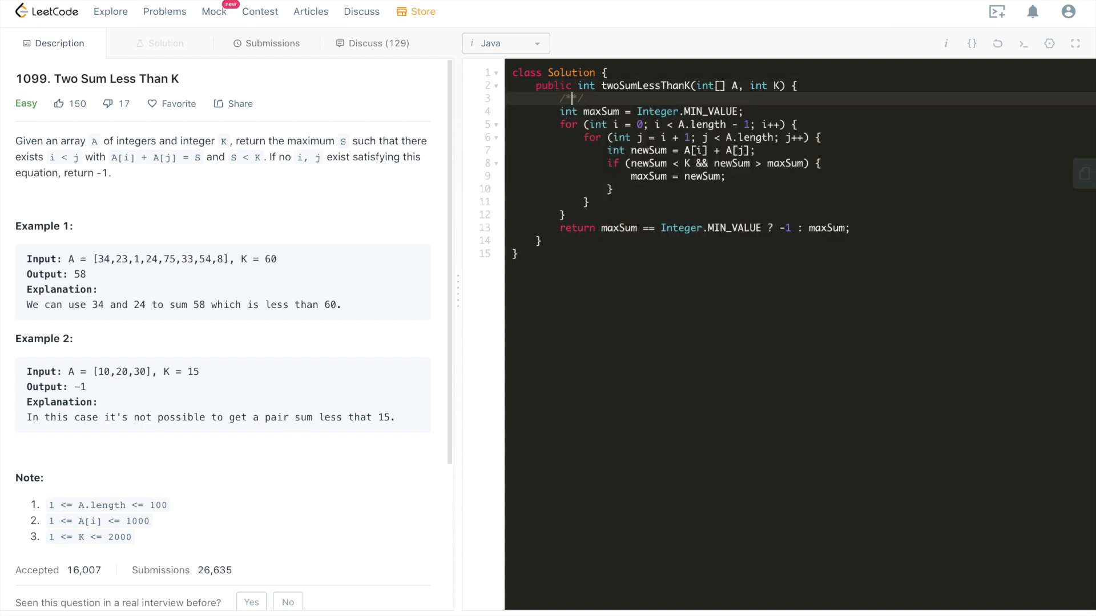
key(Enter)
text(Time: O(n^2))
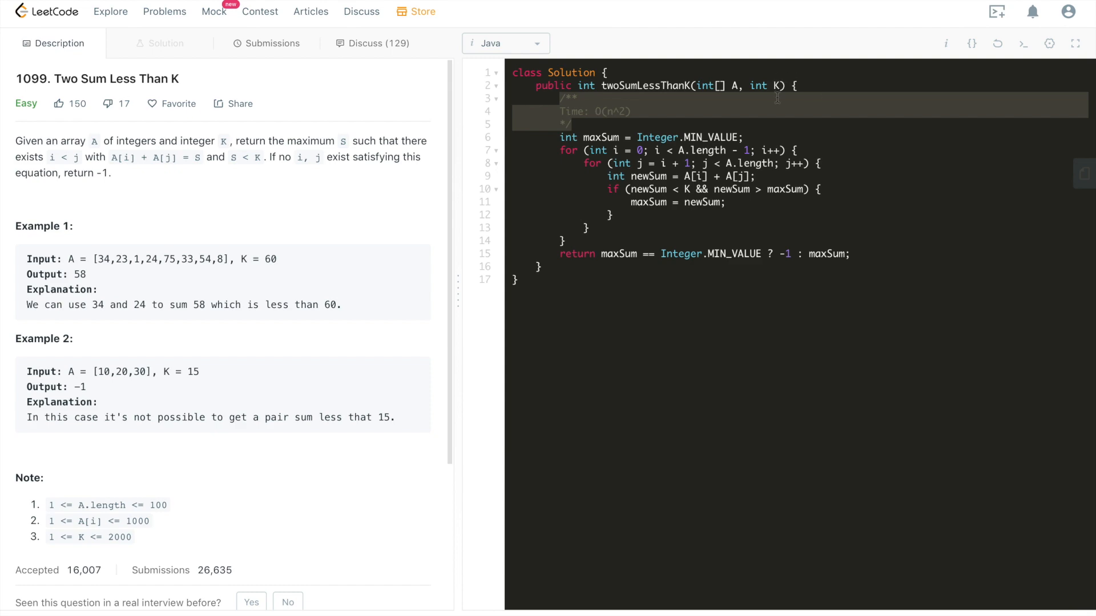
mouse_move(999, 43)
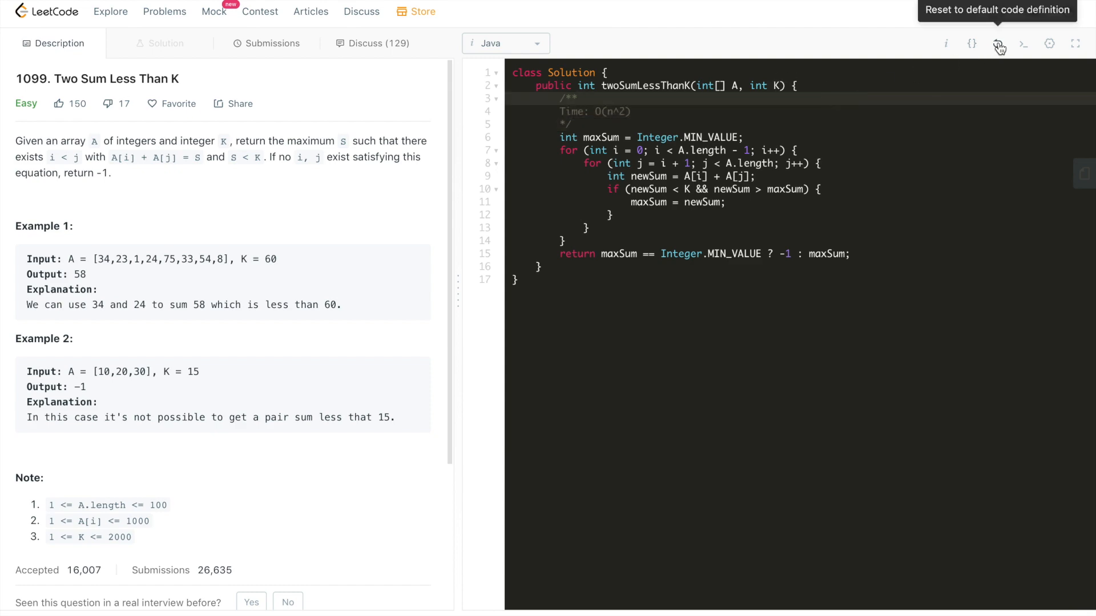
mouse_move(695, 260)
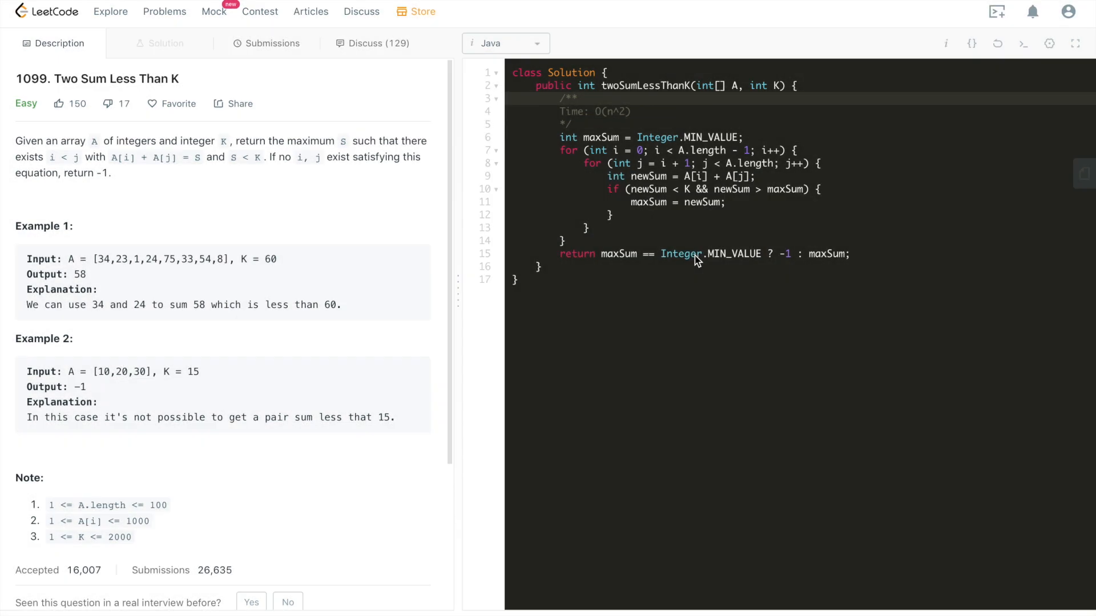
mouse_move(696, 254)
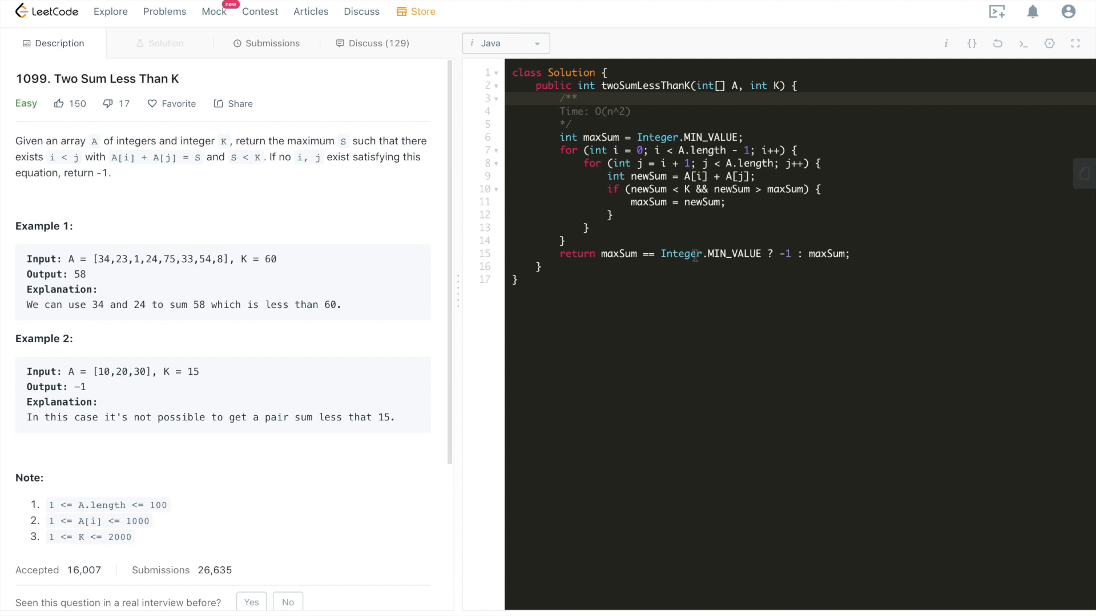
- Reset the editor to the default template and begin a time-complexity comment
click(577, 97)
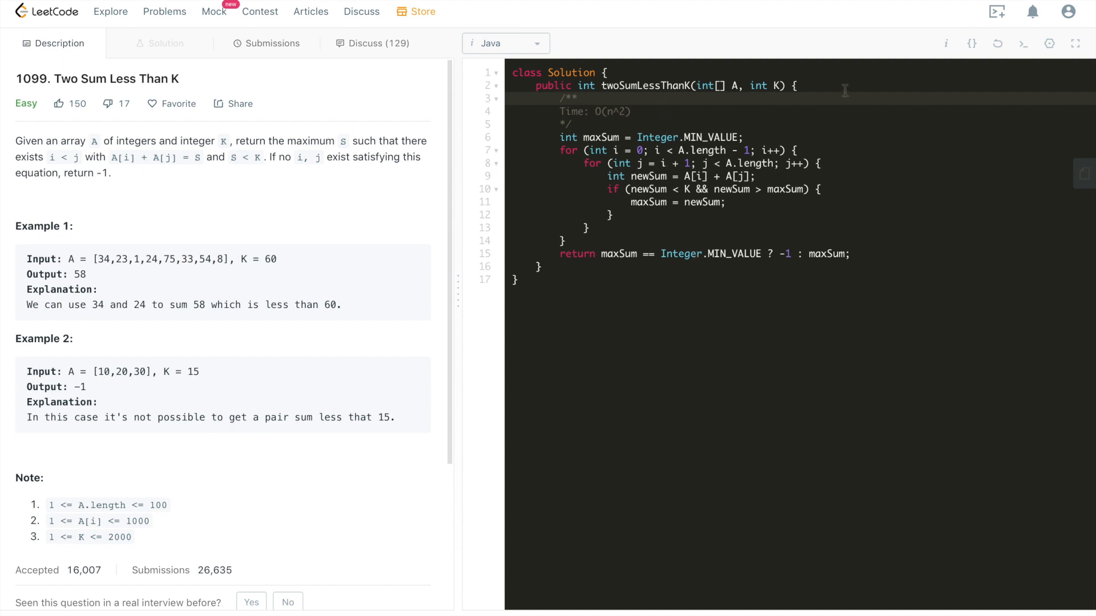
click(998, 44)
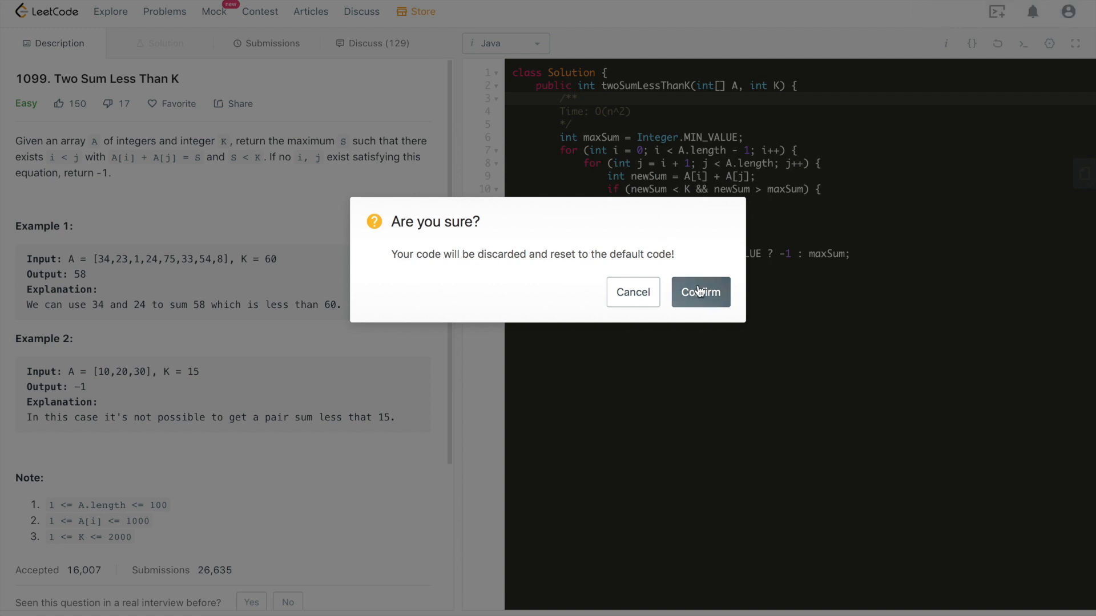
click(701, 292)
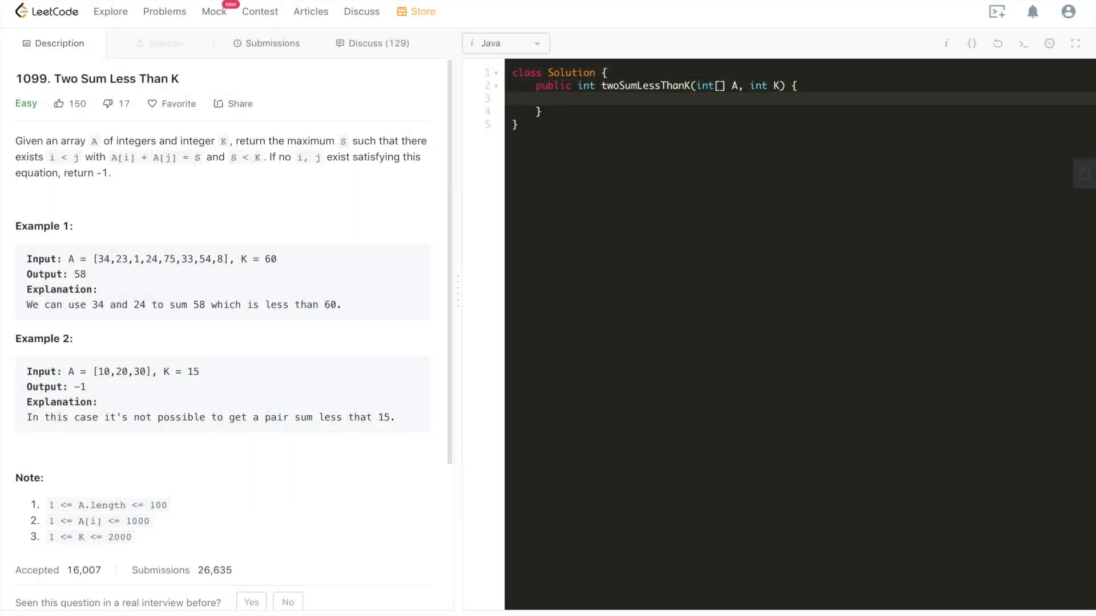
text(**/)
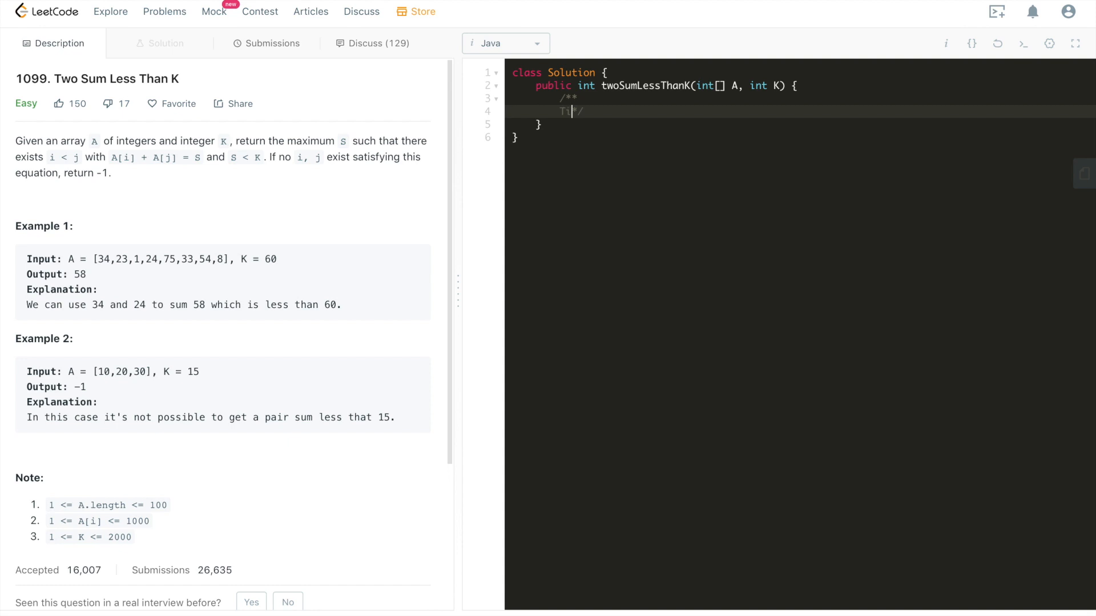
text(ime: O(nlogn)
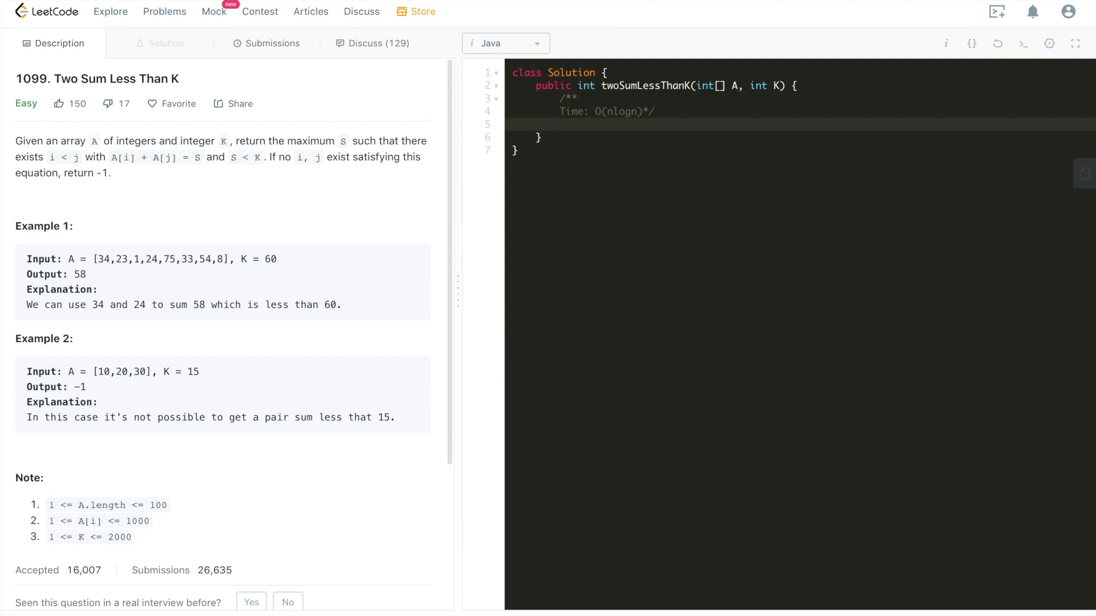
- Sort A with Arrays.sort(A) and declare maxSum as Integer.MIN_VALUE
text(Arrays.)
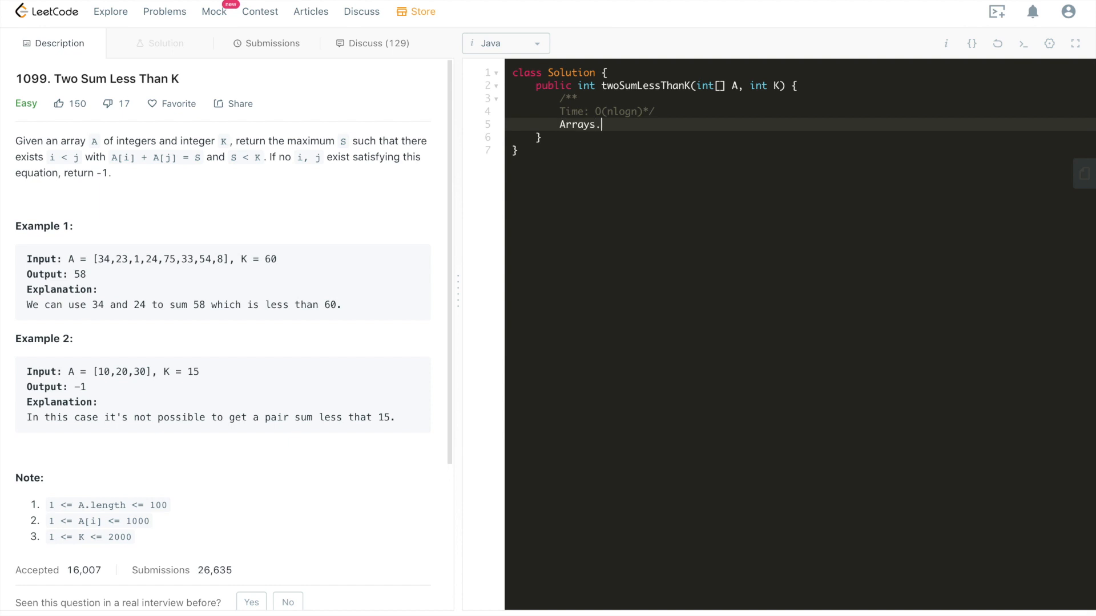
text(sort())
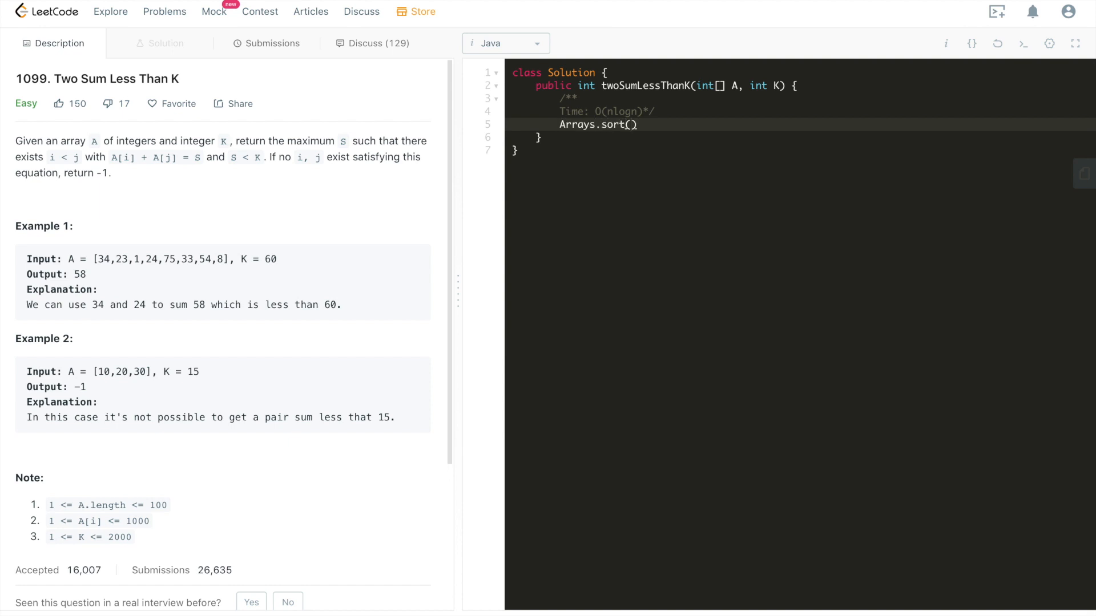
text(A);)
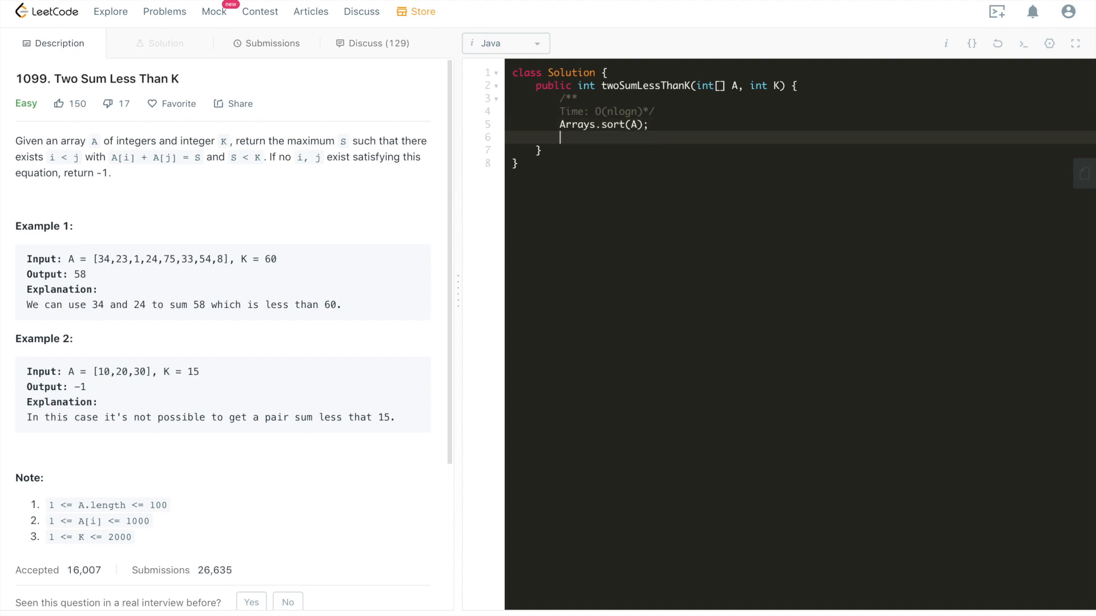
text(int ma)
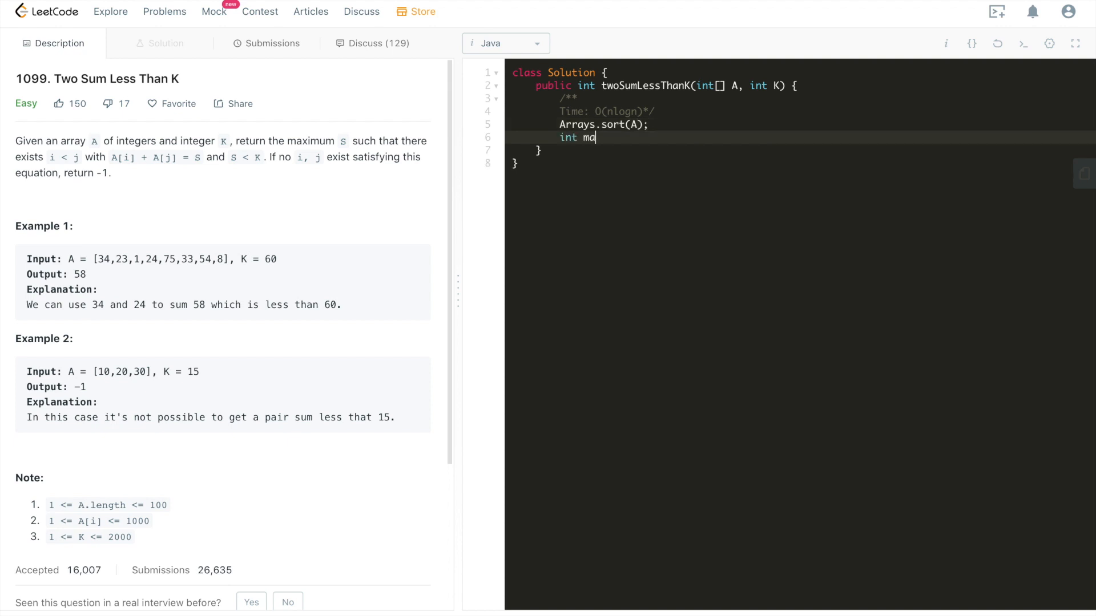
text(xSum)
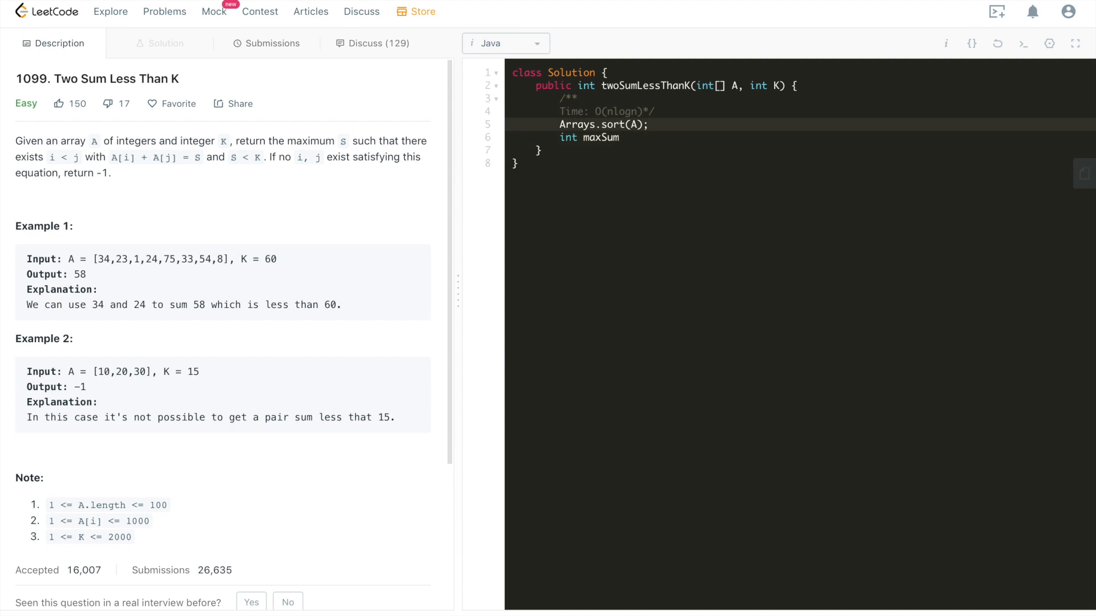
click(649, 124)
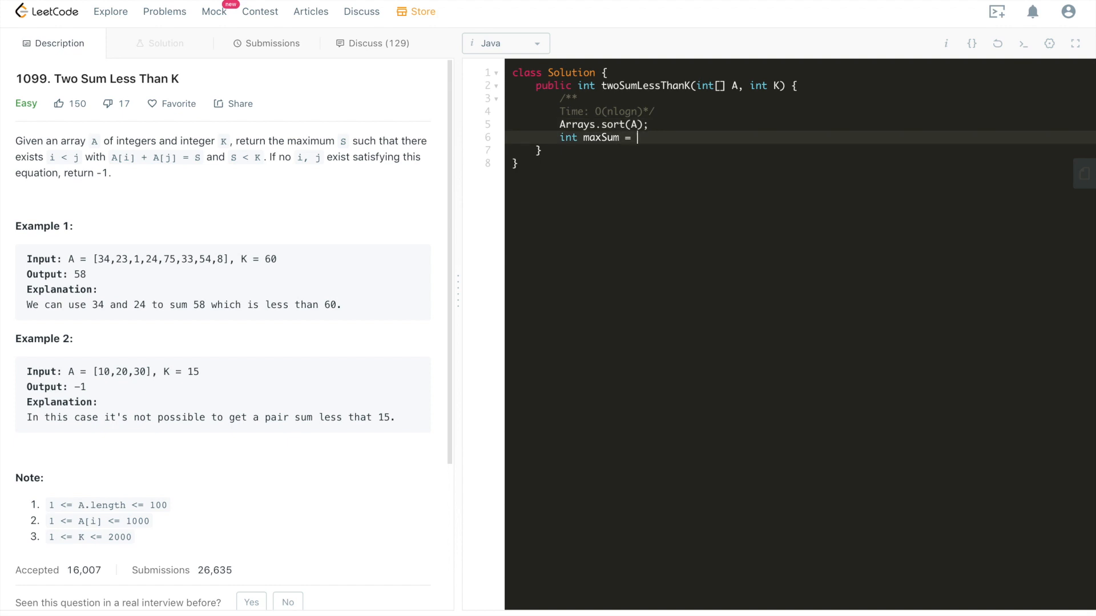
text(Integer.M)
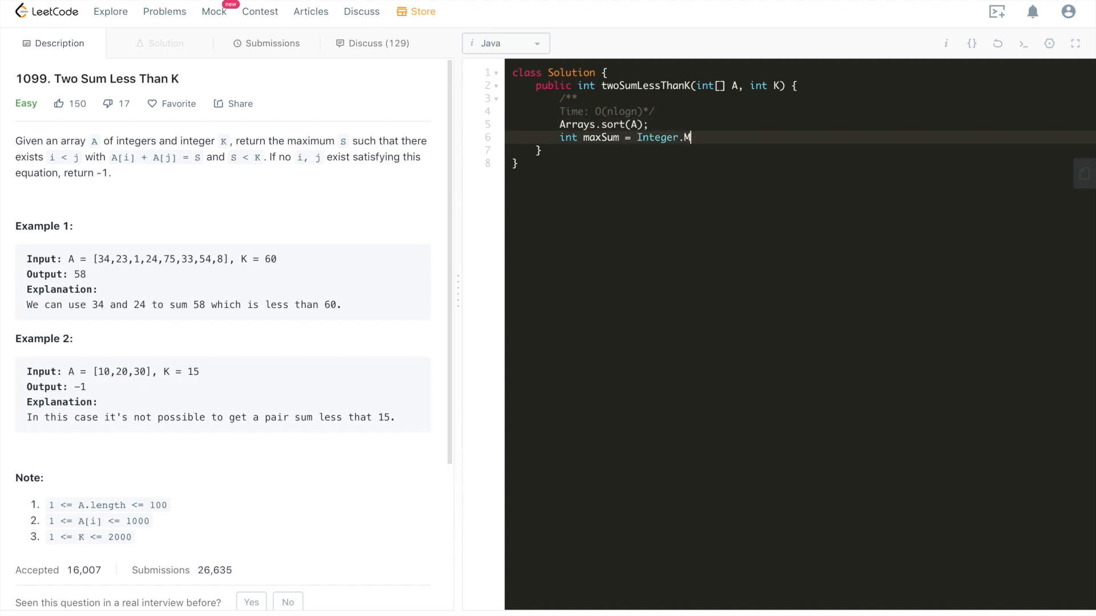
text(IN_VALUE;)
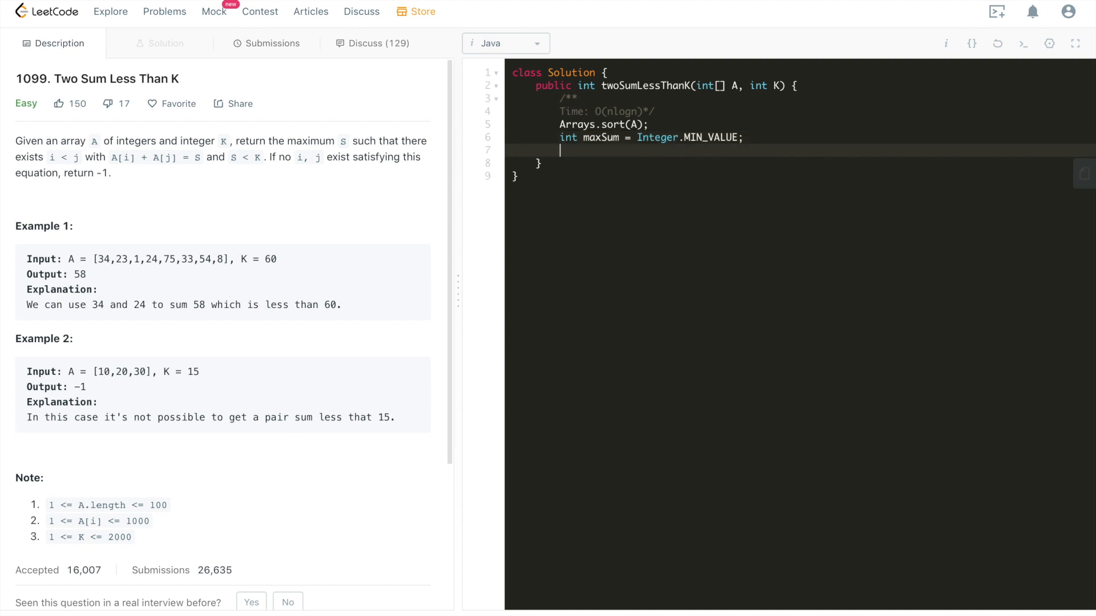
- Declare the left pointer as int left = 0
text(for)
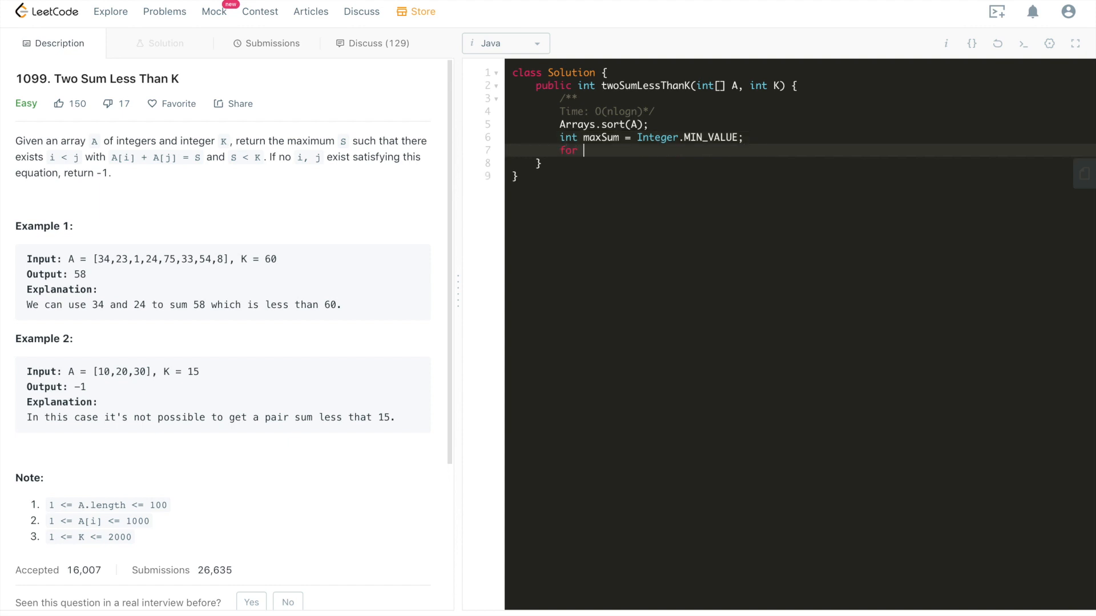
text(int lef)
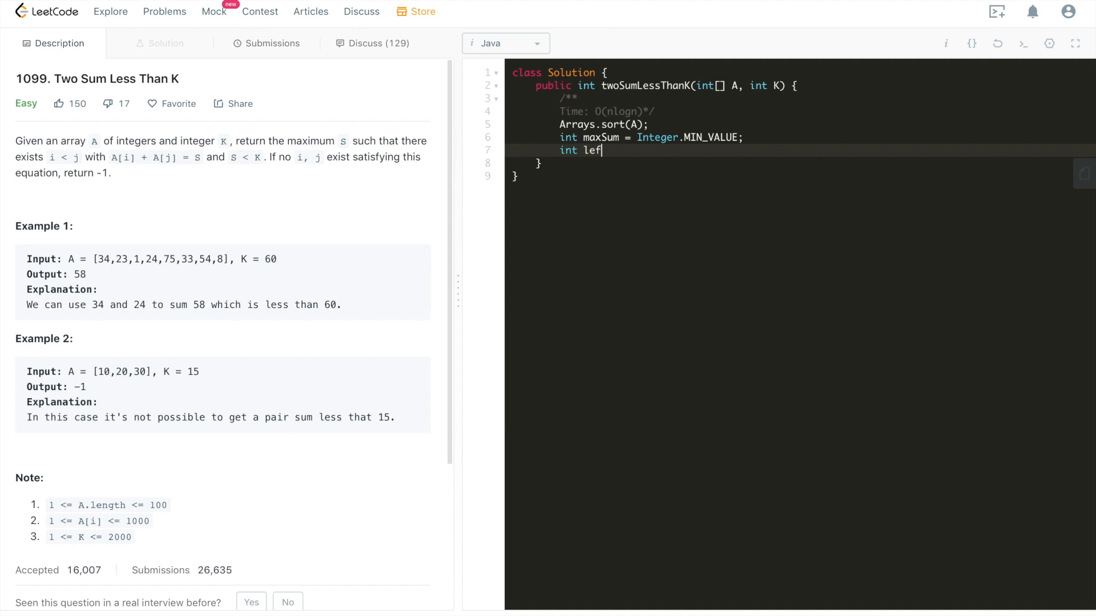
text(t =)
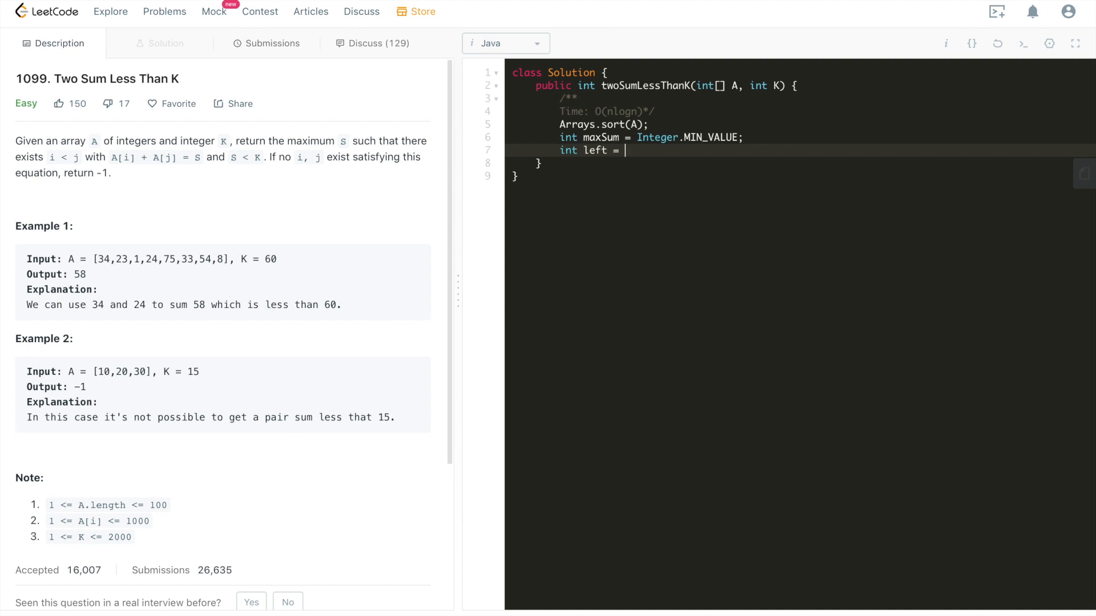
text(0;)
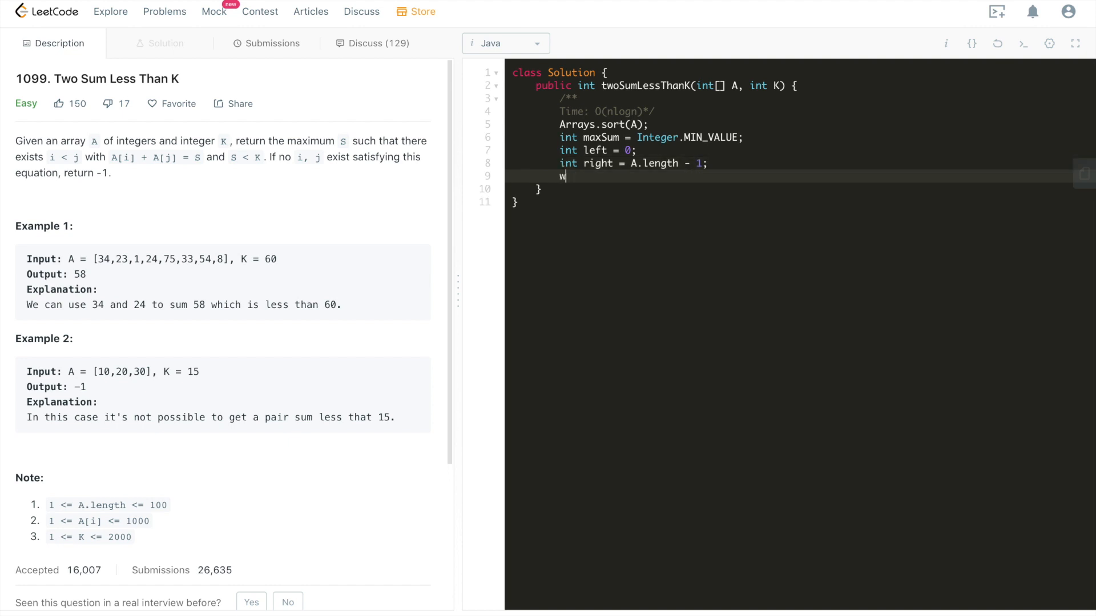
- Add a while (left < right) loop computing newSum = A[left] + A[right]
text(hiel (left < r)
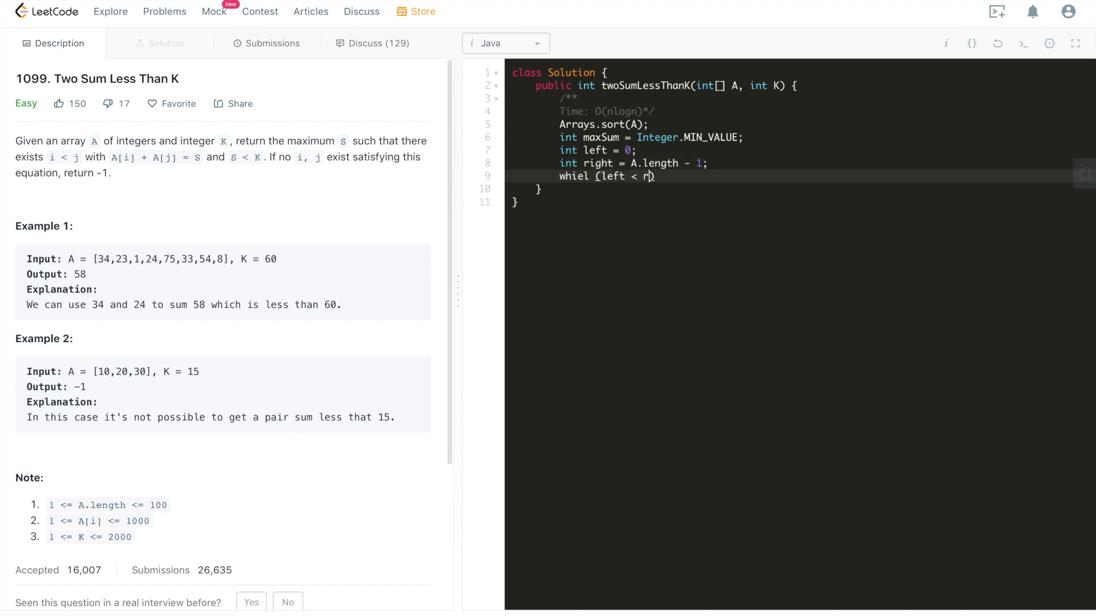
text(ight) {)
text(int)
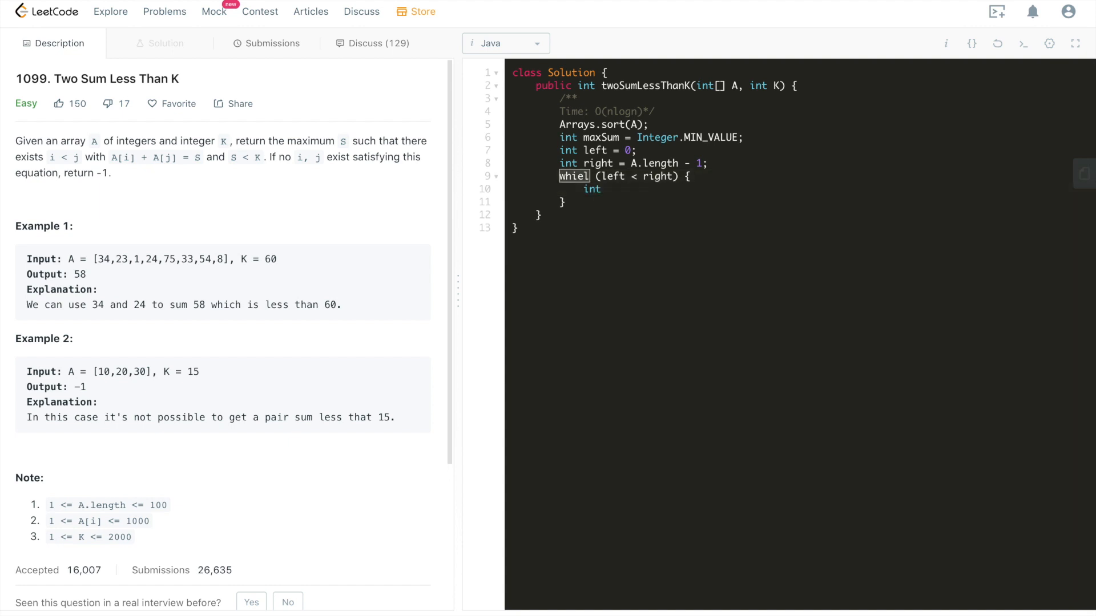
text(while)
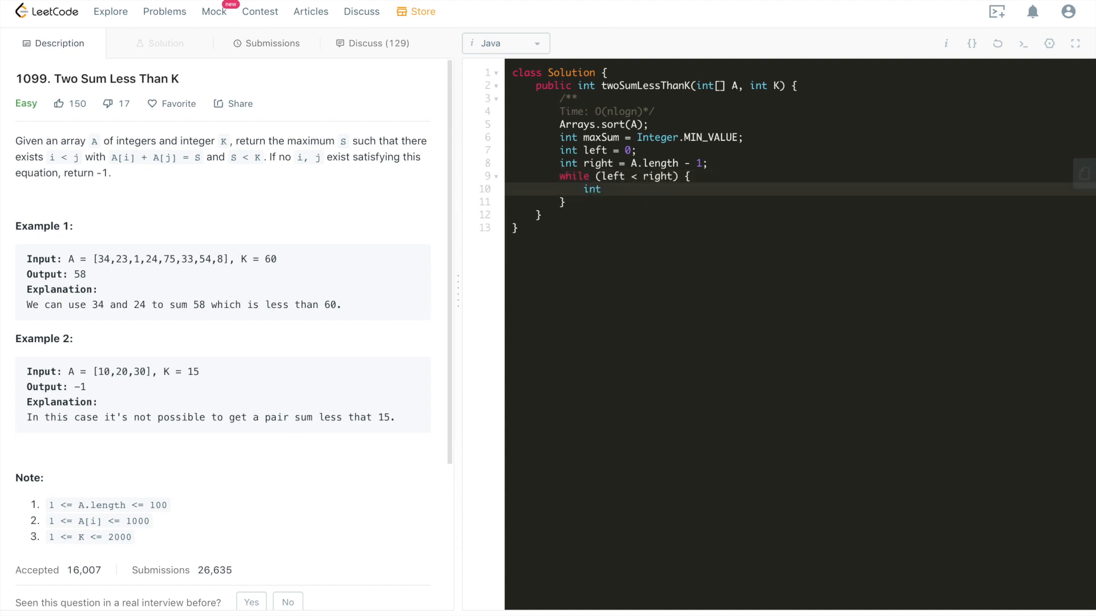
text(ne)
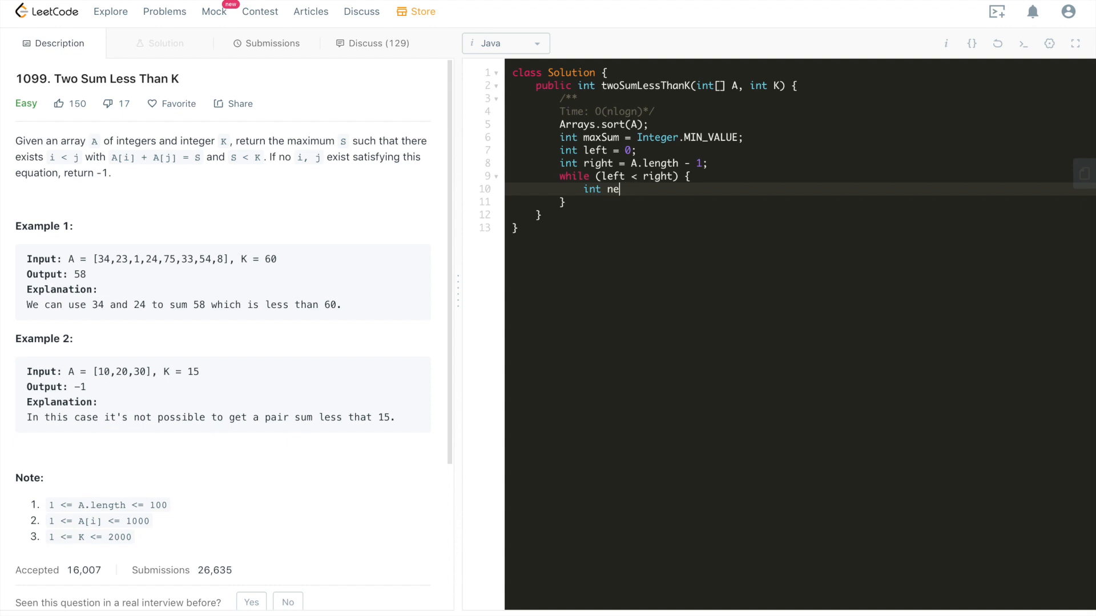
text(wSum =)
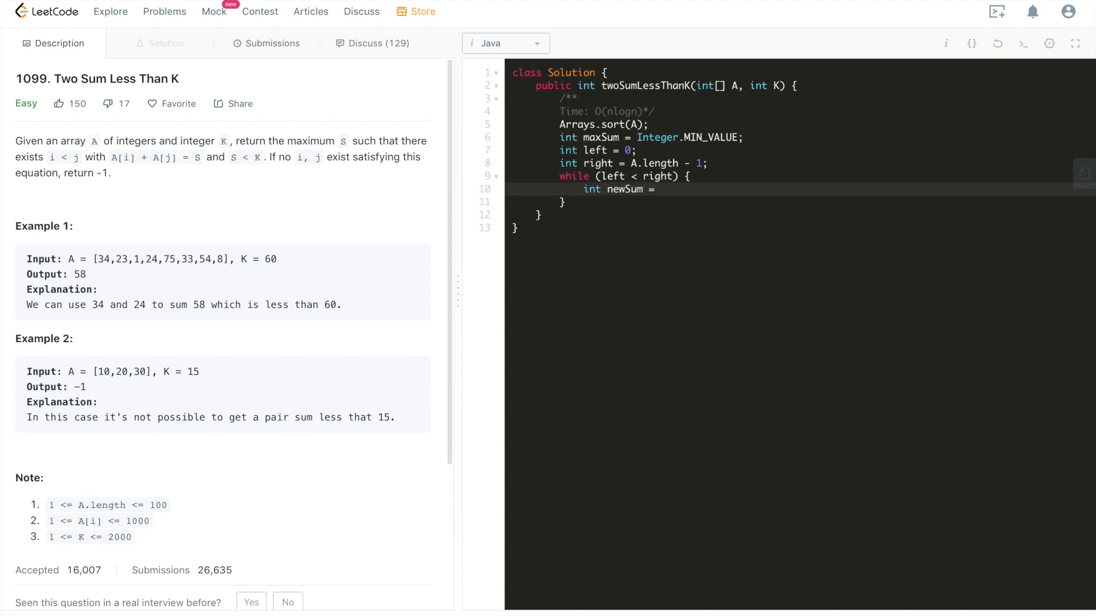
text(A[left] +)
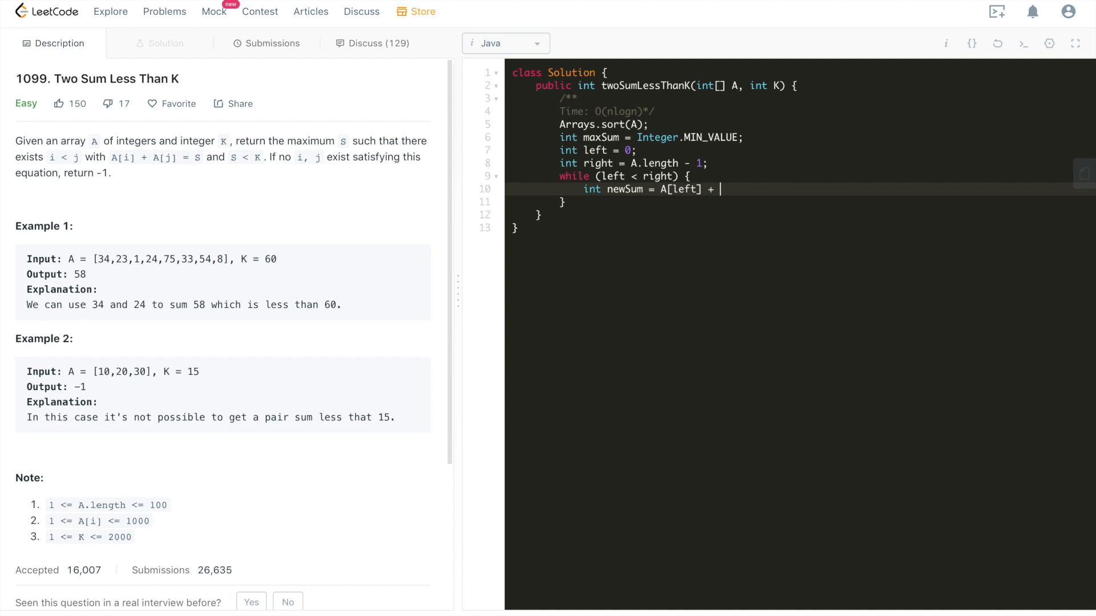
text(A[right];)
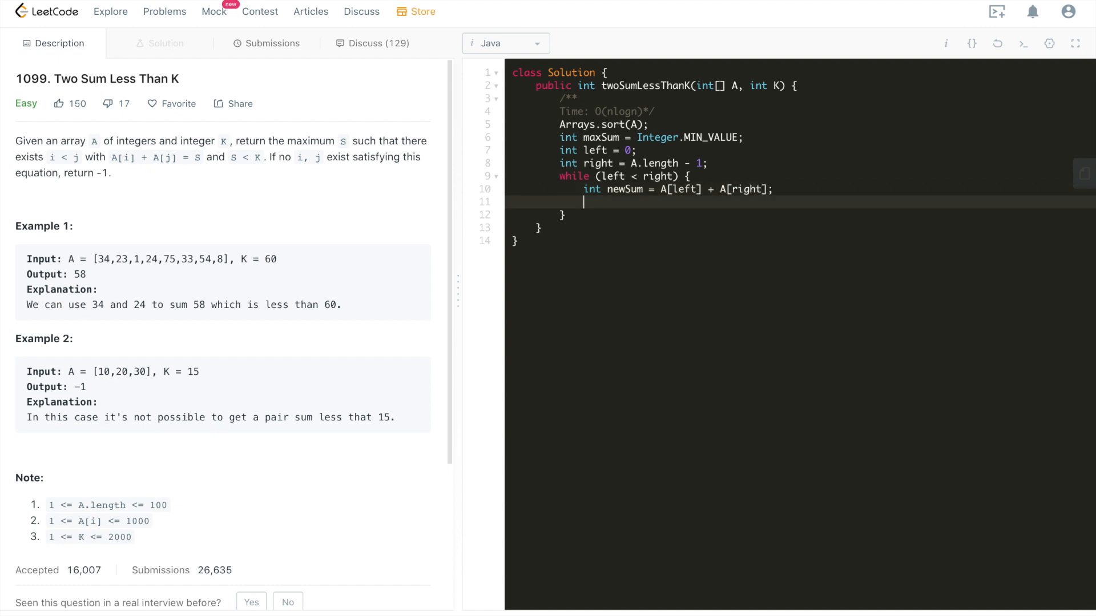
- Set maxSum = newSum when newSum is below K and greater than maxSum
text(if (newSum))
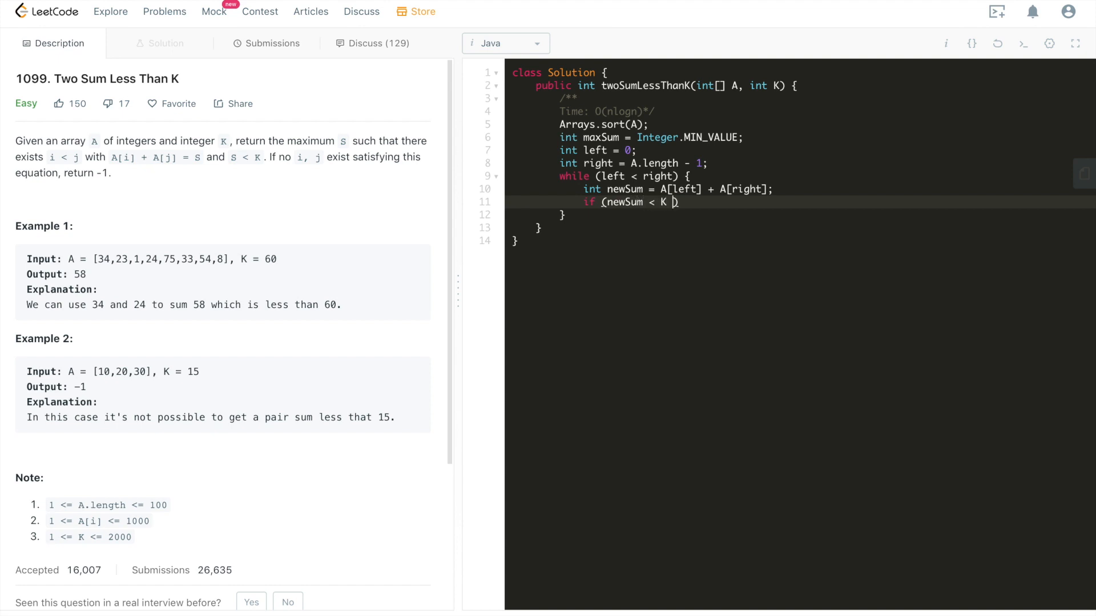
text(&& newSum)
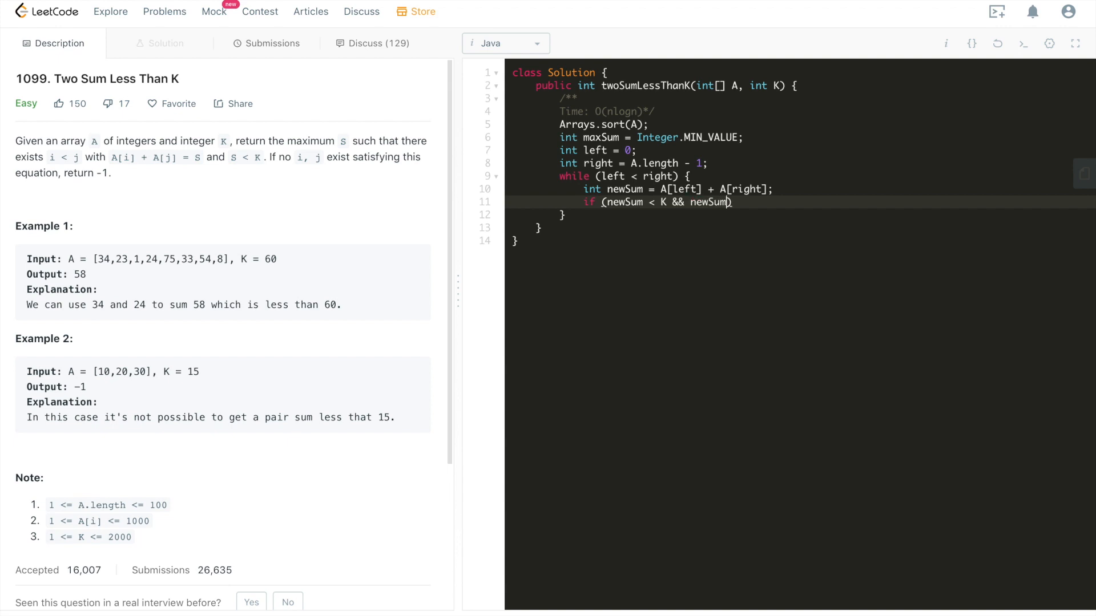
text(> maxSu)
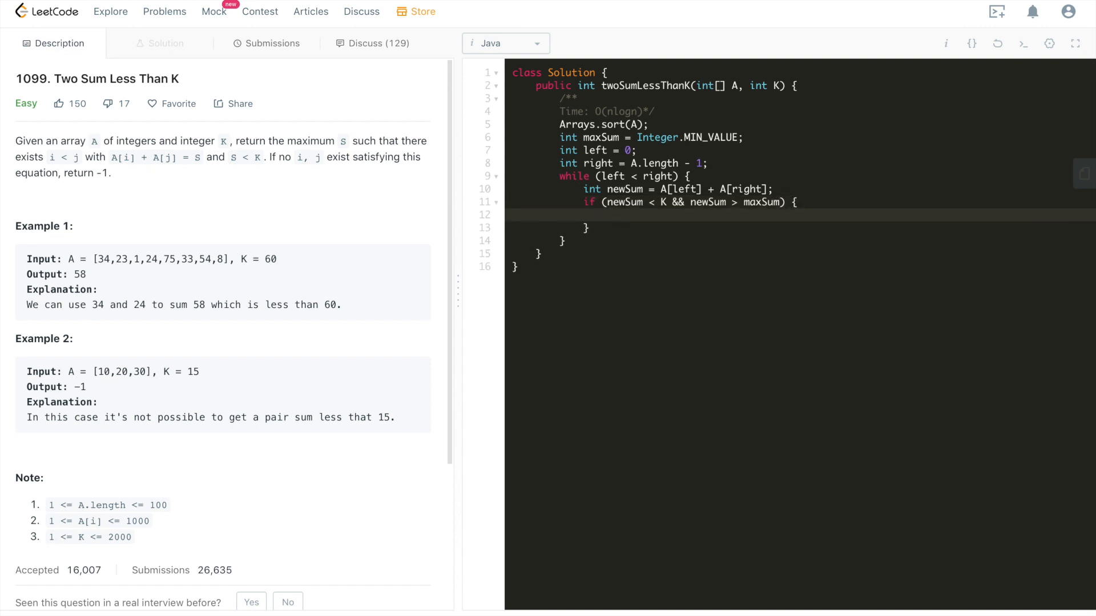
text(maxSum =)
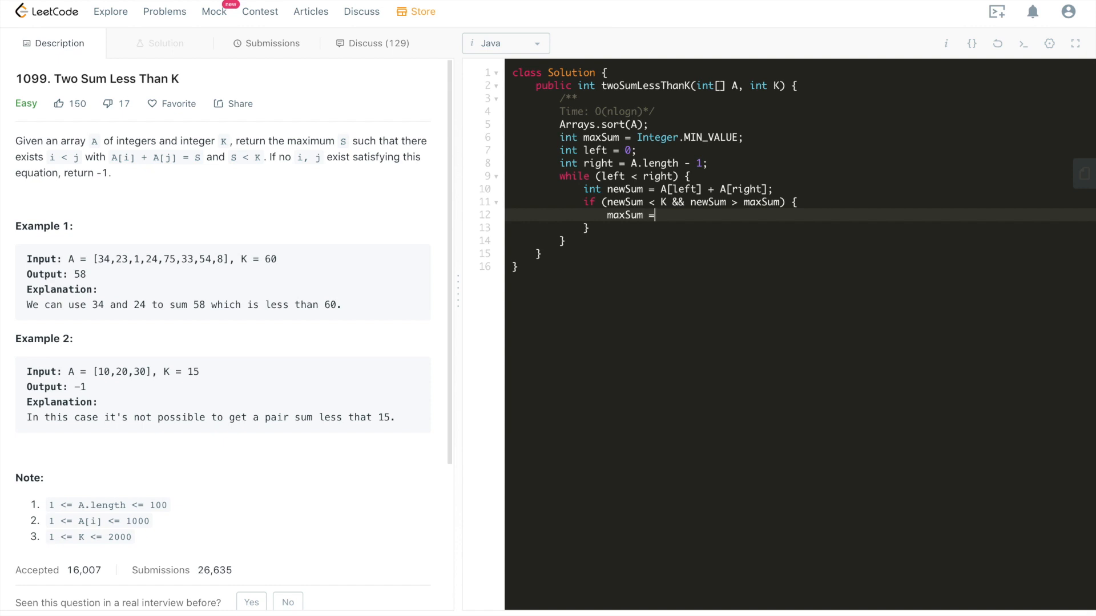
text(newSum;)
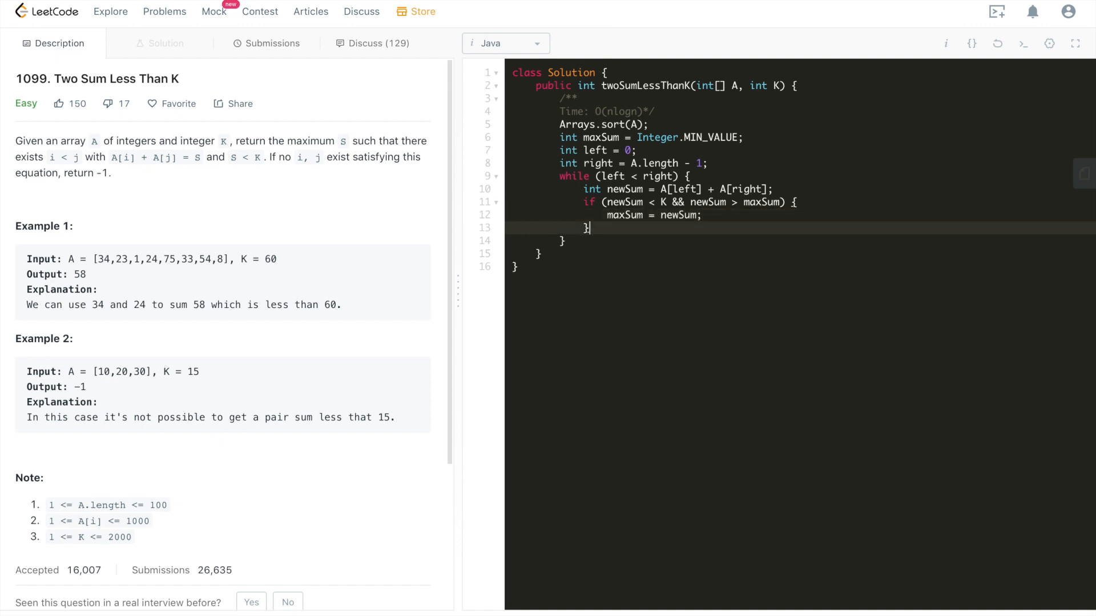
- Add an else if (newSum >= K) branch that decrements right
text(else if ())
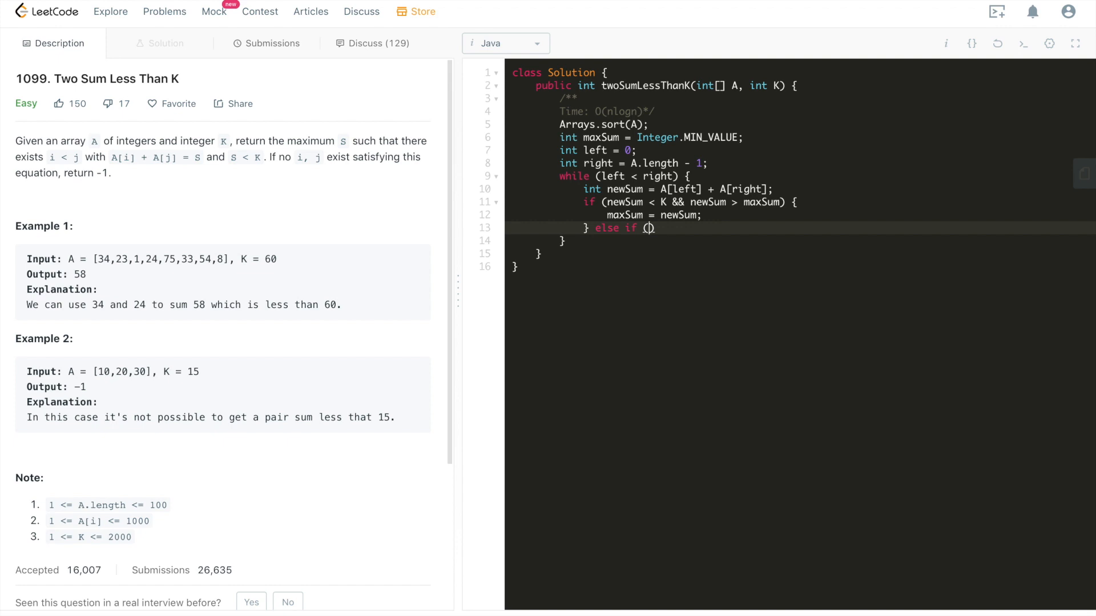
text(newSum)
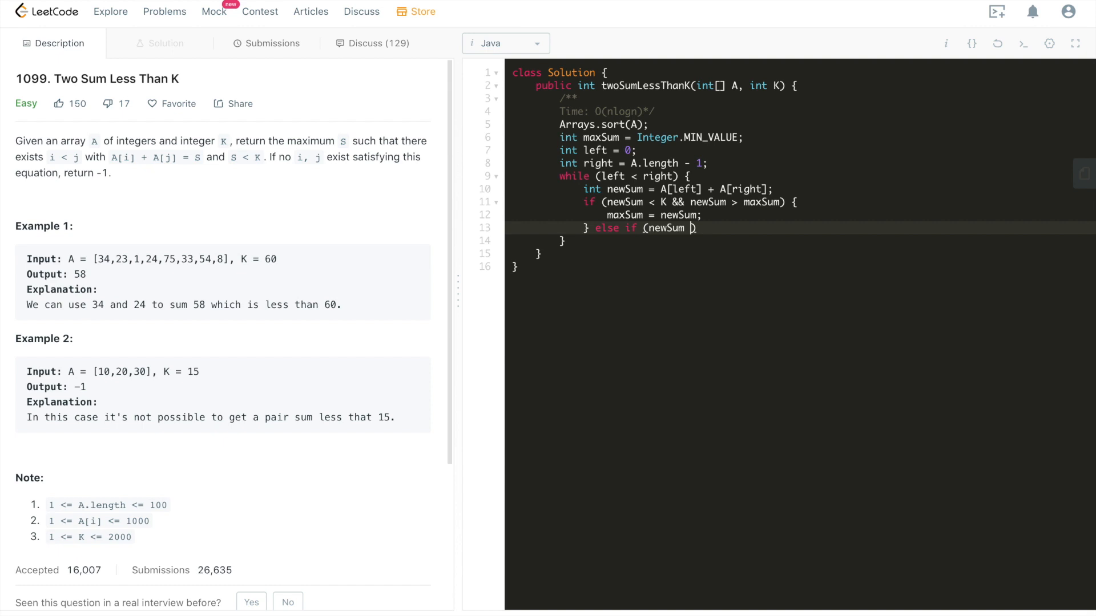
text(= K)
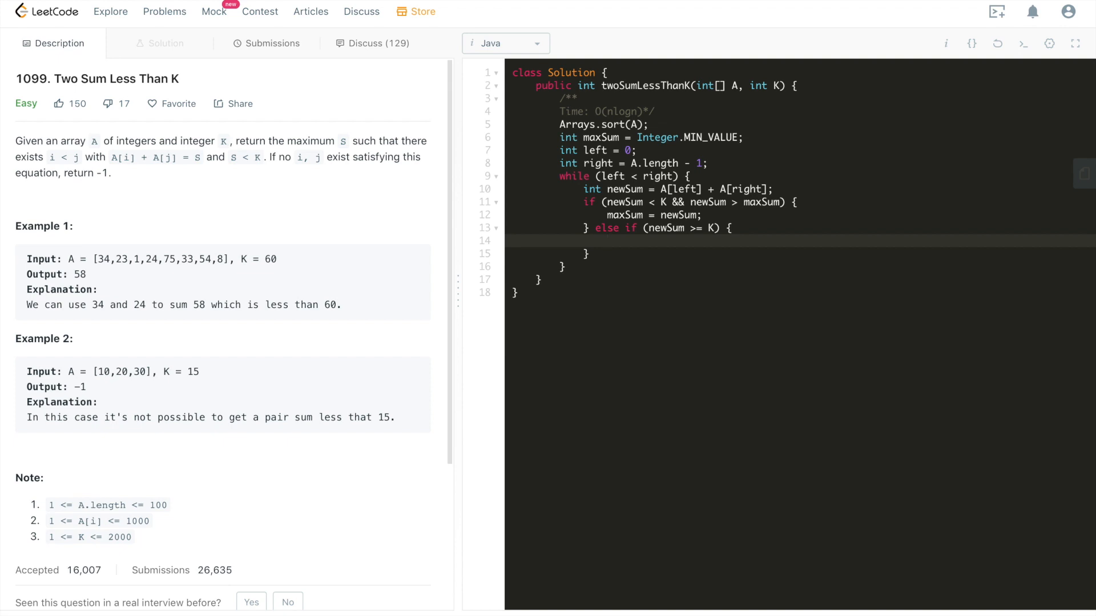
click(607, 240)
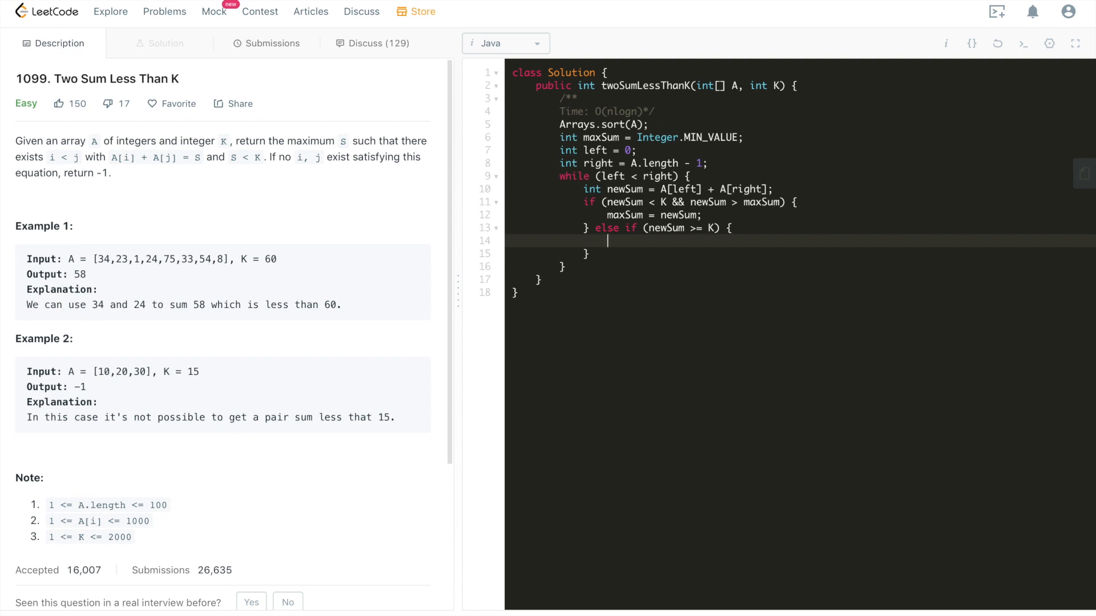
text(right--;)
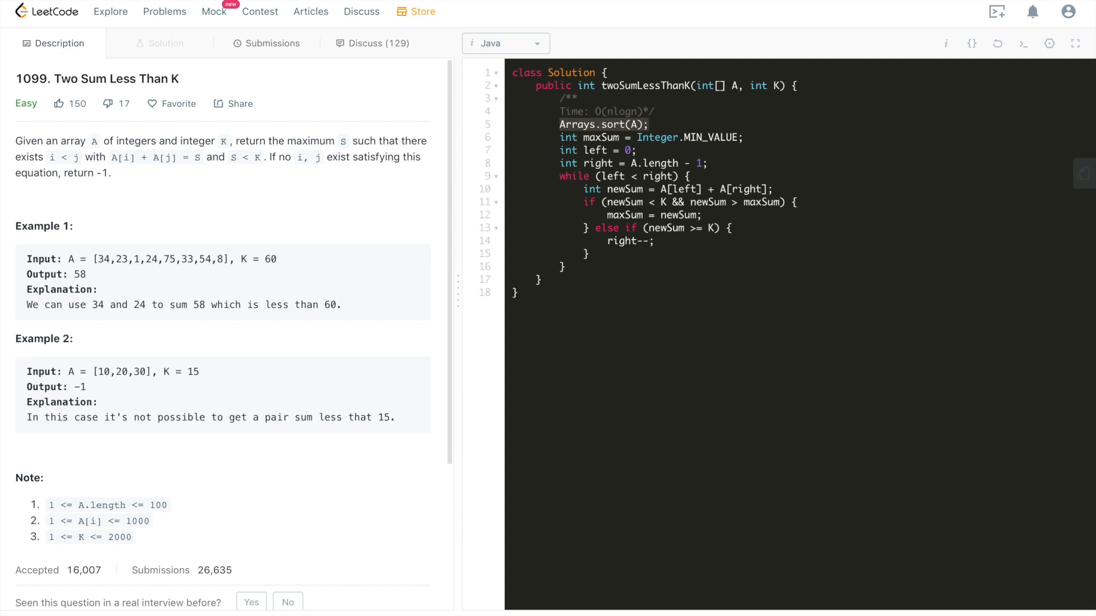
- Add an else branch inside the loop that increments left
double_click(623, 189)
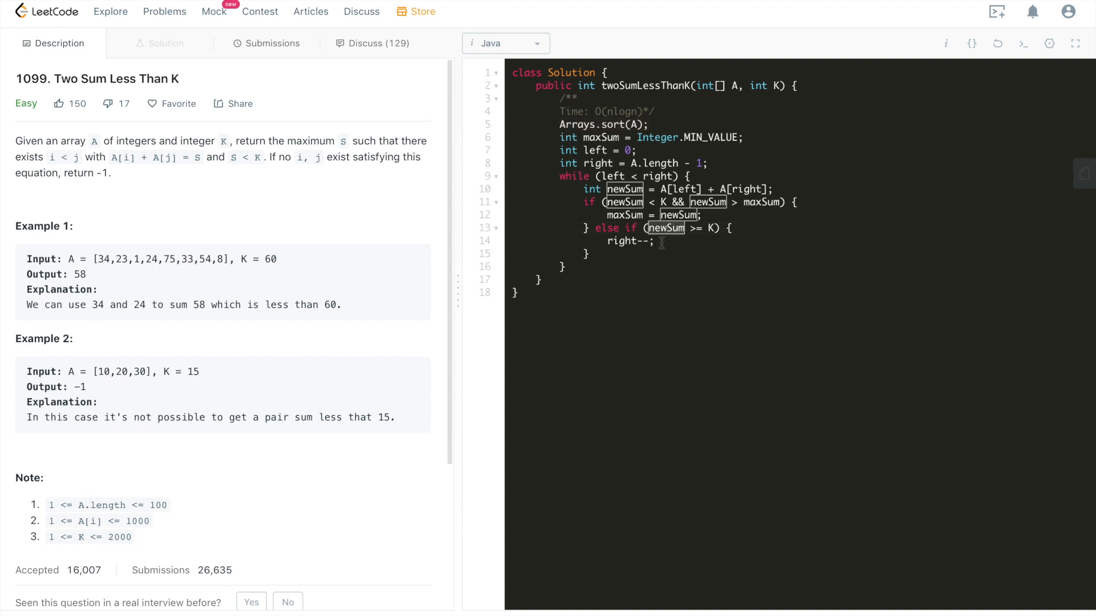
click(656, 240)
text( else {)
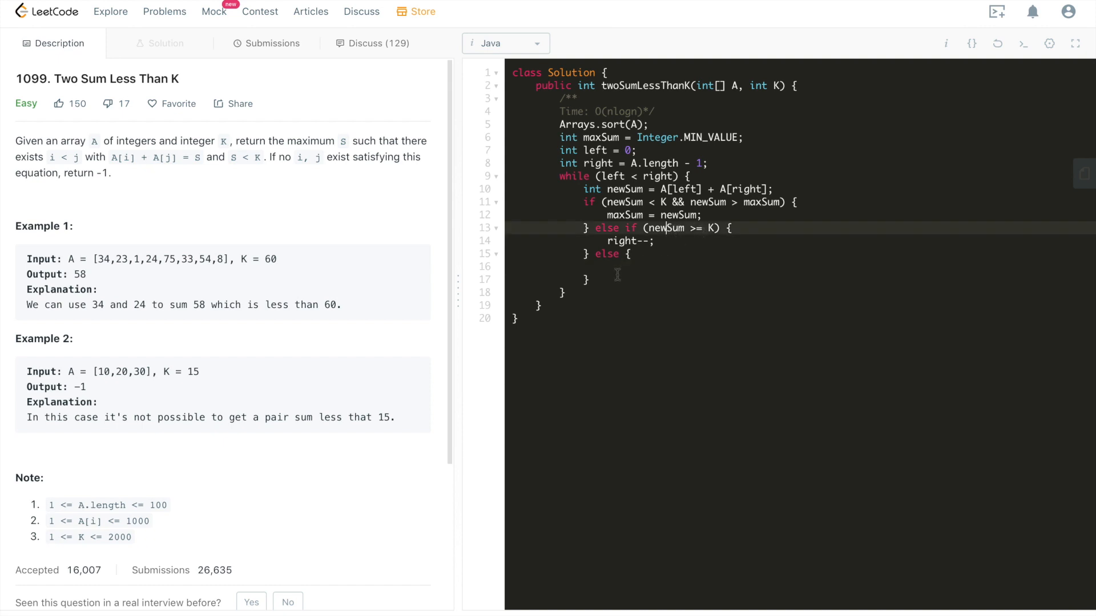
click(608, 267)
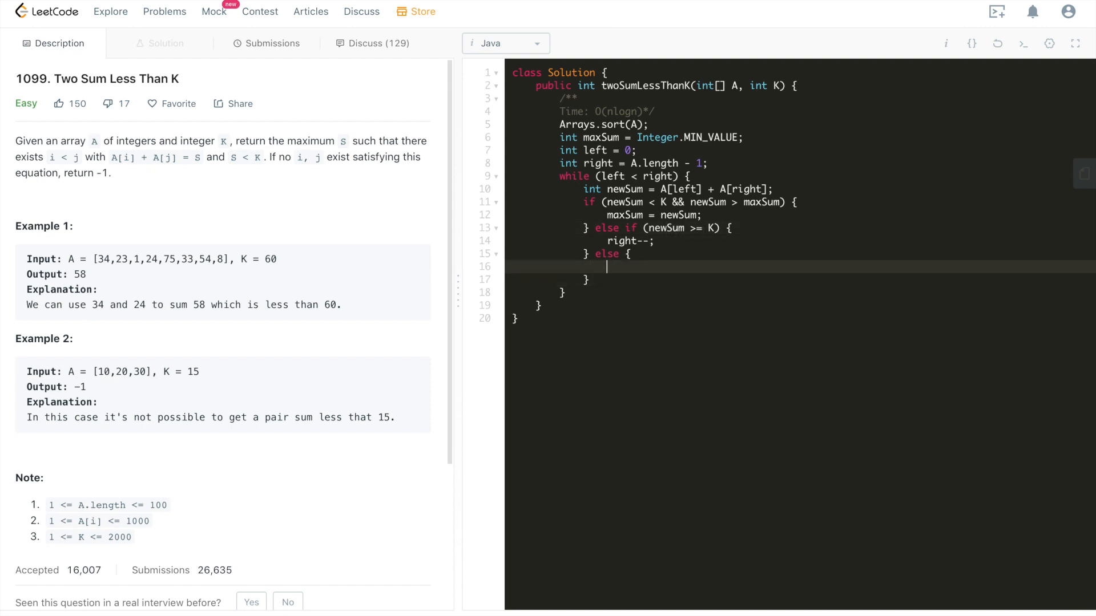
text(left++;)
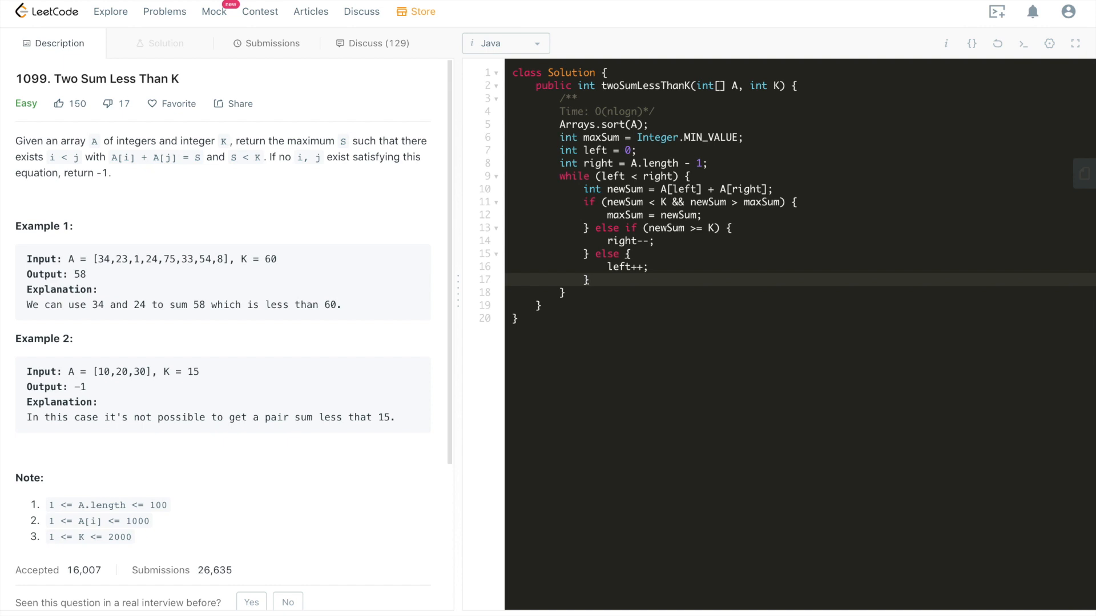
- After the loop, return -1 if maxSum is still Integer.MIN_VALUE, else maxSum
key(Enter)
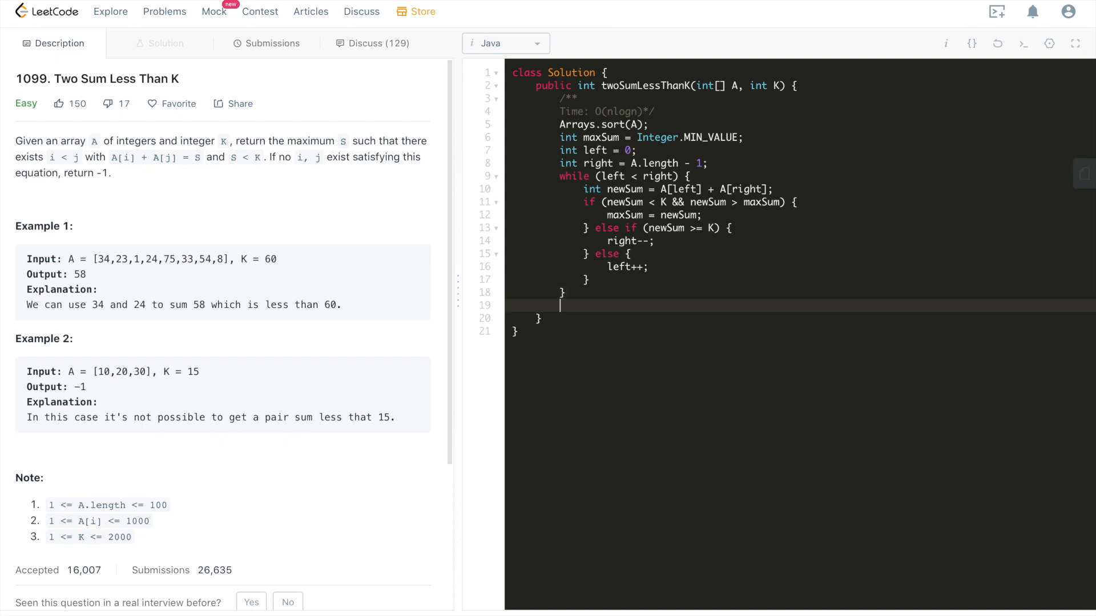
text(return)
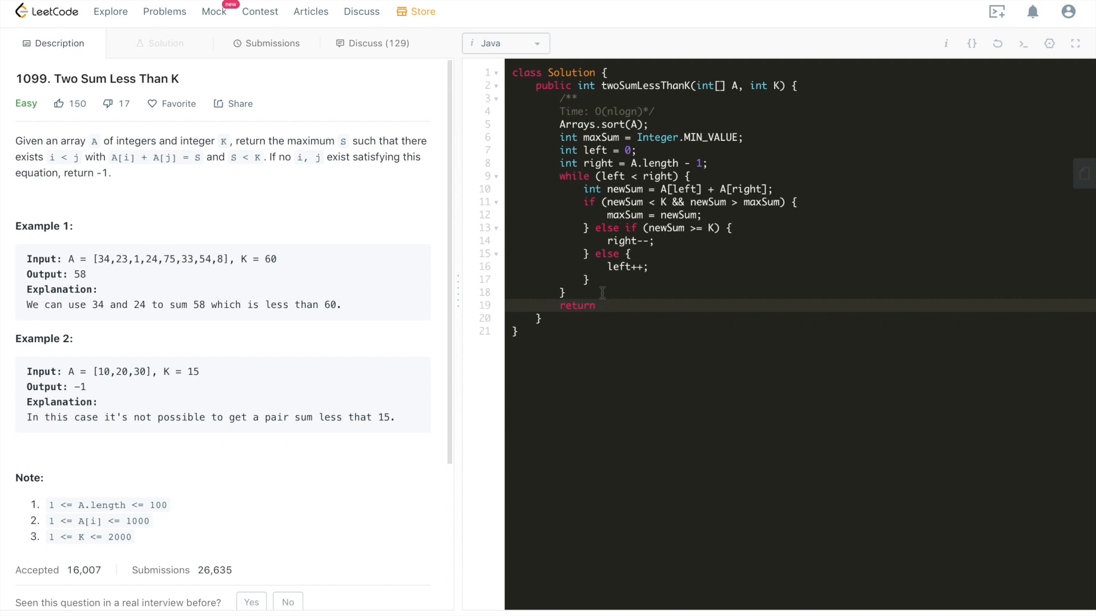
click(603, 137)
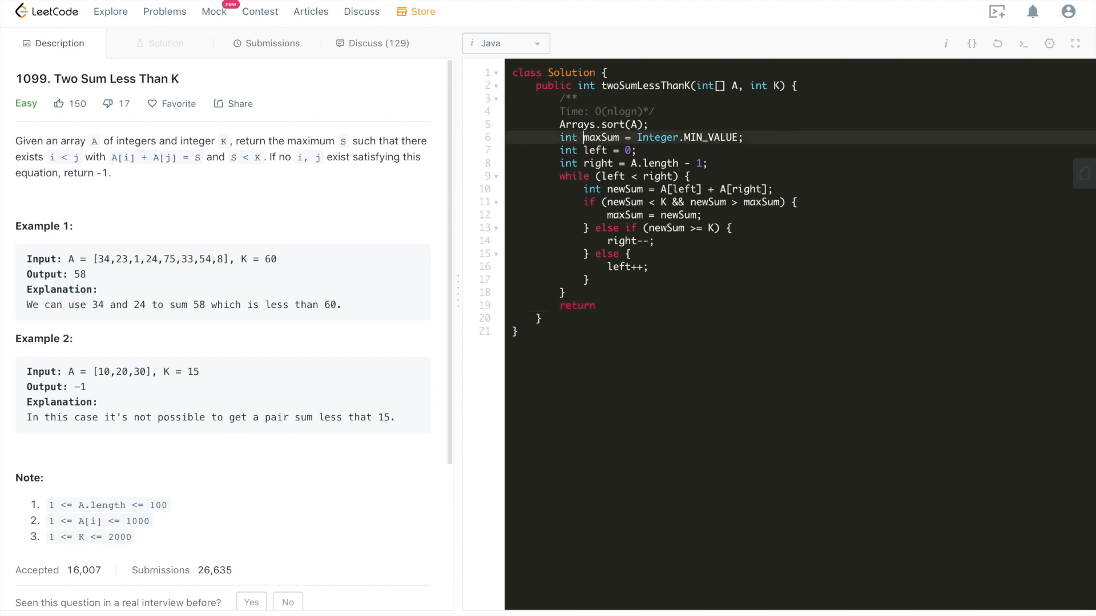
click(600, 306)
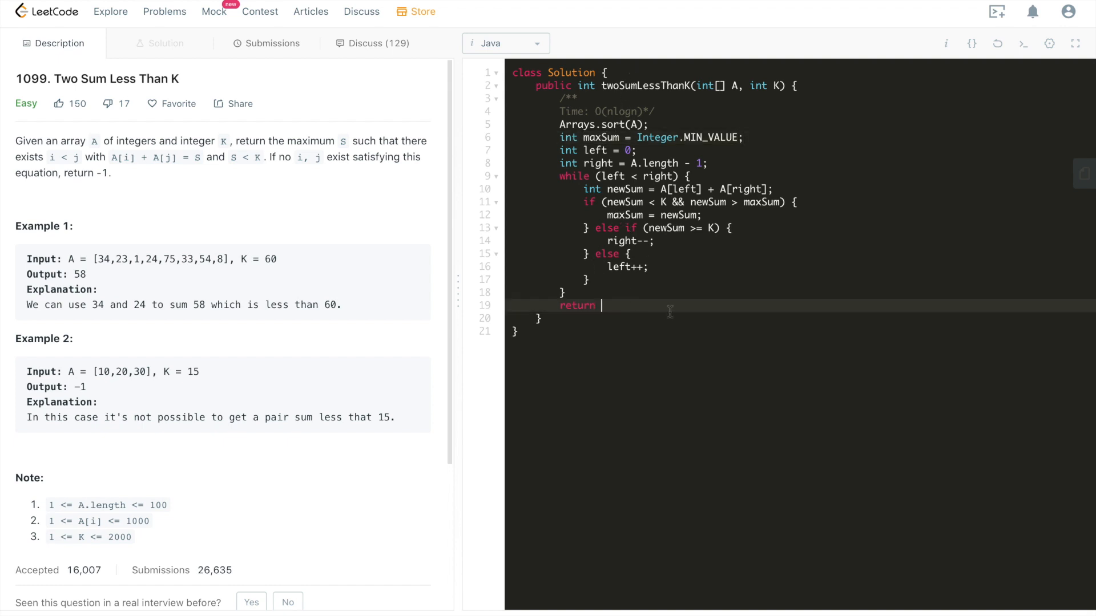
text(maxSum == Integer.MIN_VALUE ?)
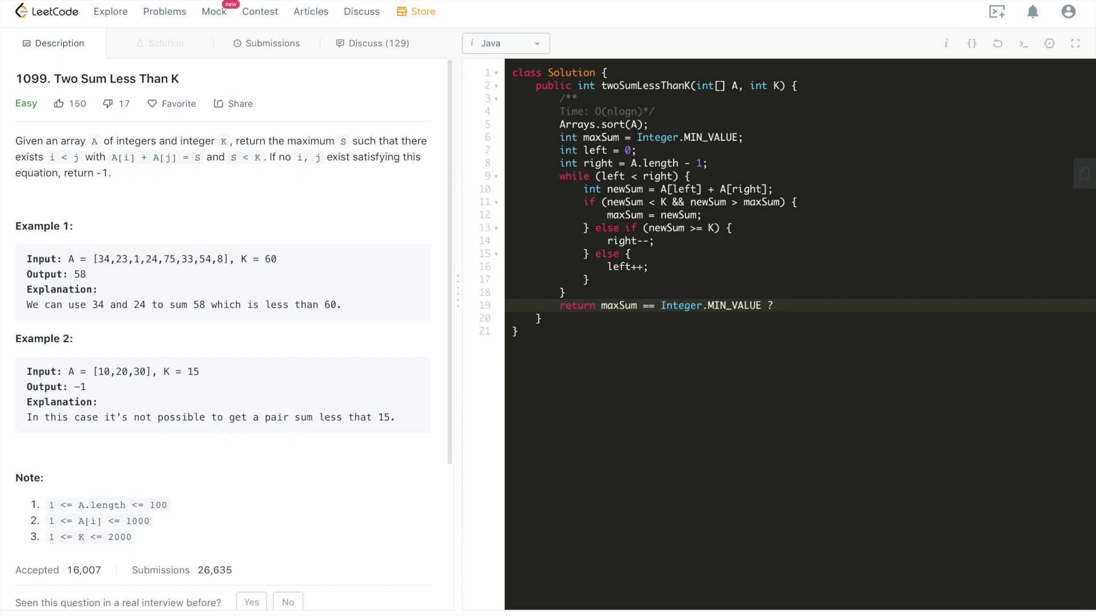
text(-1)
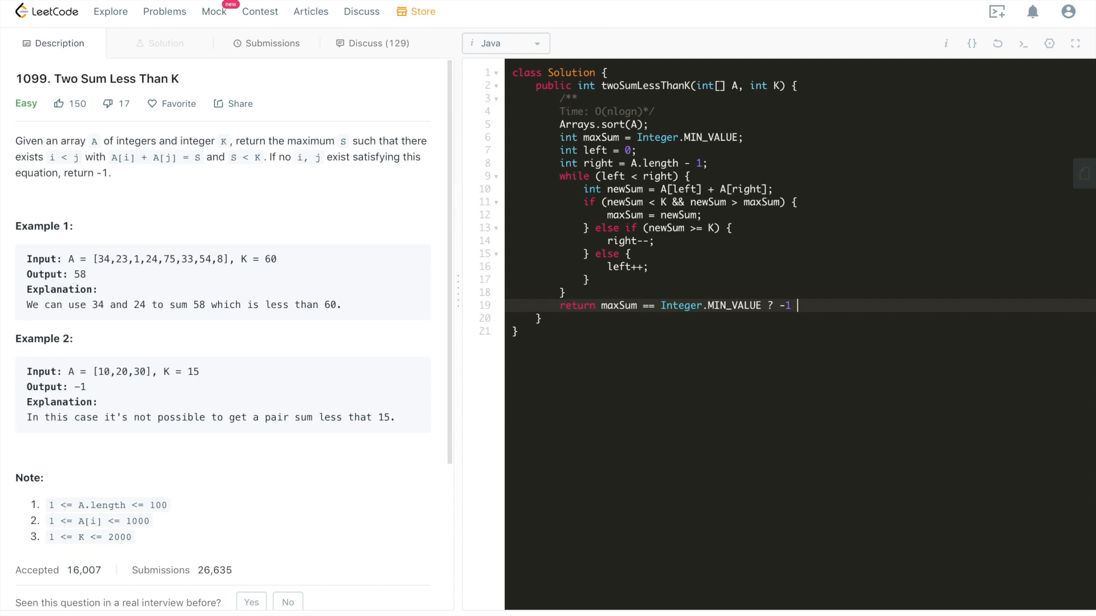
text(: maxSu)
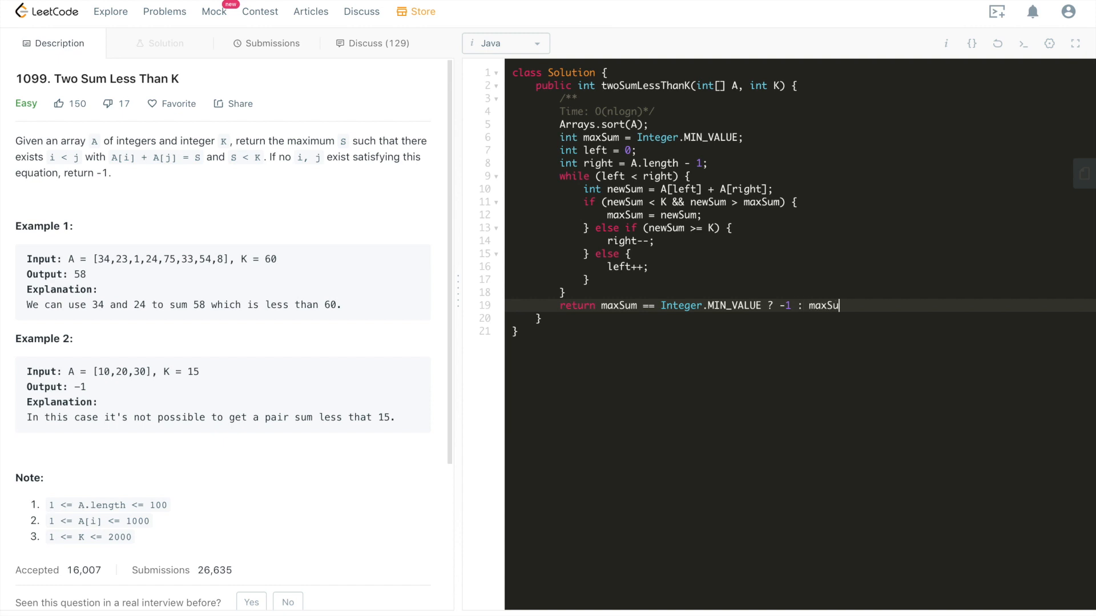
text(m;)
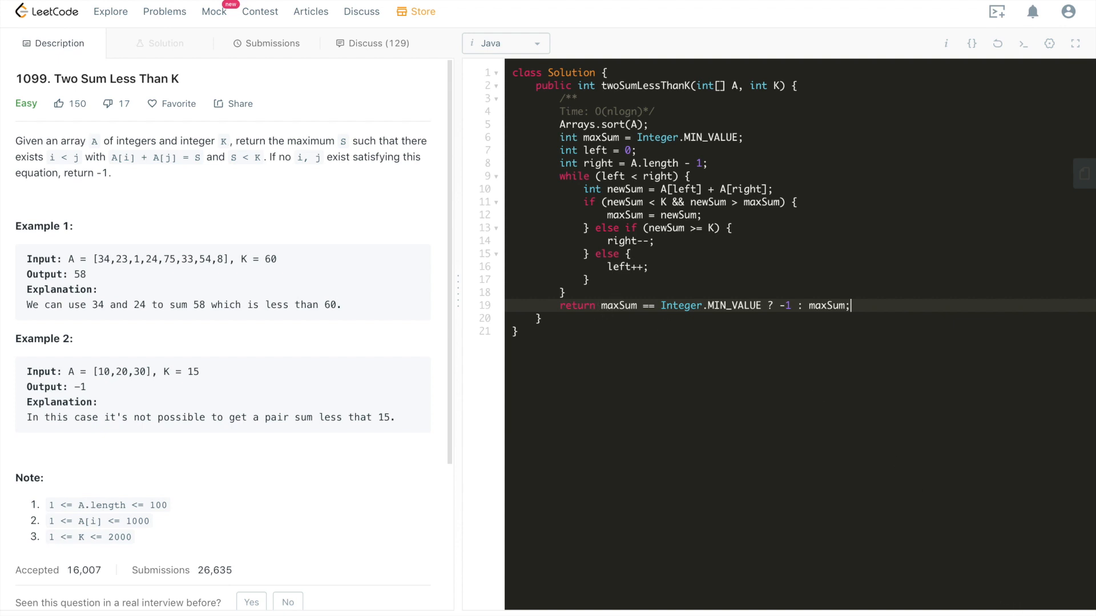
- Submit the two-pointer solution and highlight its 1 ms runtime result
click(272, 44)
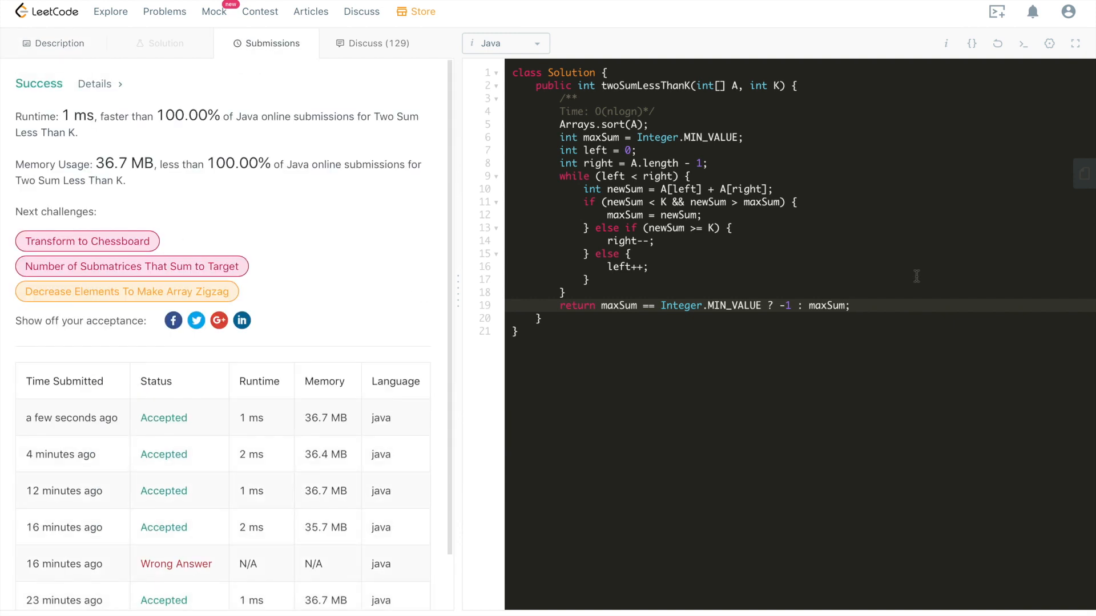
mouse_move(62, 115)
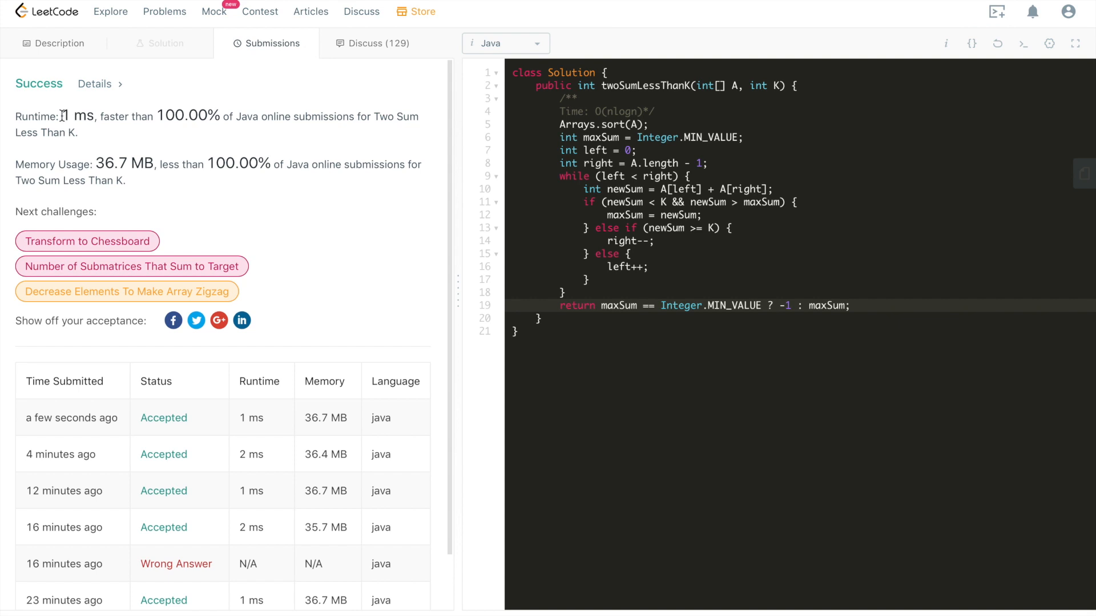
double_click(68, 116)
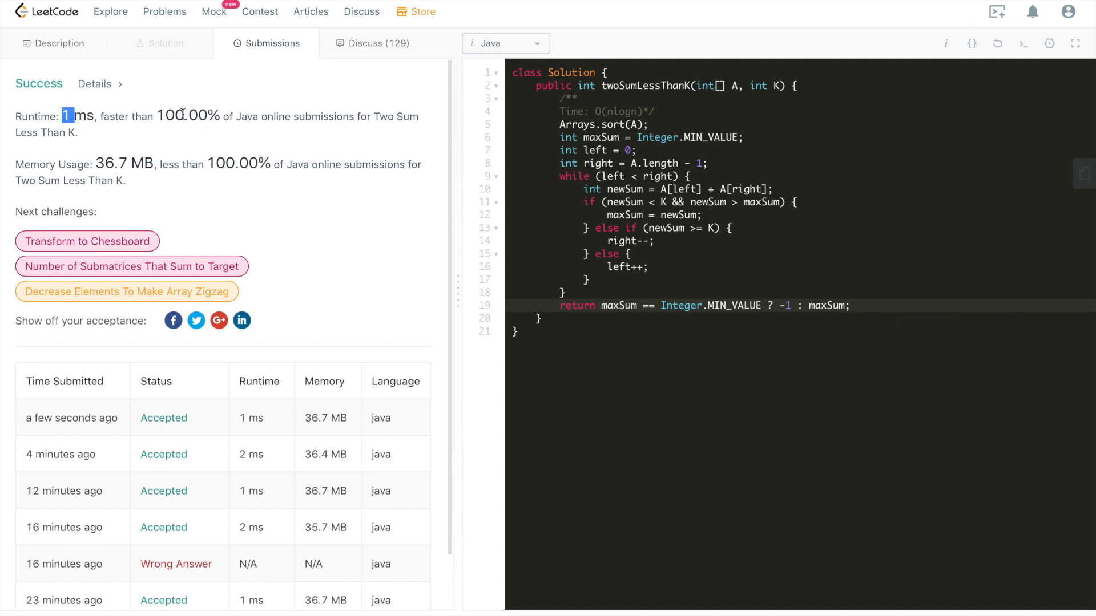